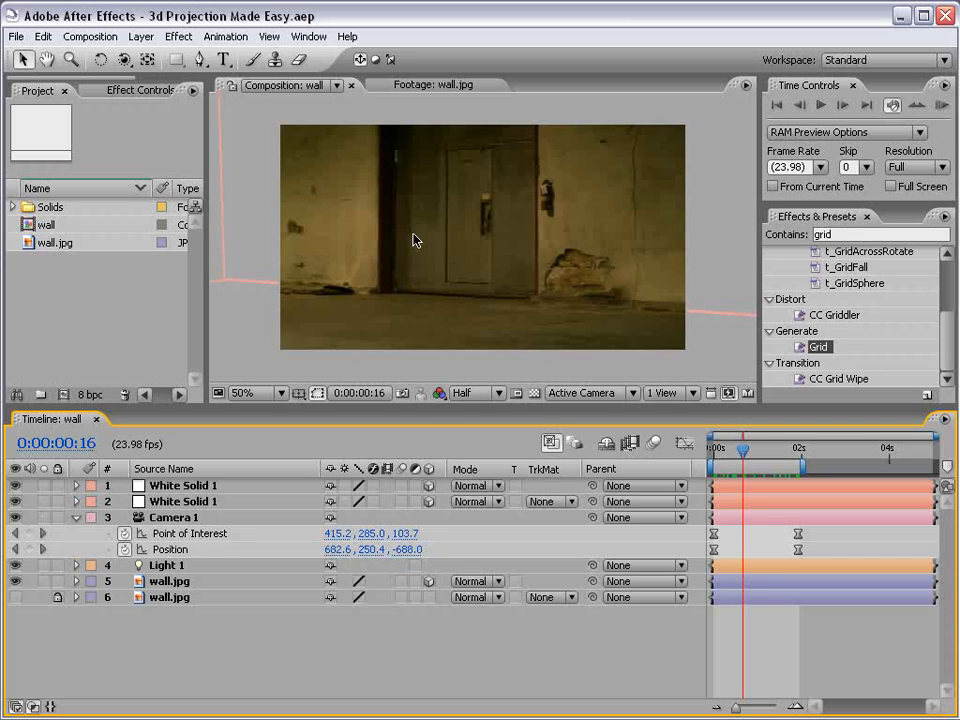
mouse_move(408, 225)
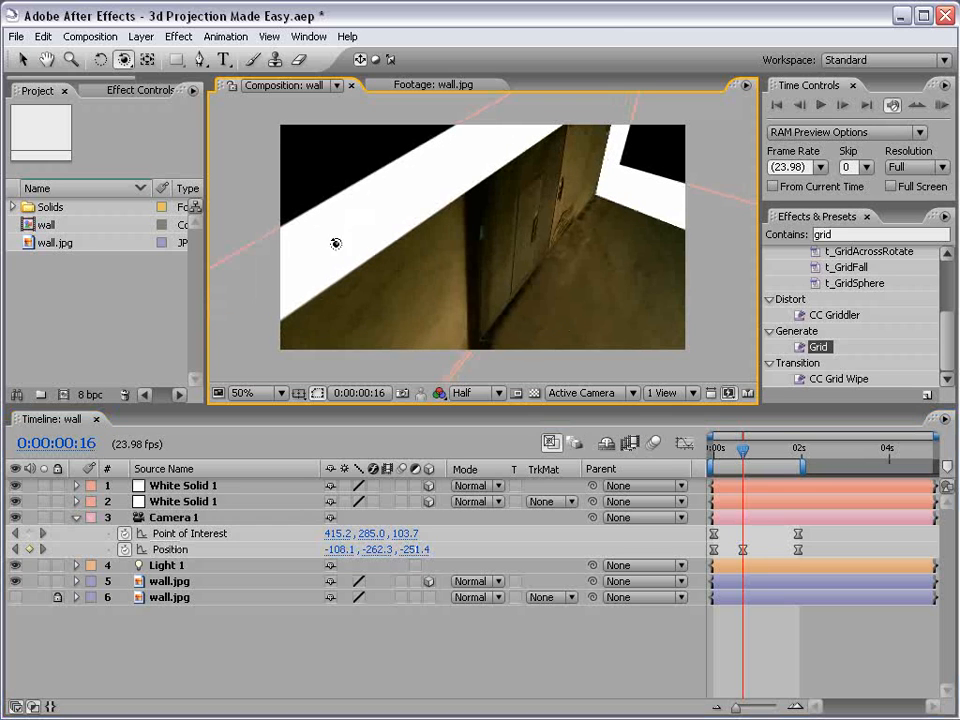
mouse_move(520, 193)
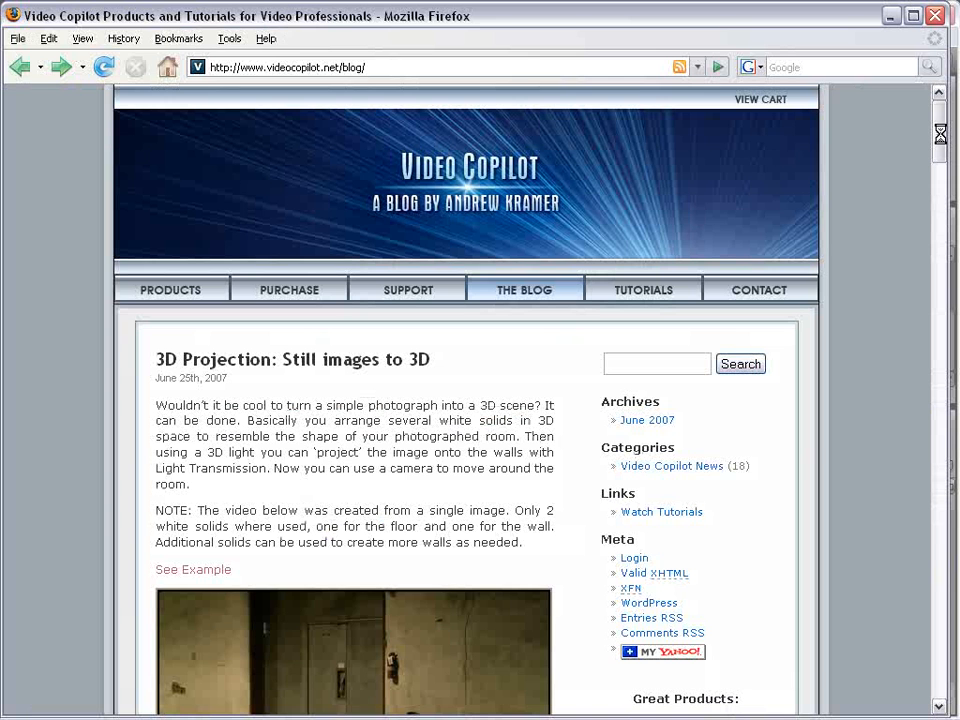
scroll("down", 3)
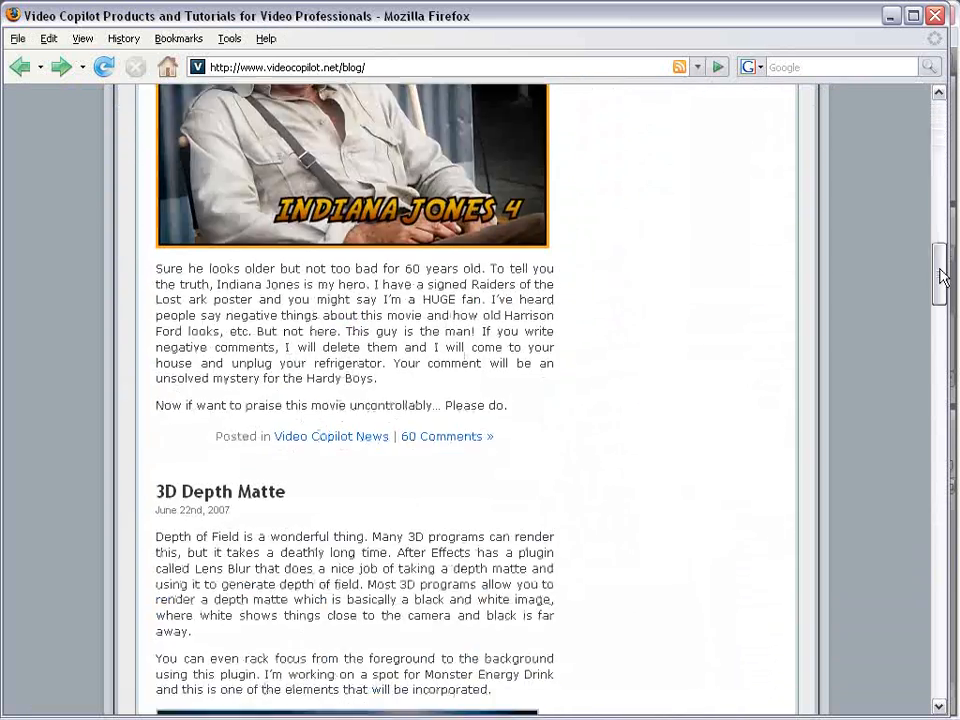
scroll("down", 3)
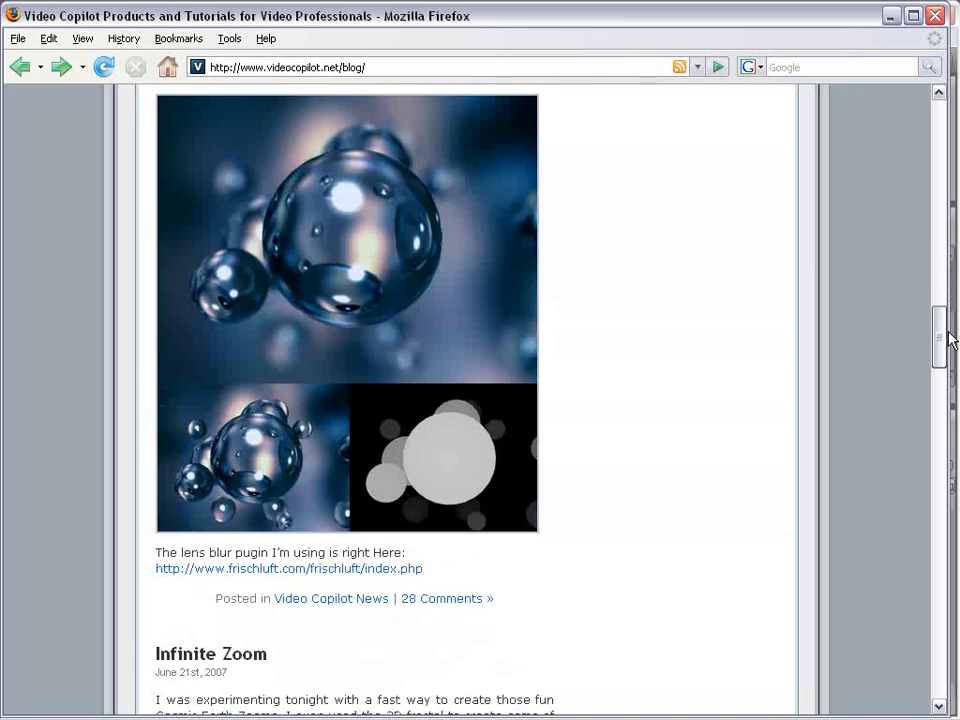
scroll("up", 3)
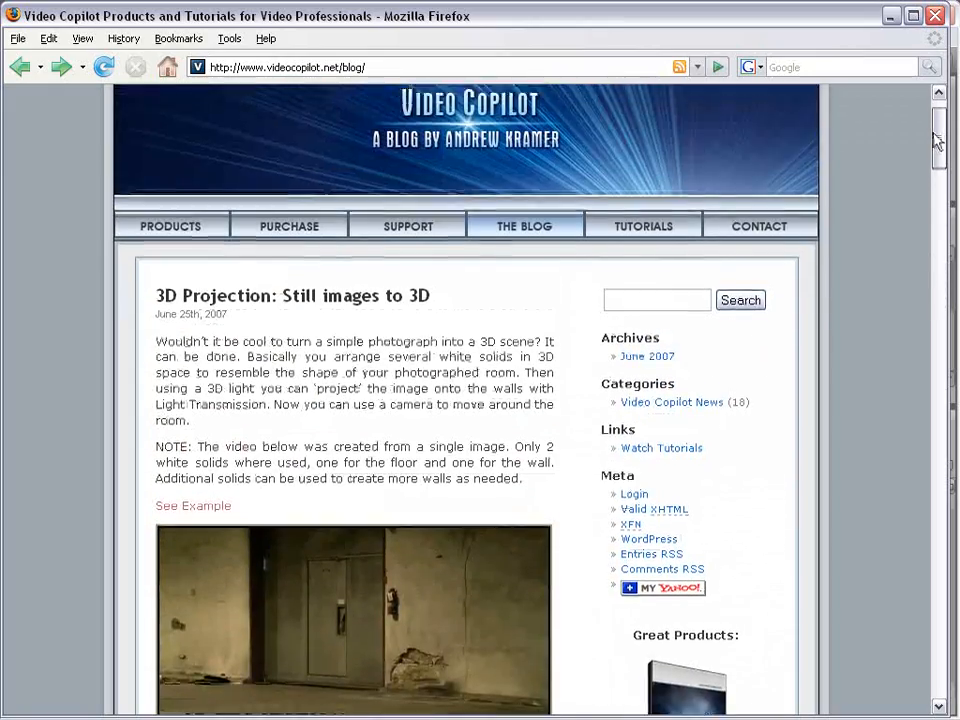
scroll("up", 3)
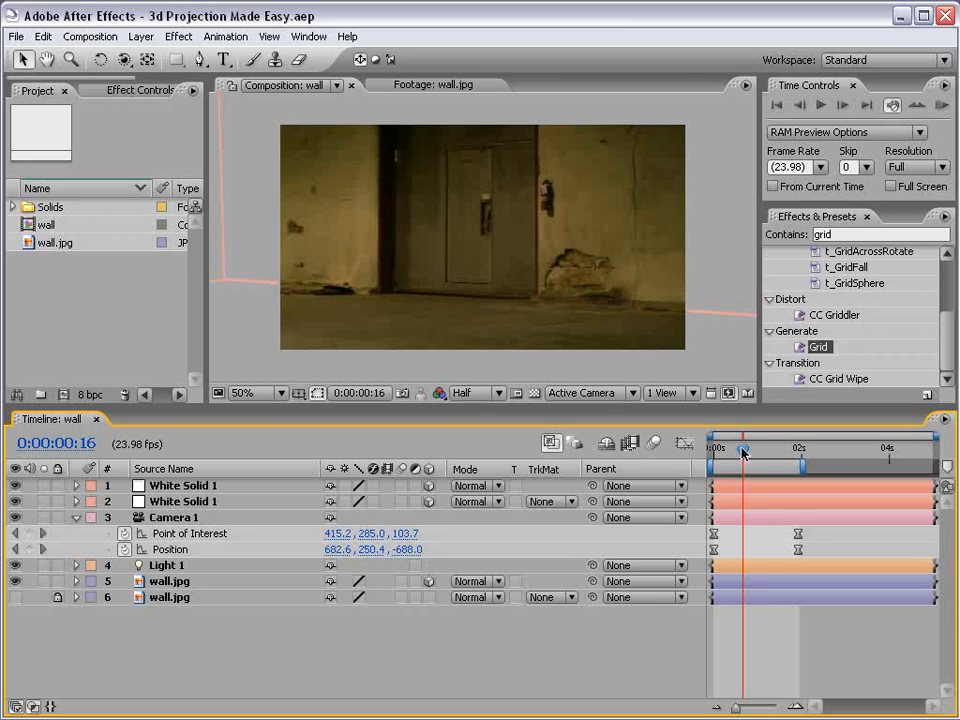
mouse_move(779, 331)
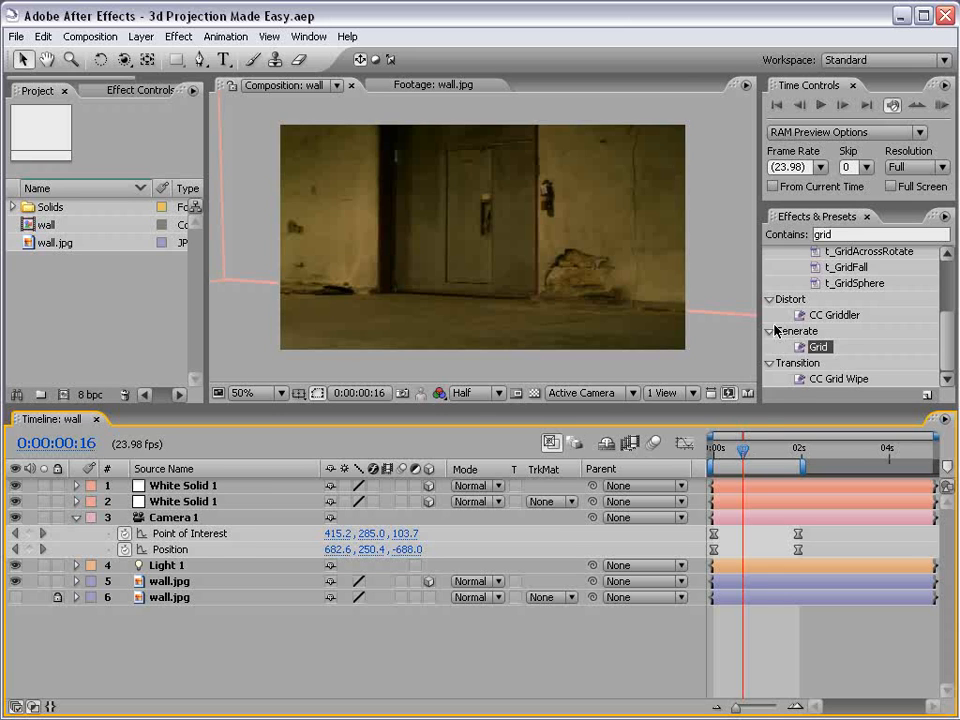
mouse_move(303, 170)
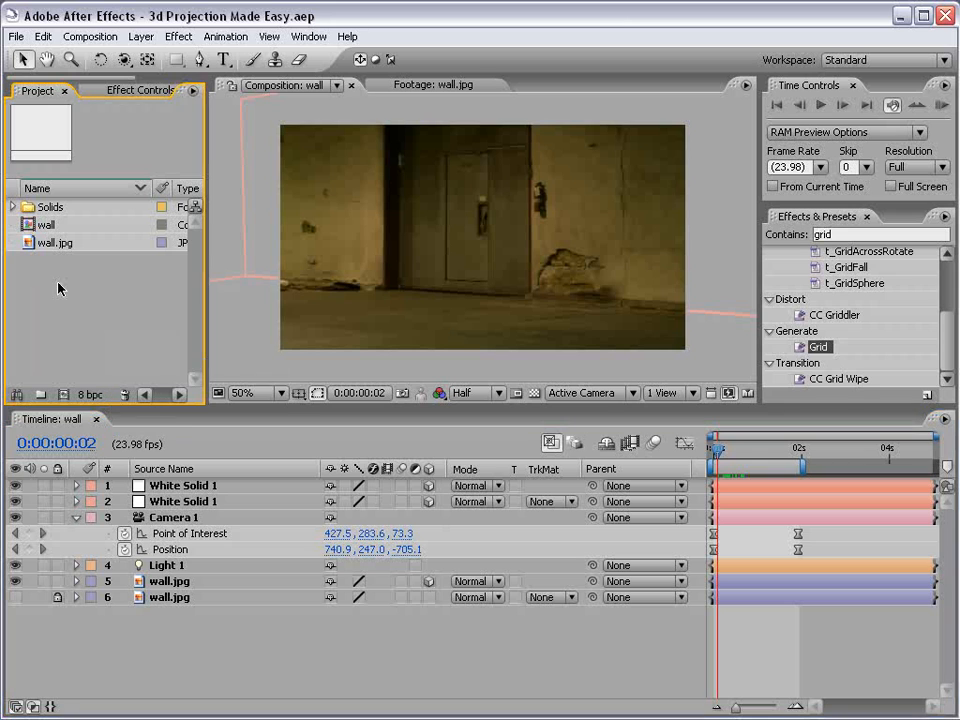
Step: Open wall.jpg from the Project panel in its own Footage viewer
left_click(55, 242)
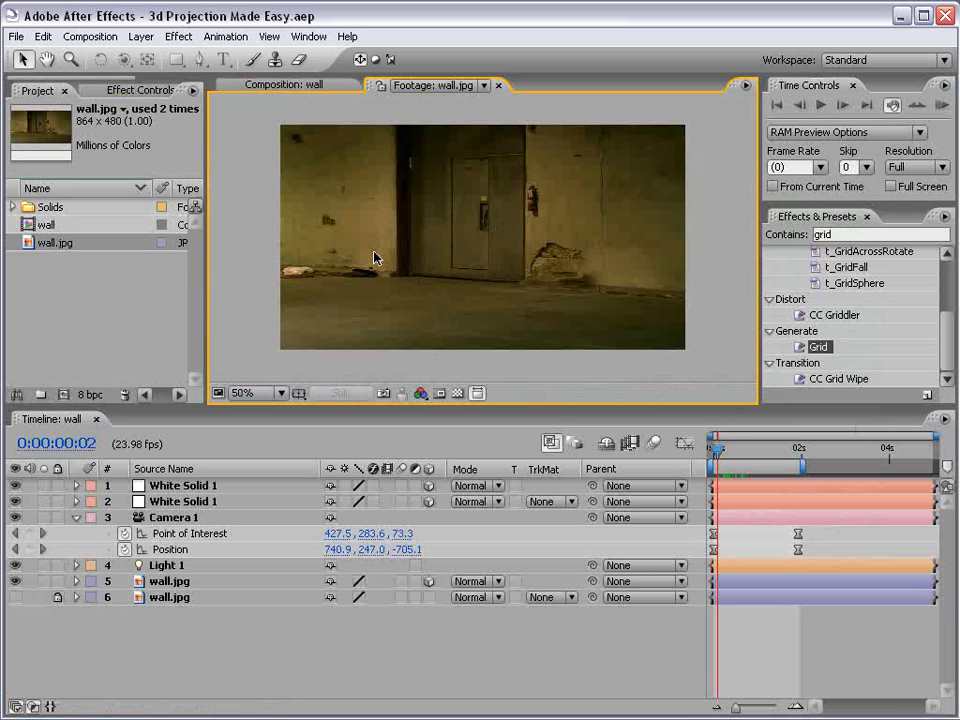
mouse_move(110, 297)
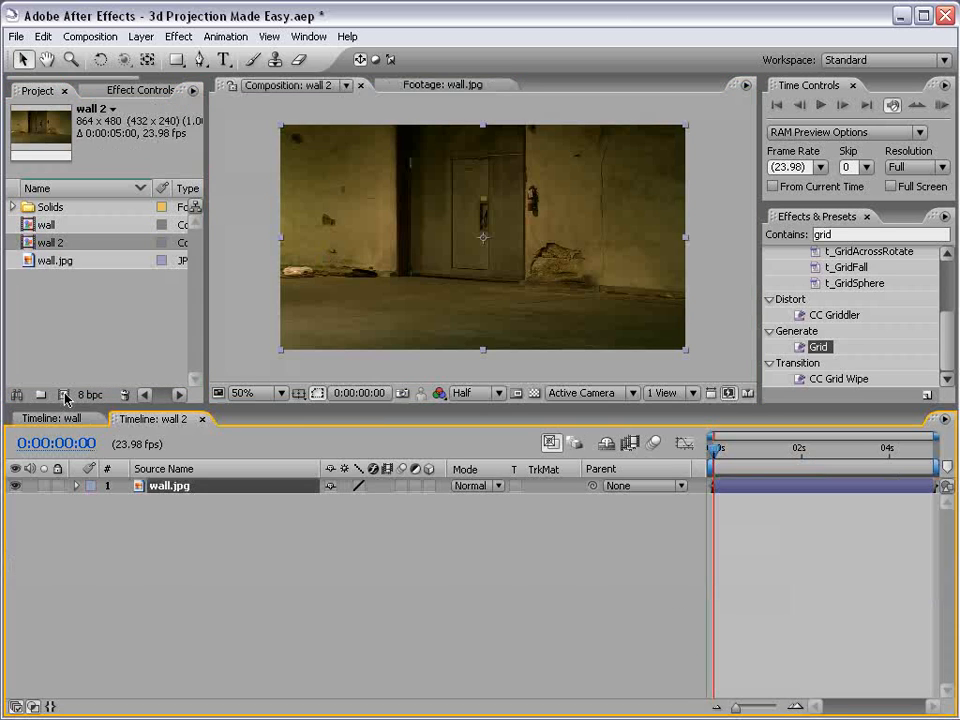
Step: Build the wall 2 comp from wall.jpg and add a 35mm preset Camera 1
left_click(355, 517)
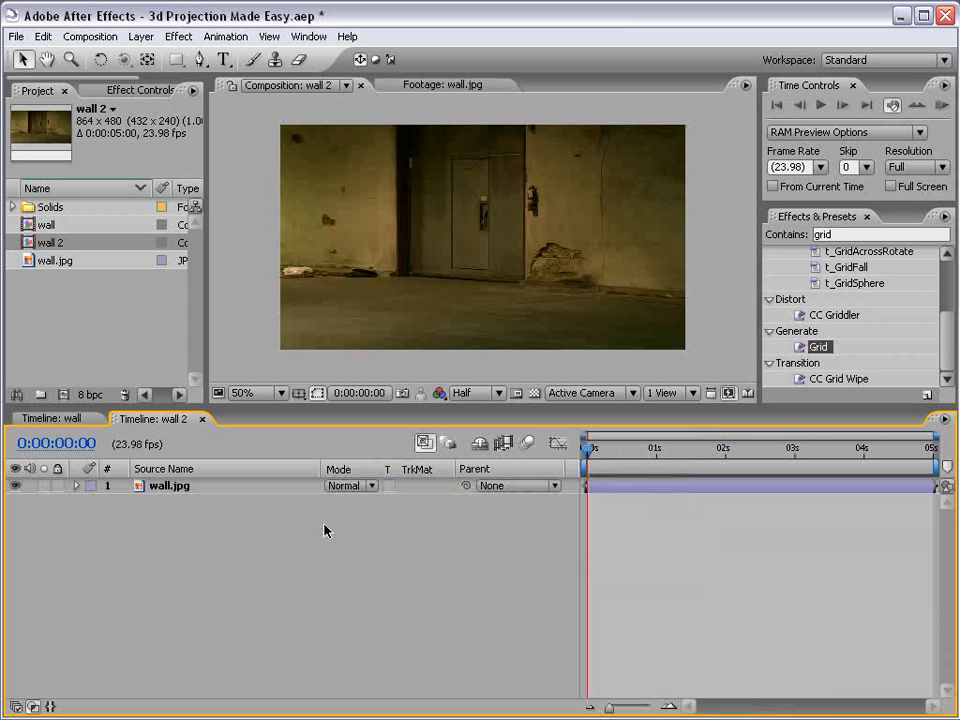
left_click(169, 485)
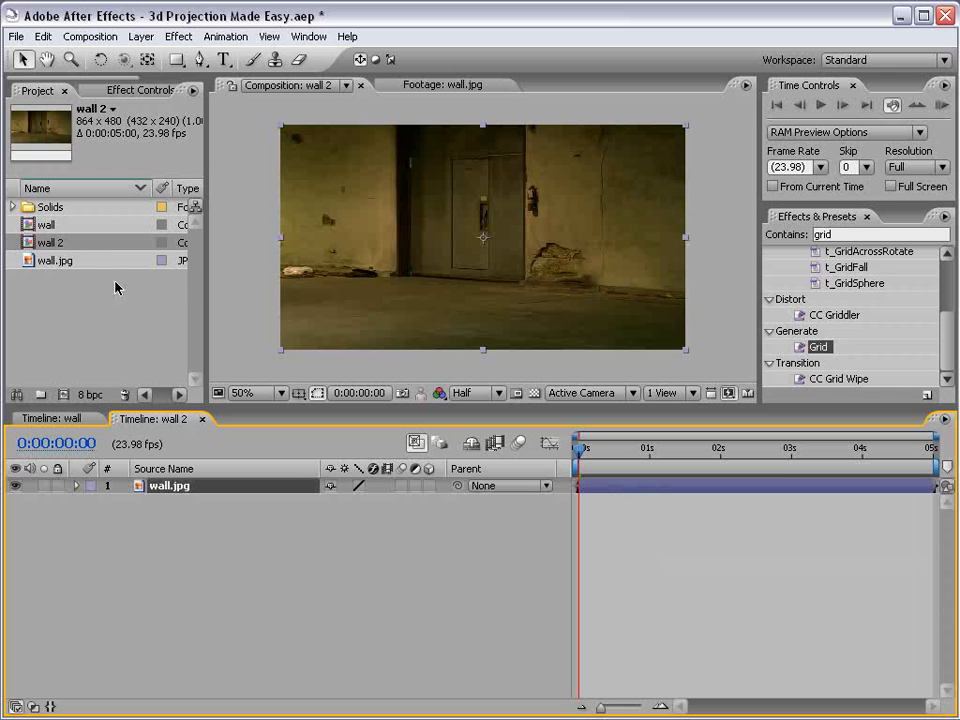
left_click(141, 36)
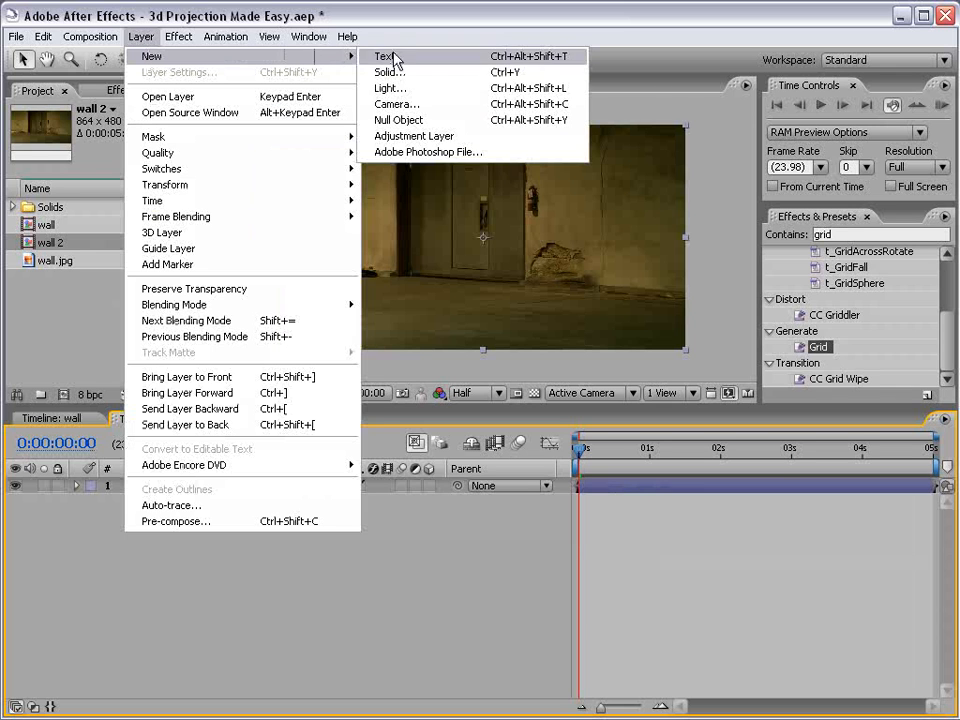
left_click(396, 104)
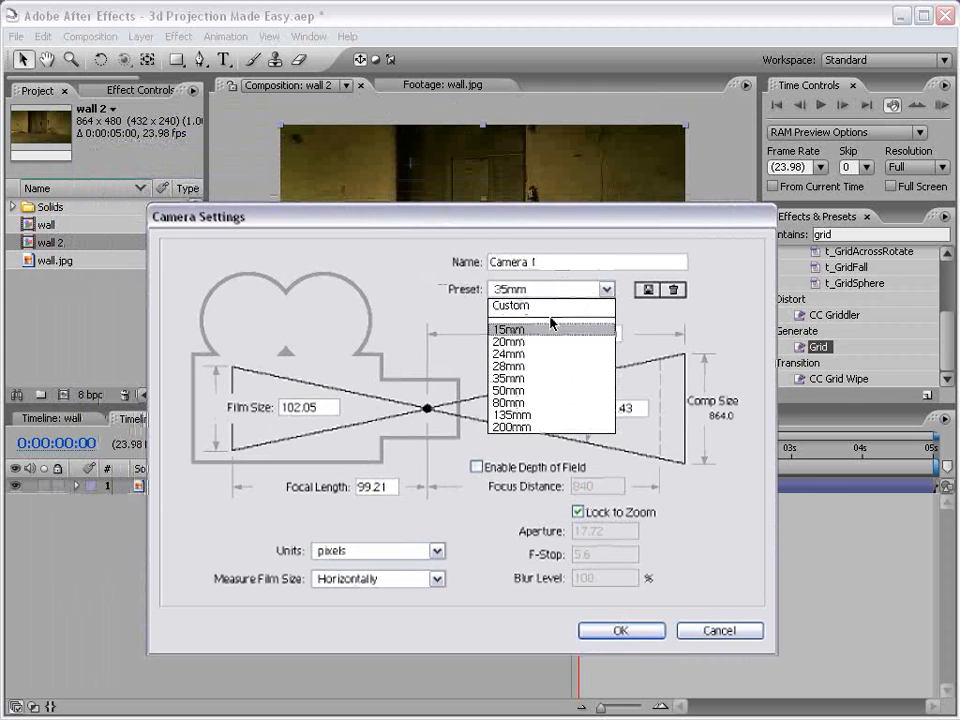
left_click(510, 377)
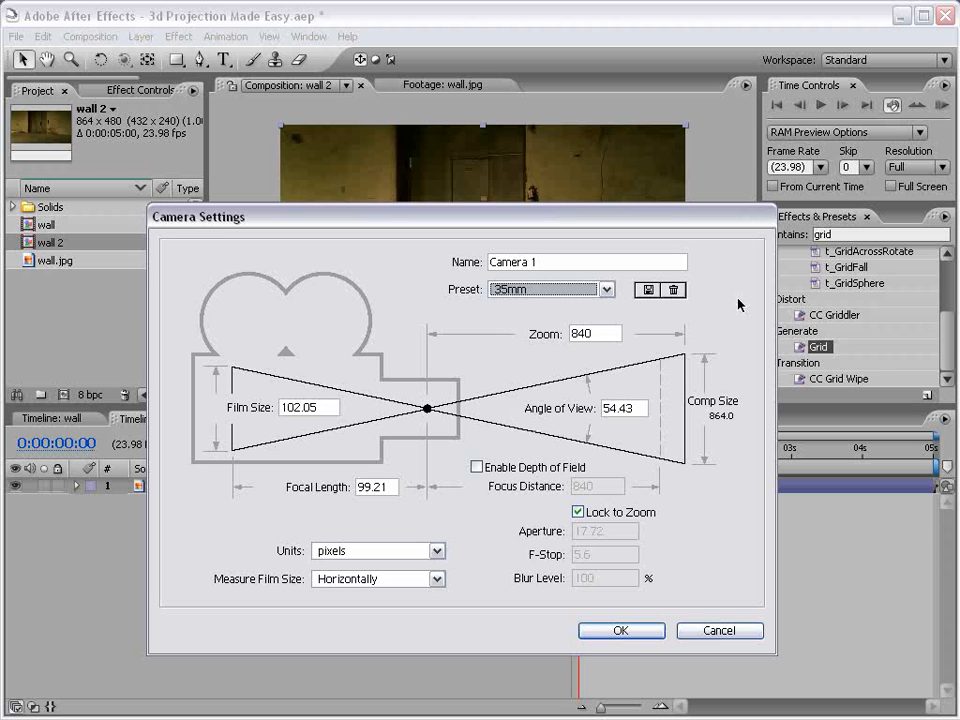
left_click(620, 630)
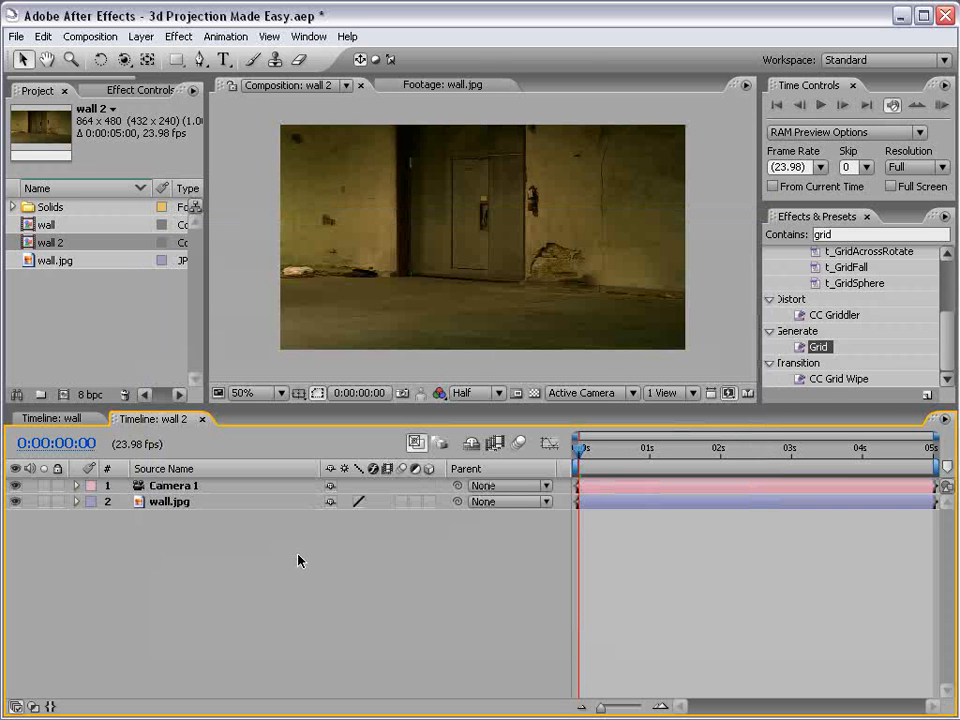
Step: Create a white, comp-sized solid named 'walls' through Layer > New > Solid
left_click(141, 36)
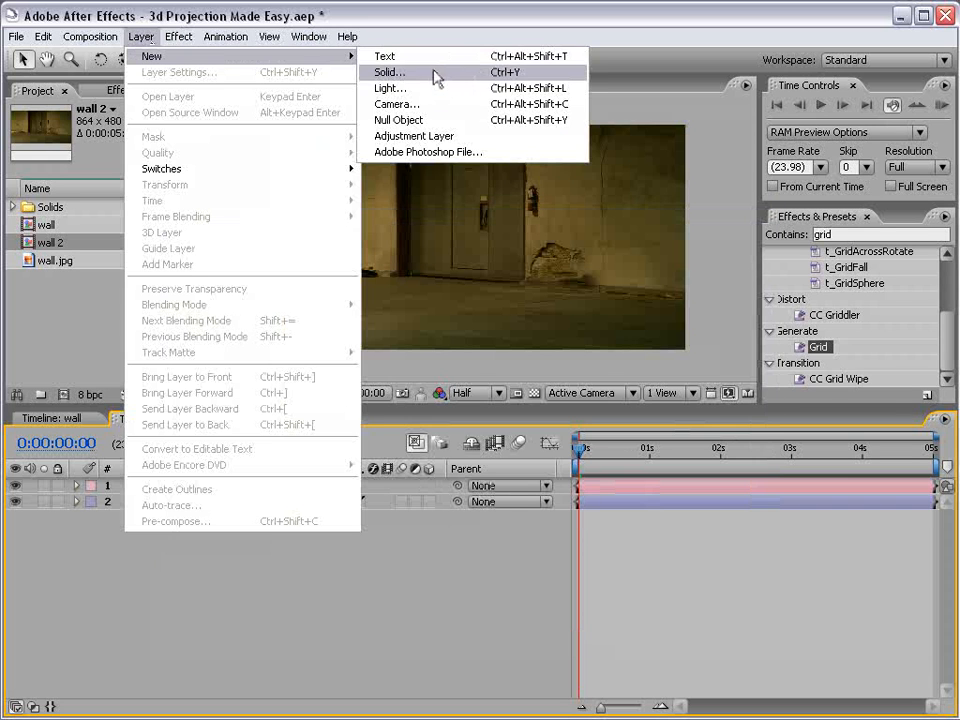
left_click(389, 72)
type("w")
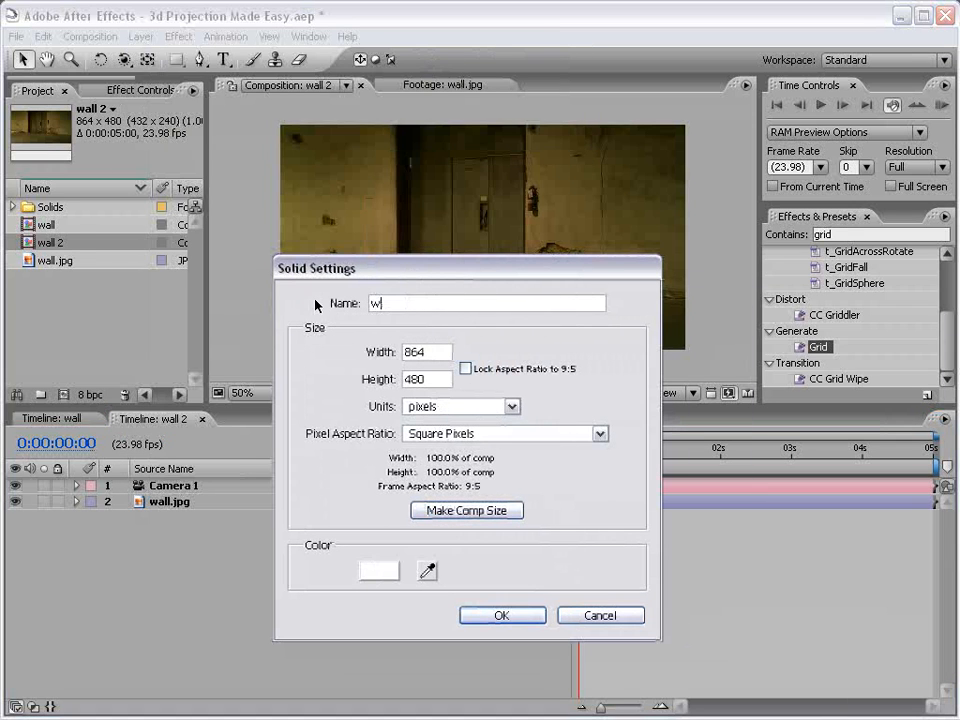
type("alls")
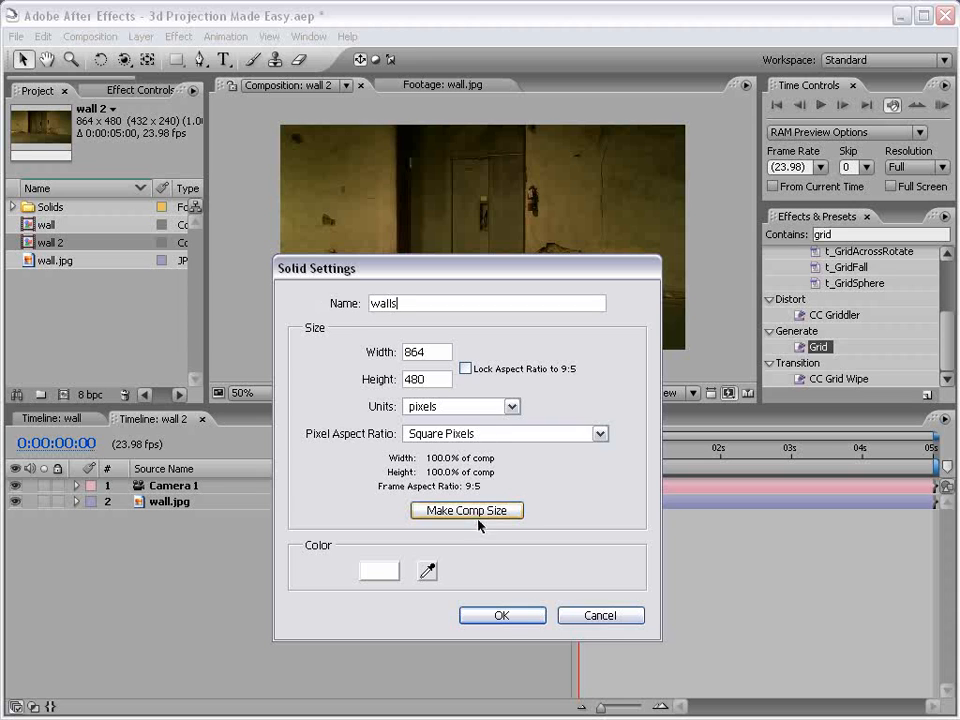
left_click(378, 570)
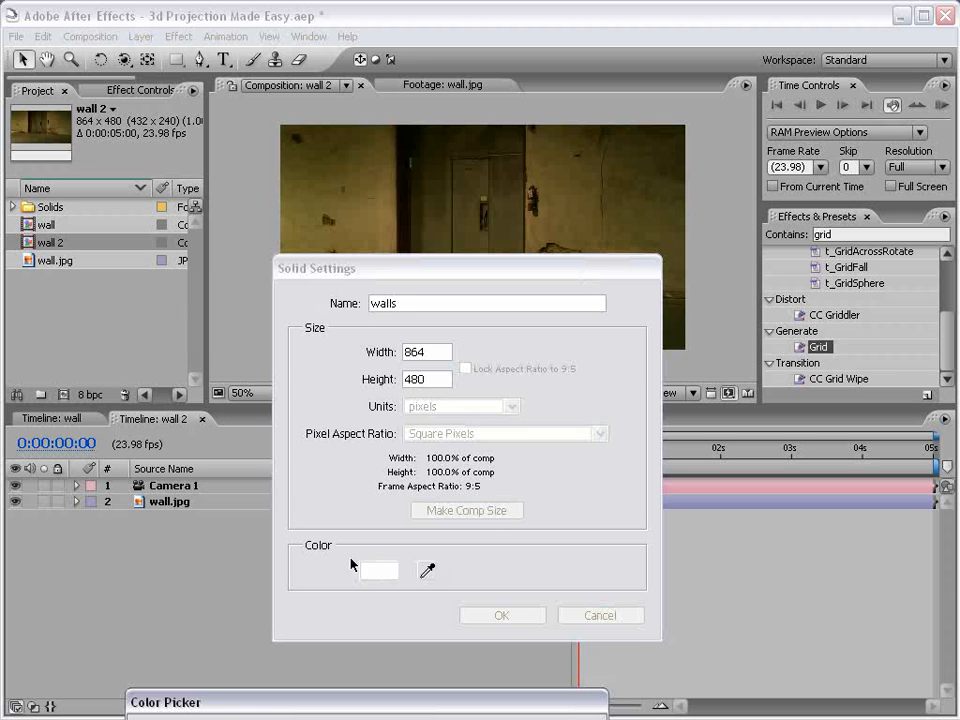
left_click(379, 570)
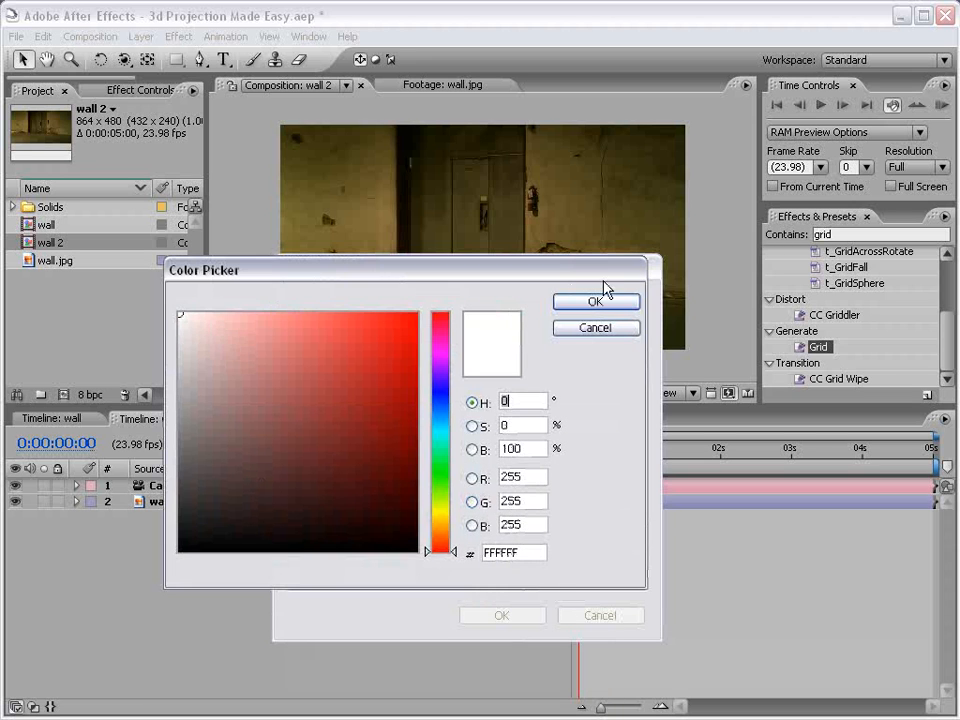
left_click(596, 302)
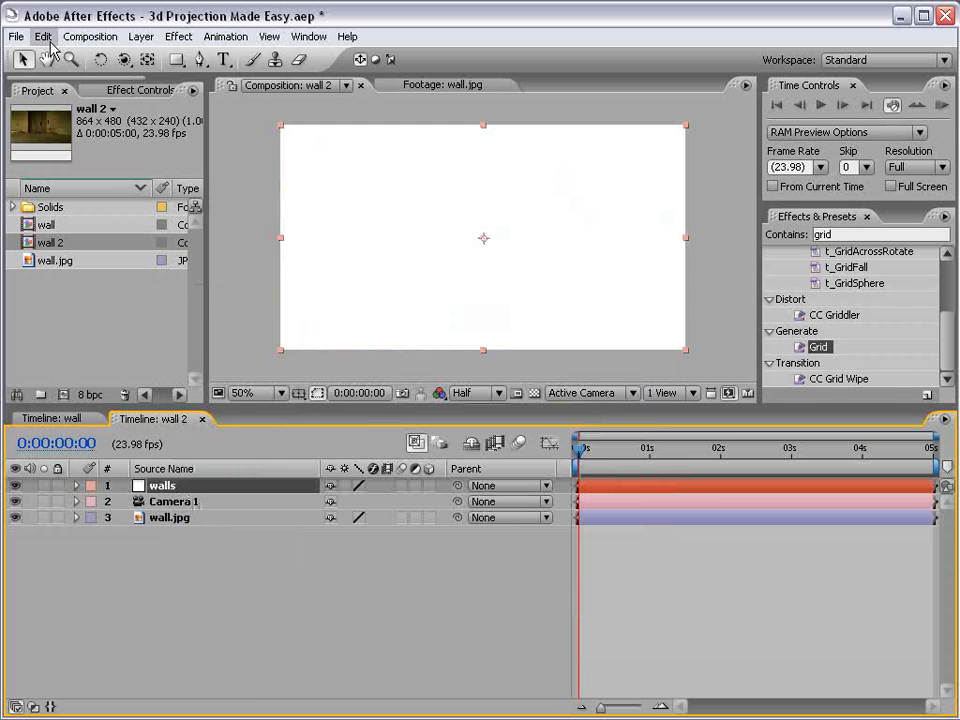
Step: Duplicate the walls solid and toggle the walls layers' eye switches
left_click(43, 36)
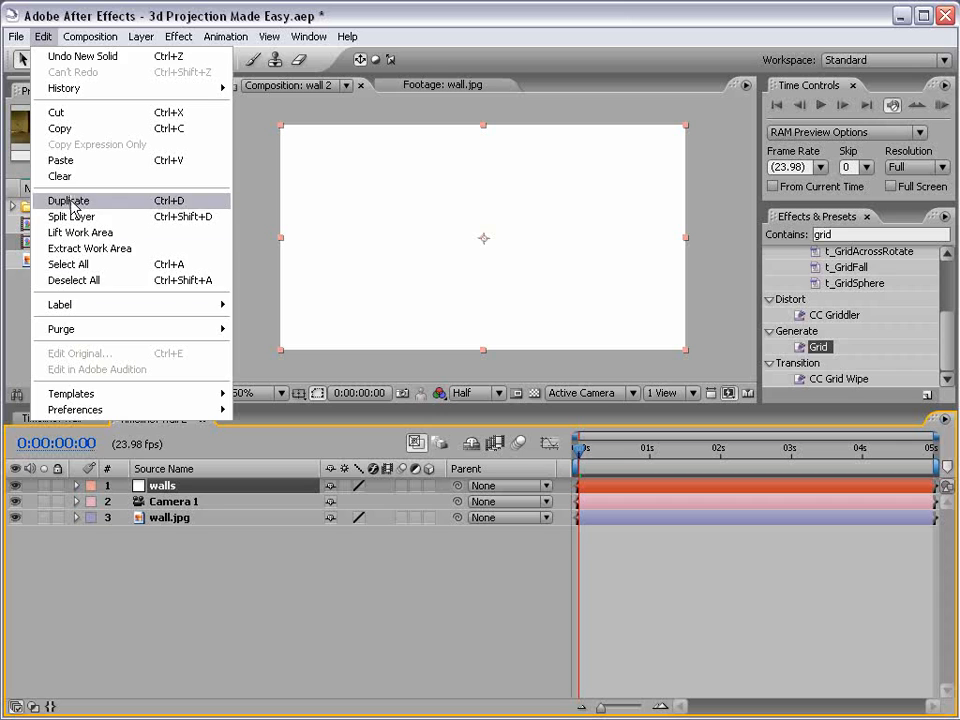
left_click(68, 200)
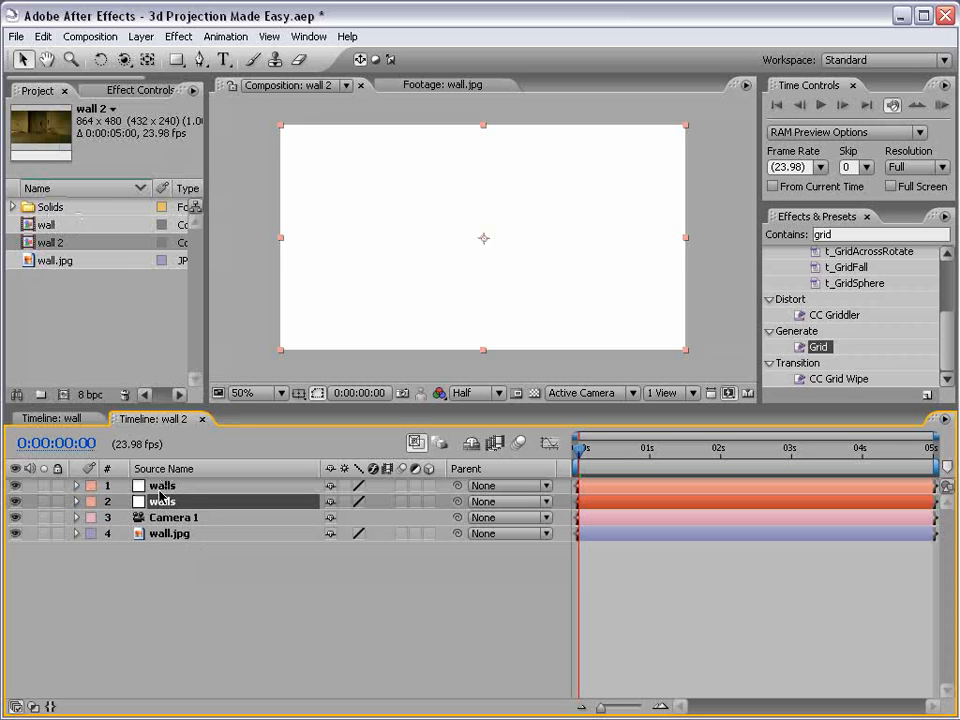
left_click(14, 485)
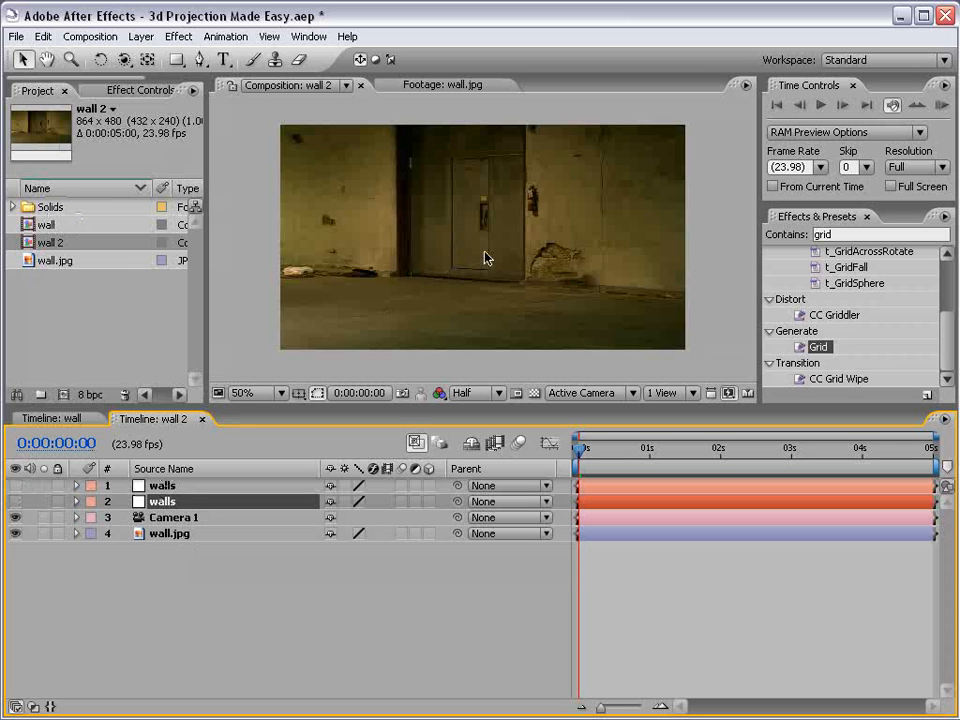
mouse_move(373, 320)
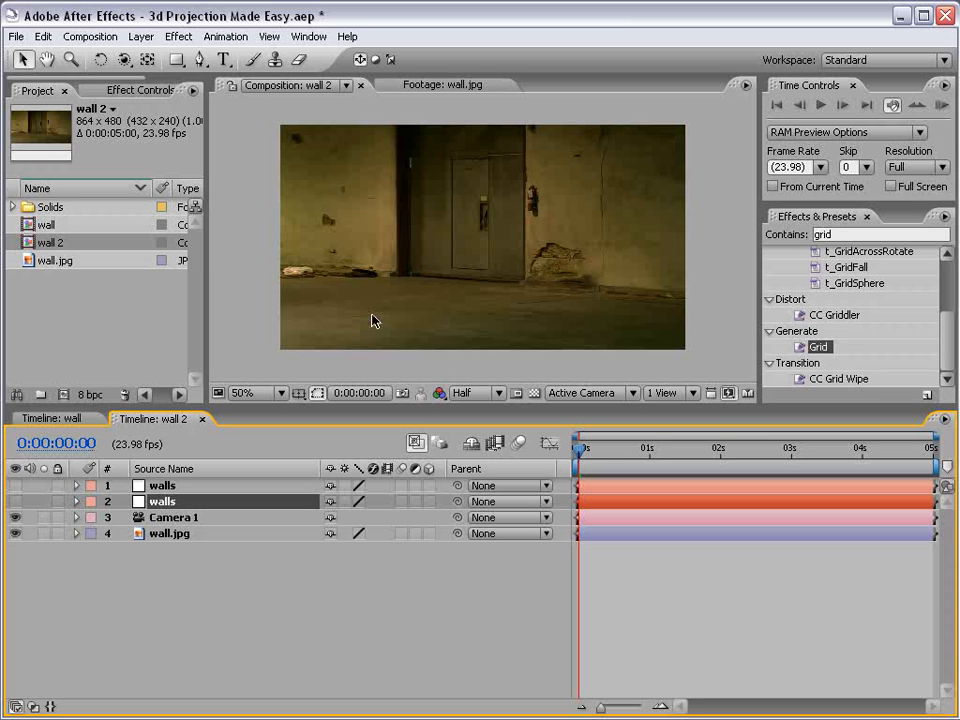
mouse_move(483, 297)
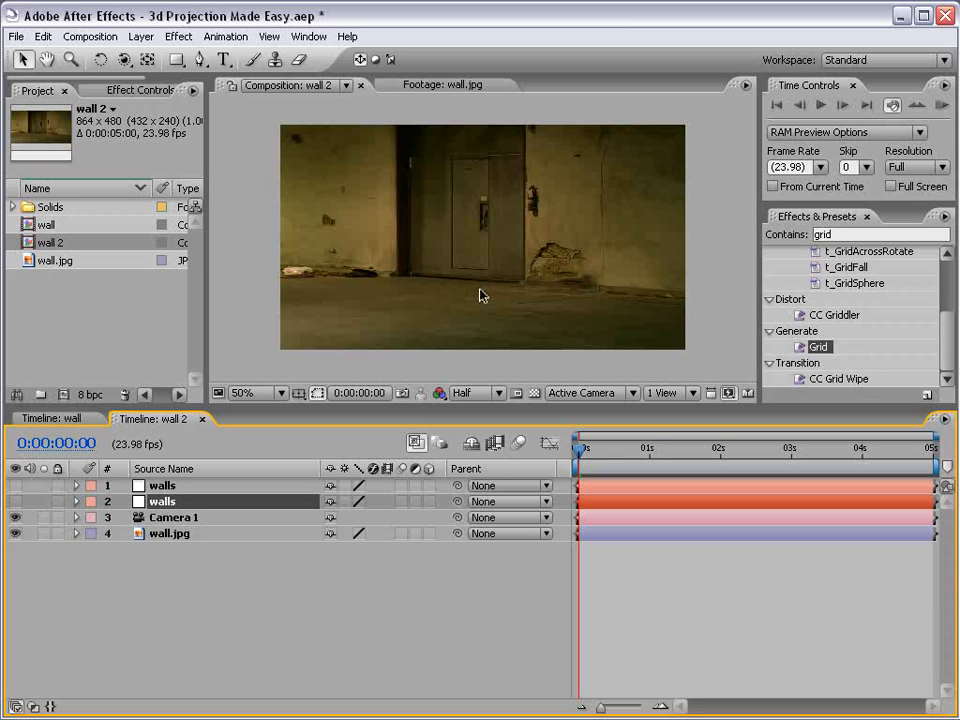
mouse_move(282, 335)
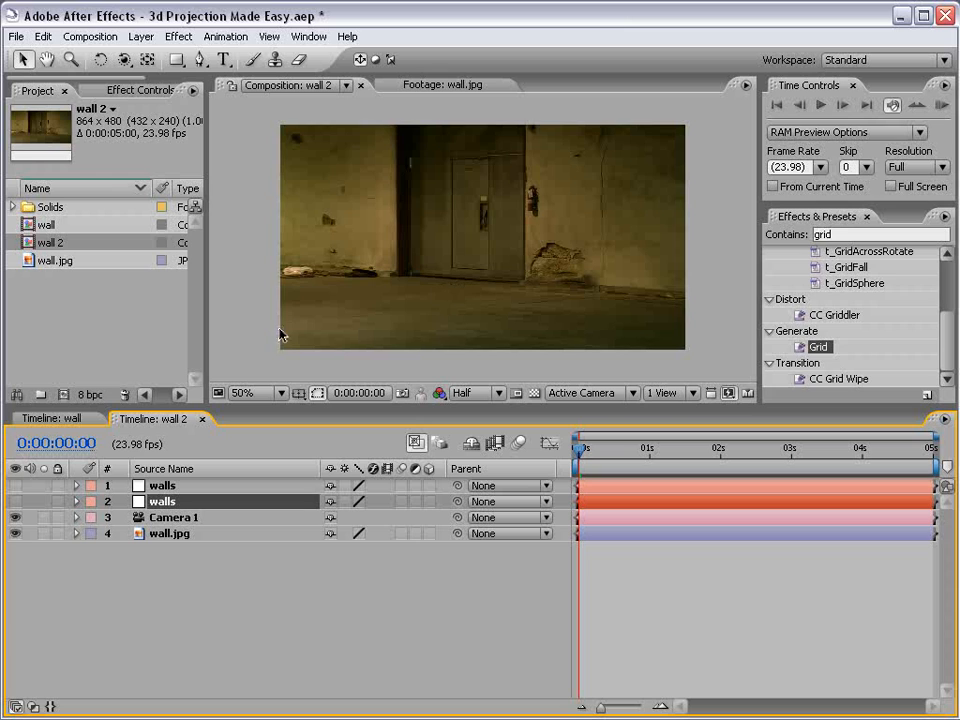
mouse_move(641, 275)
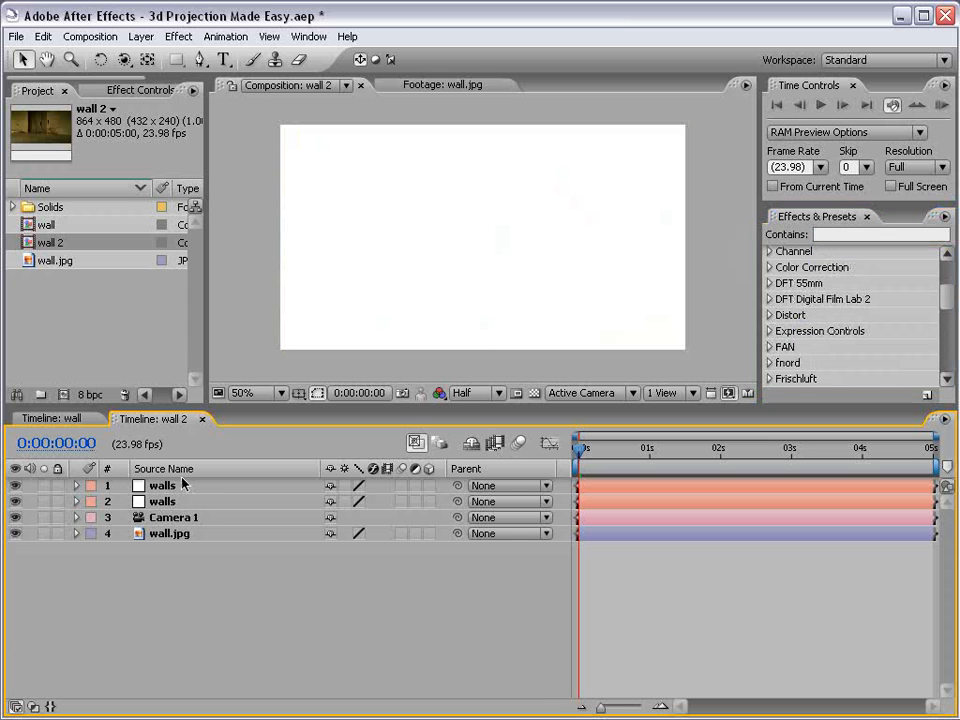
Step: Apply the Grid effect to the top walls solid and hide walls layer 2
type("gre")
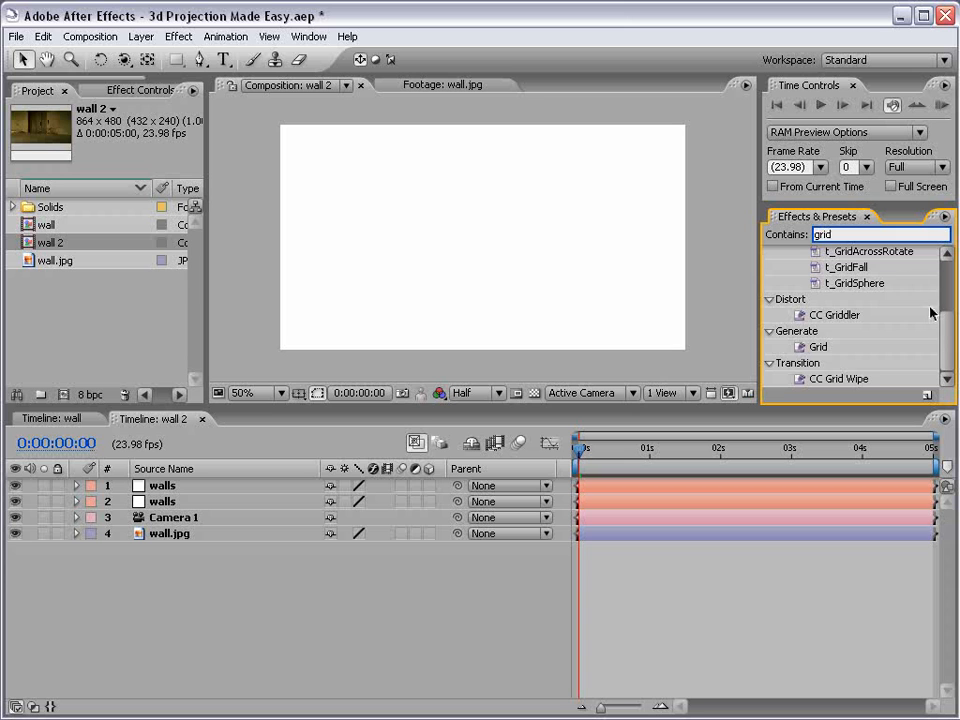
double_click(818, 346)
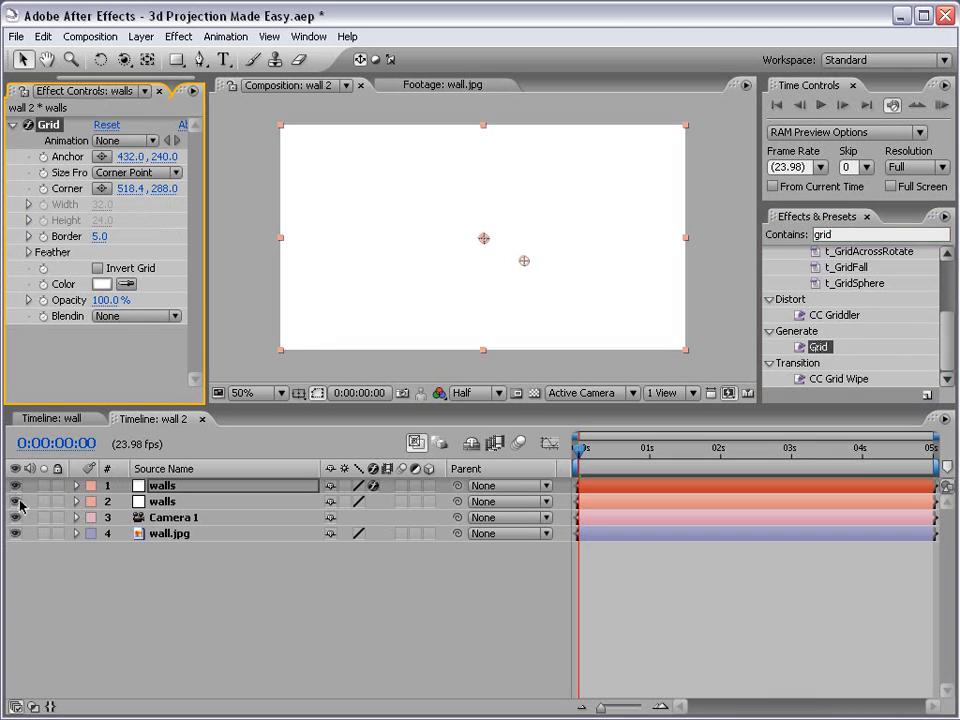
left_click(15, 501)
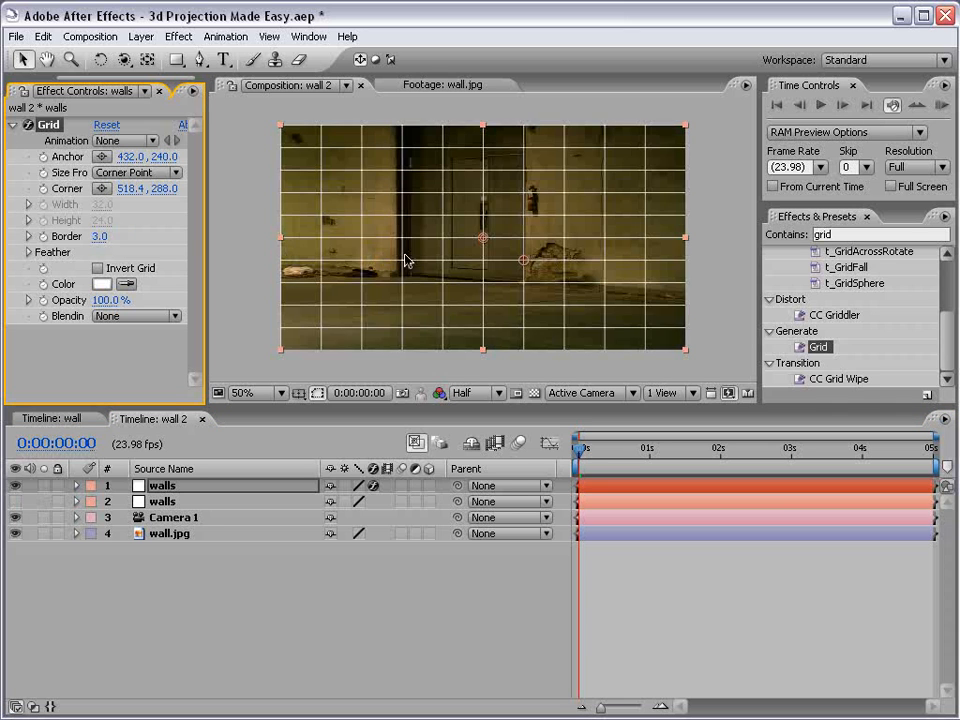
Step: Set Grid Size From to Width Slider and widen the cells to about 48
left_click(178, 172)
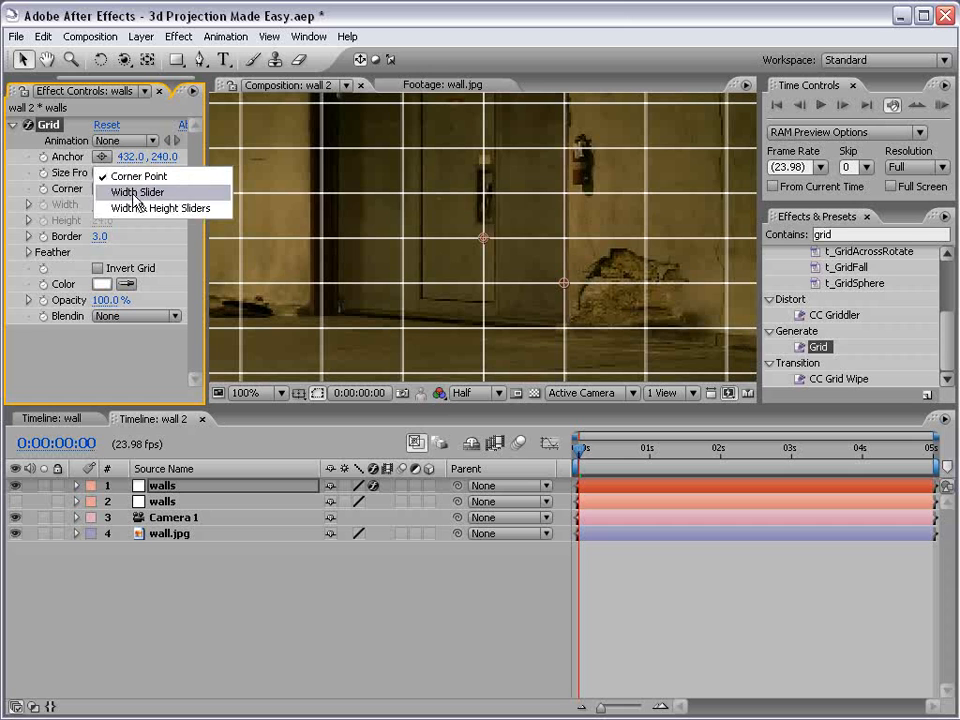
mouse_move(190, 196)
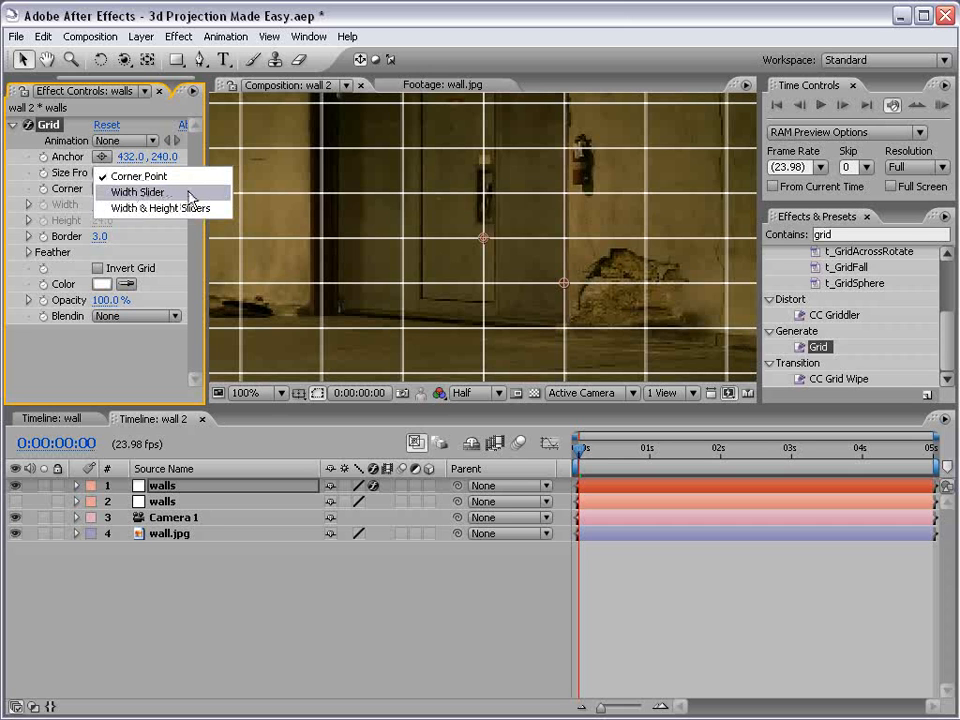
left_click(138, 192)
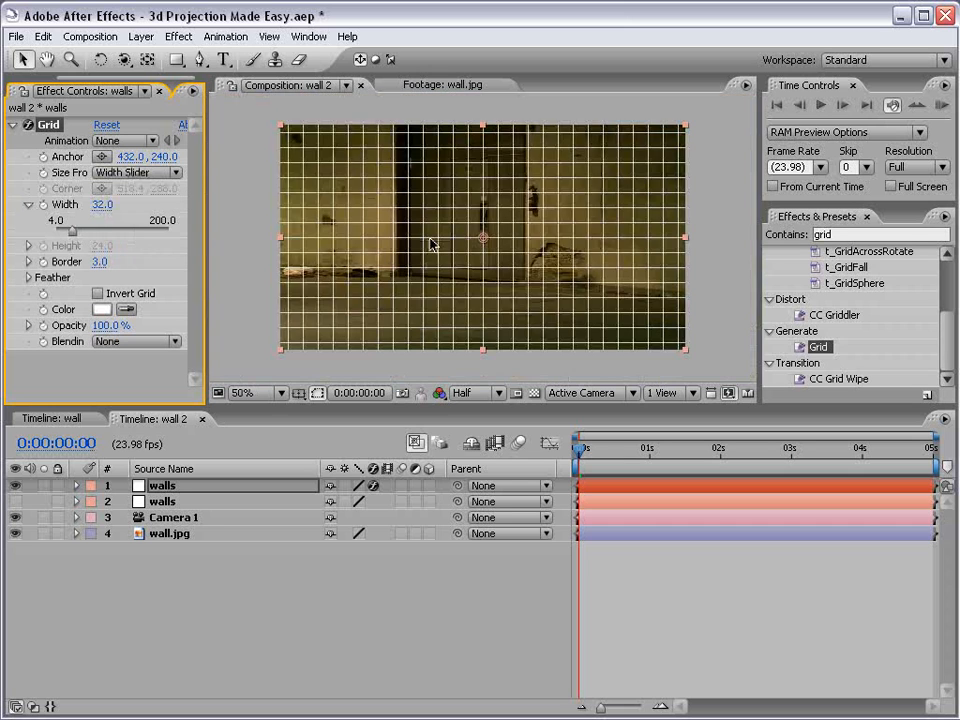
left_click_drag(56, 230, 83, 230)
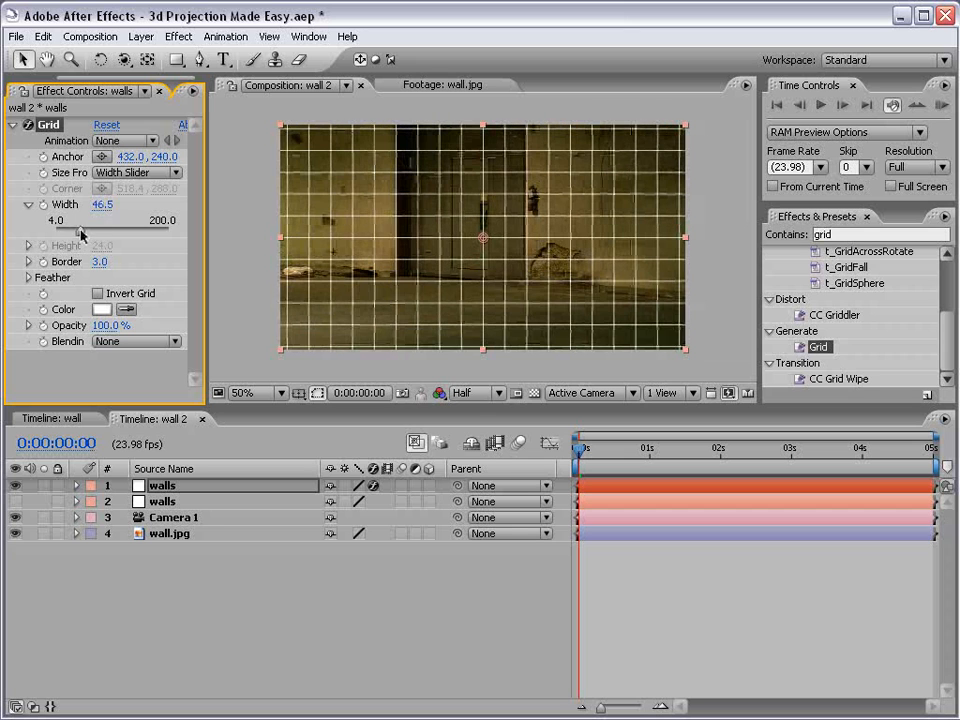
left_click_drag(102, 204, 104, 204)
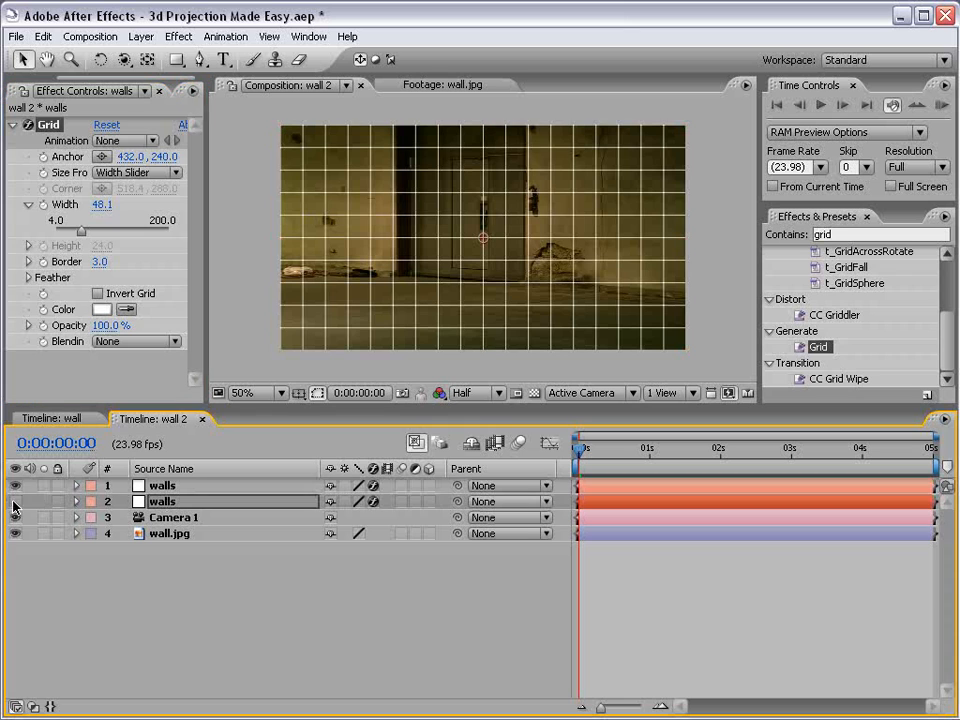
Step: Show walls layer 2 again and switch to the Rotation tool
left_click(162, 485)
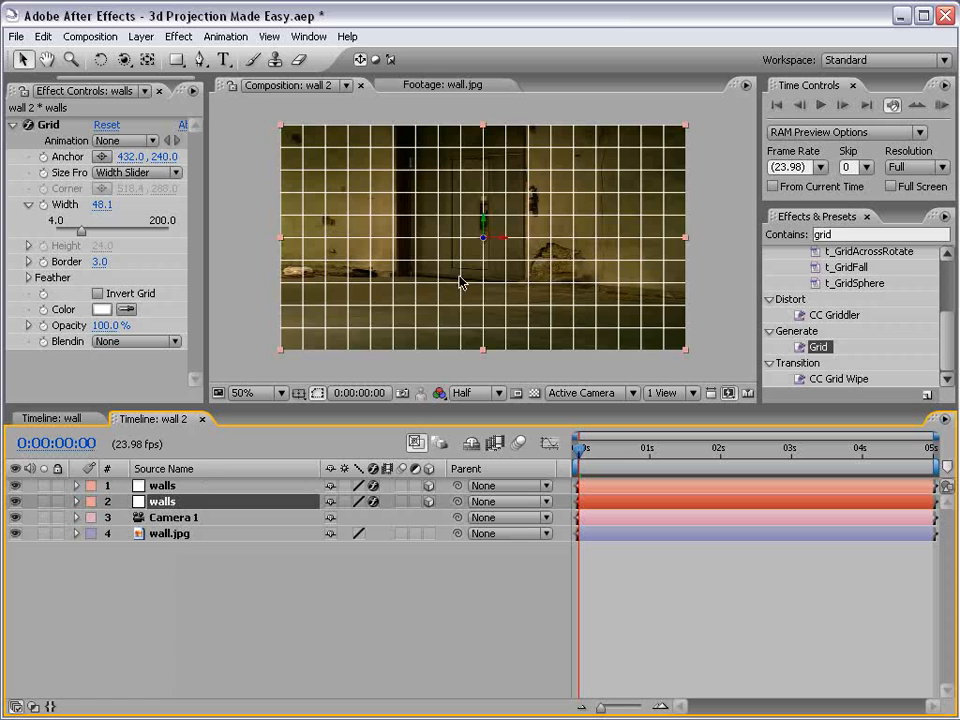
left_click(98, 60)
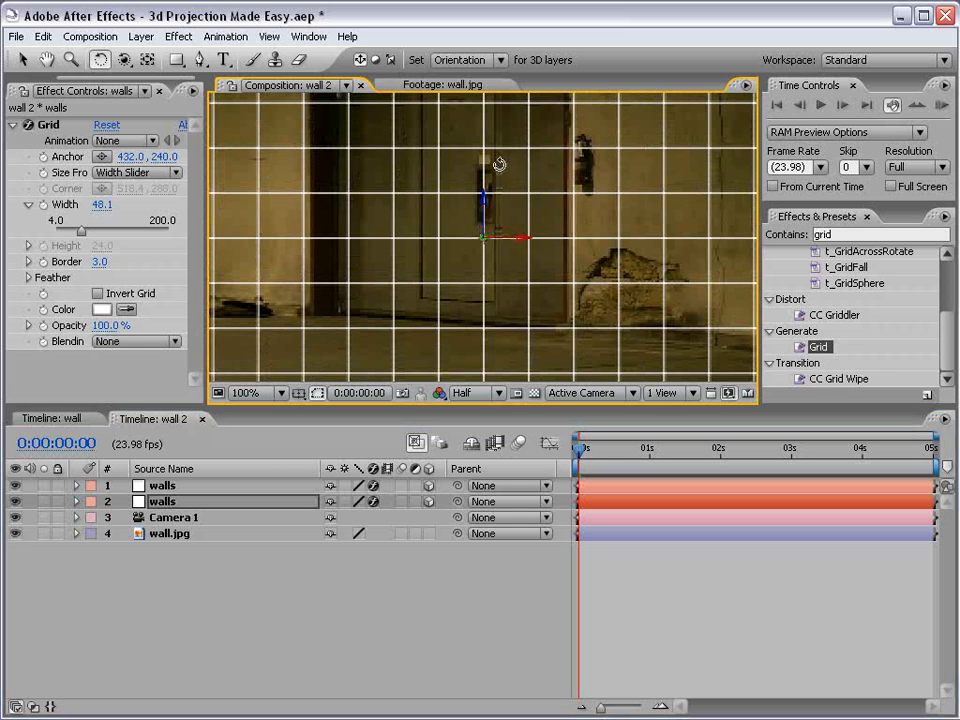
Step: Rotate walls layer 2 90° on X to lie flat as the floor
left_click(245, 392)
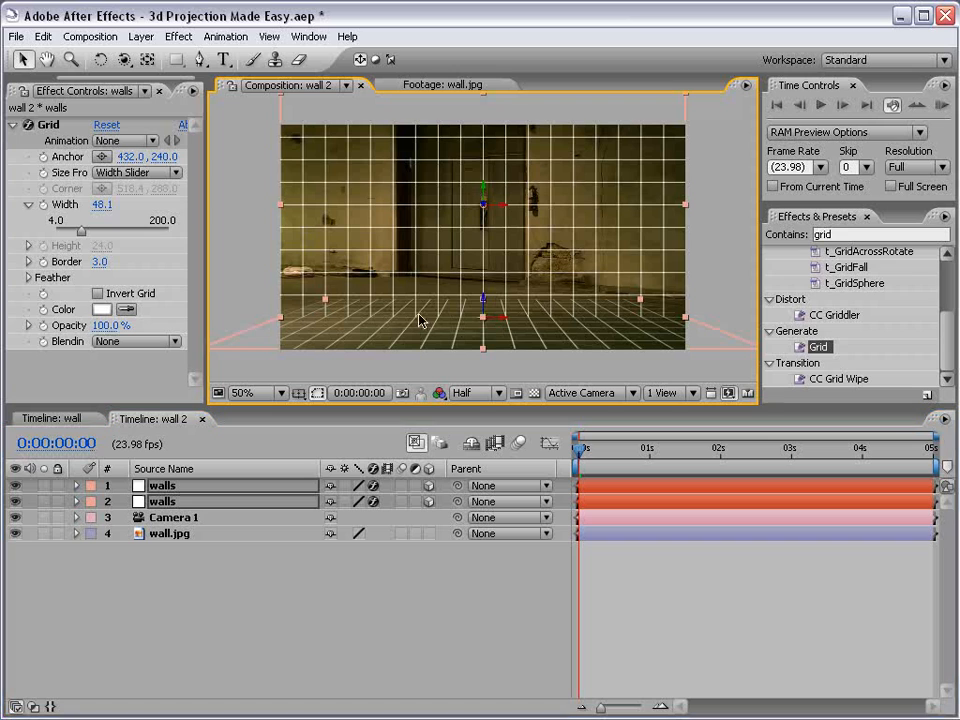
mouse_move(333, 294)
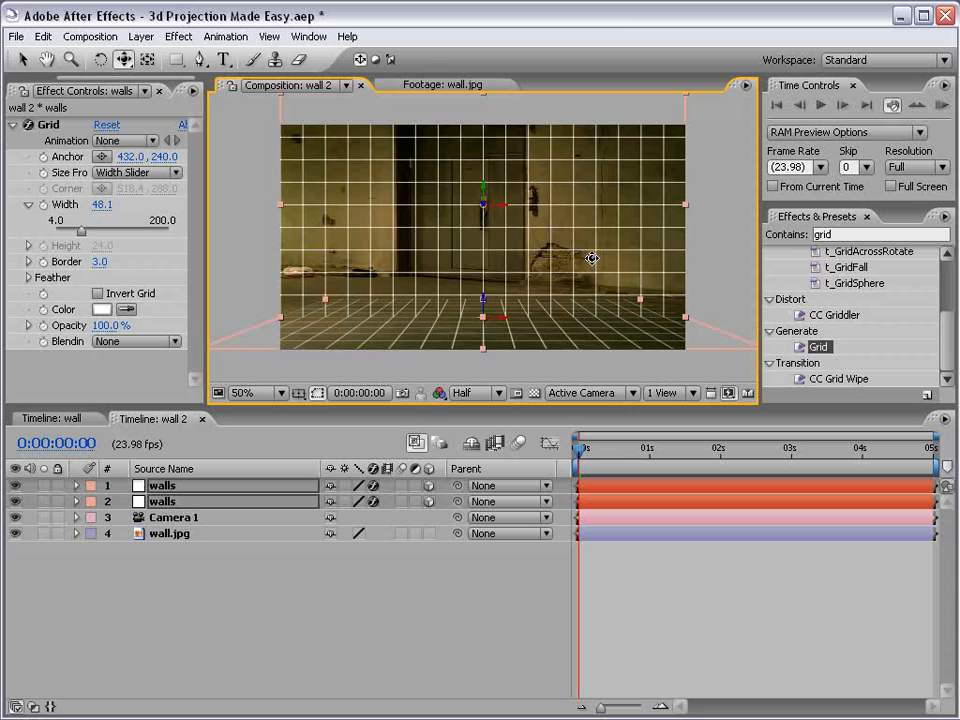
mouse_move(455, 340)
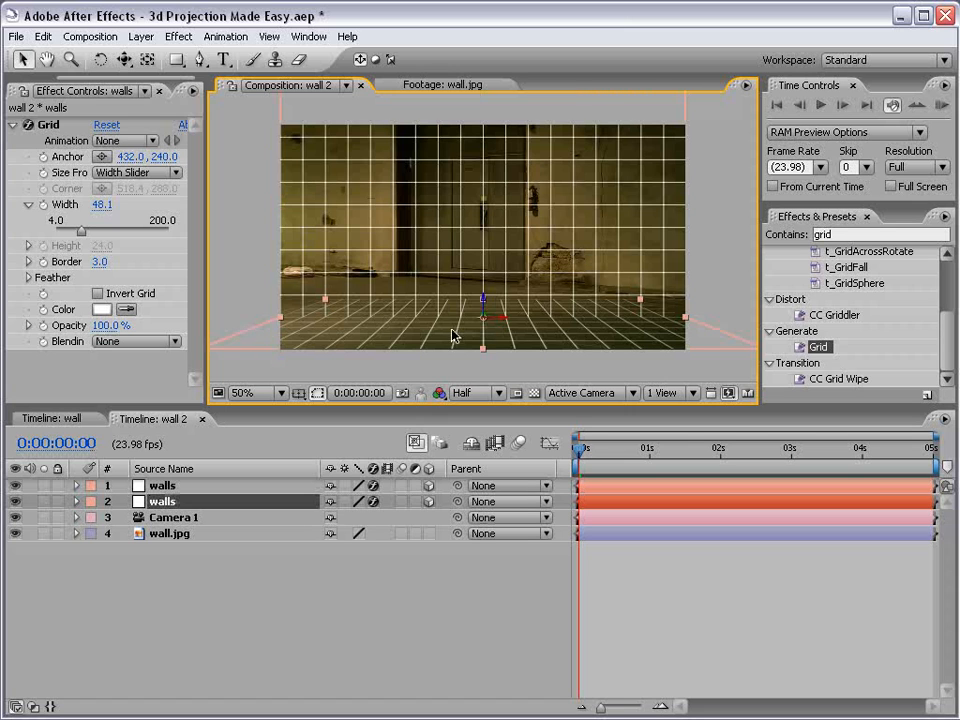
left_click(242, 392)
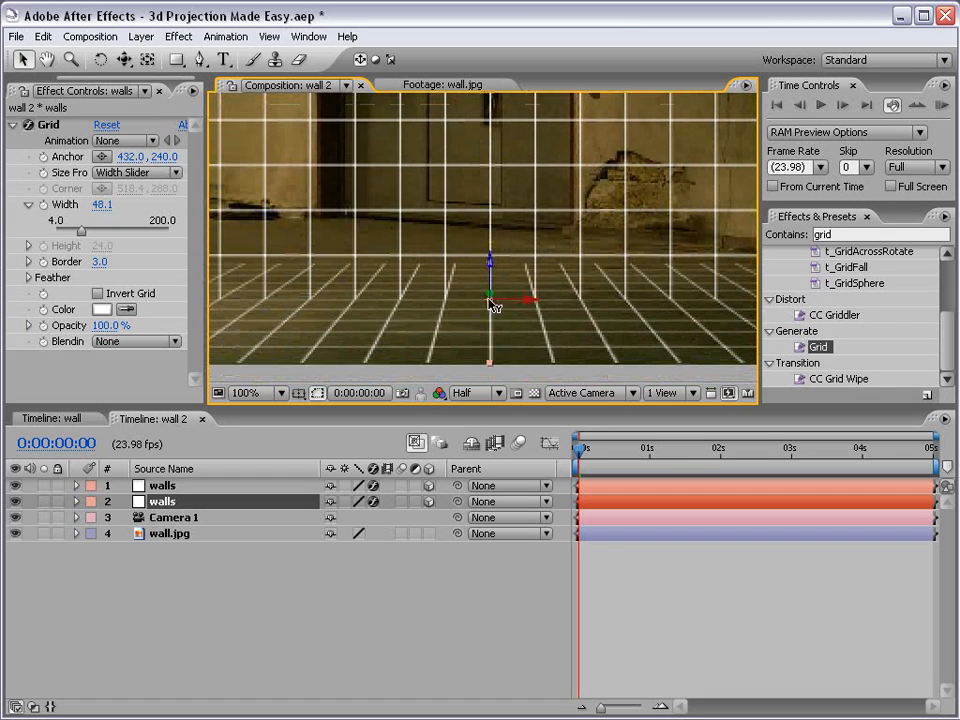
left_click(245, 392)
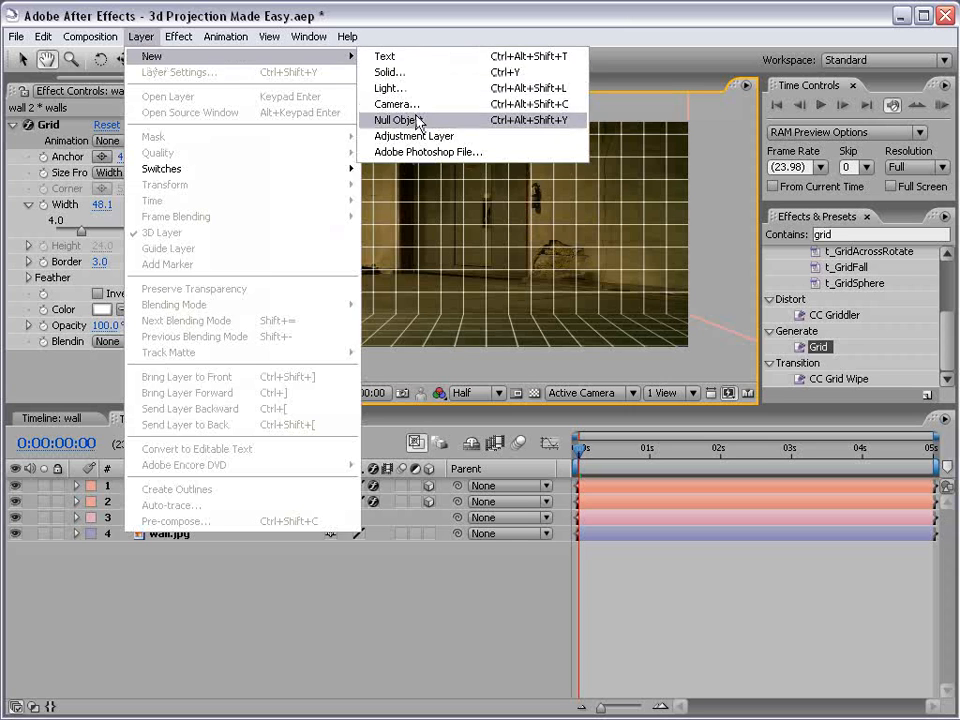
Step: Add Light 1 as a Point light with Casts Shadows on
left_click(389, 88)
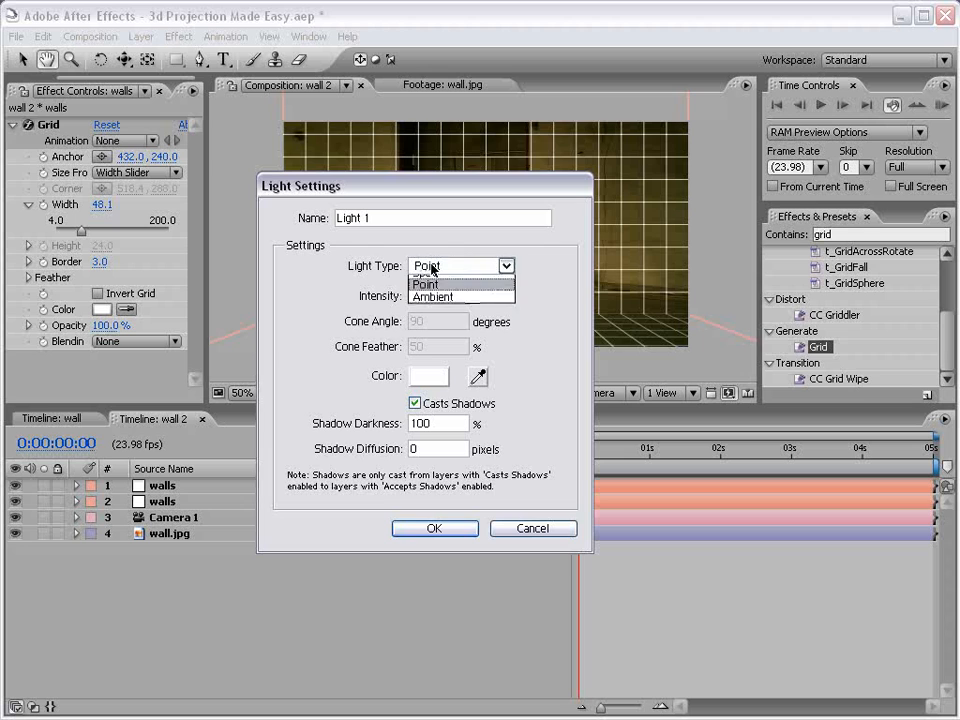
left_click(505, 265)
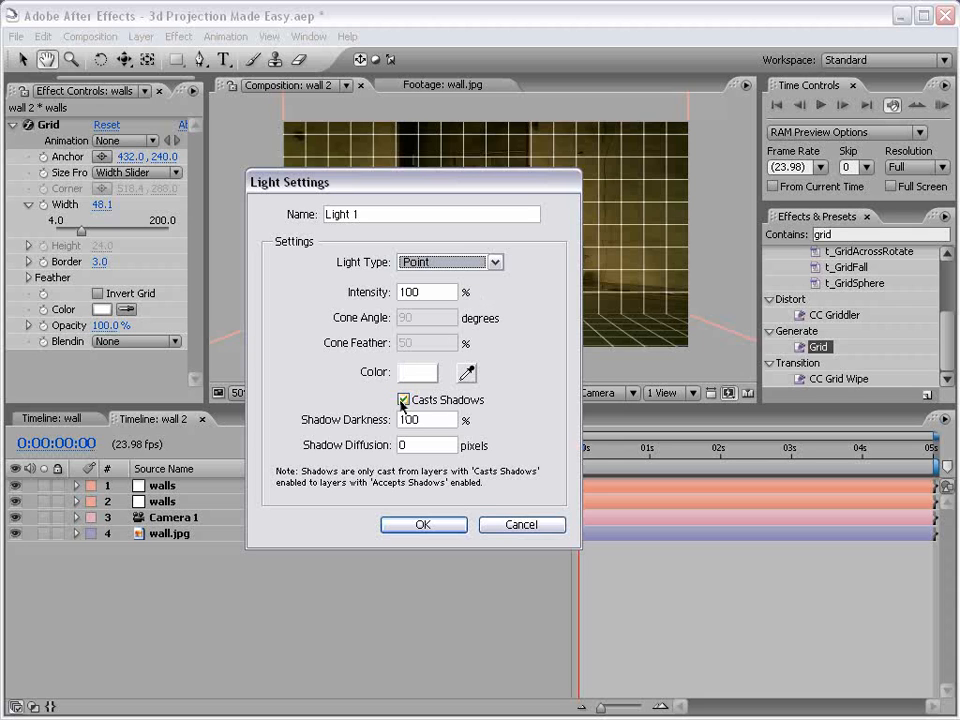
mouse_move(446, 404)
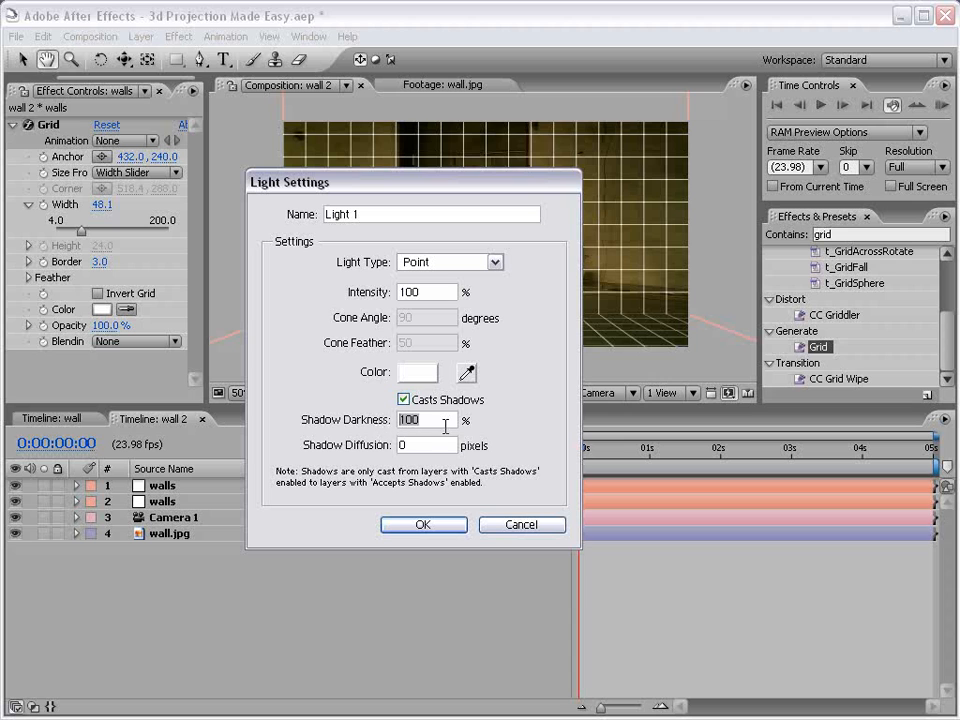
left_click(422, 524)
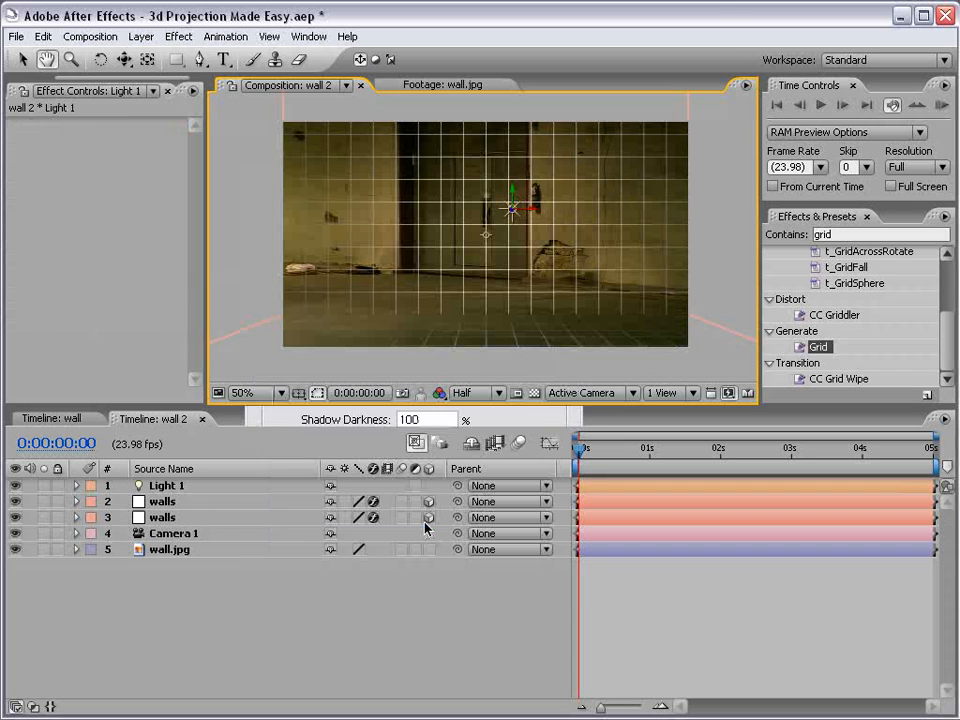
left_click(167, 485)
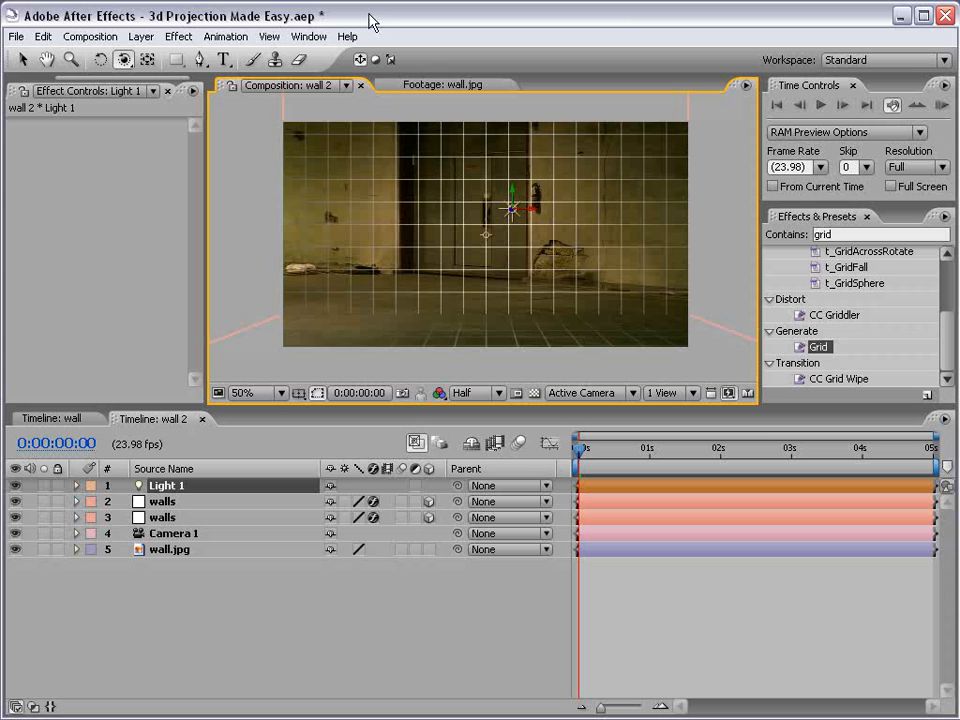
mouse_move(211, 577)
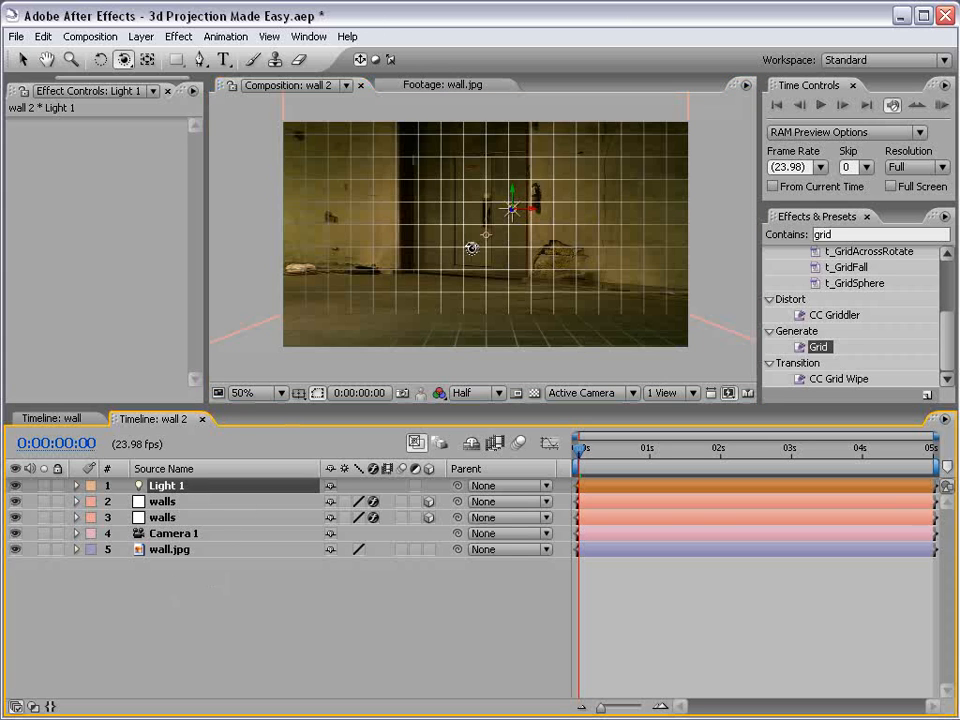
left_click_drag(510, 205, 390, 178)
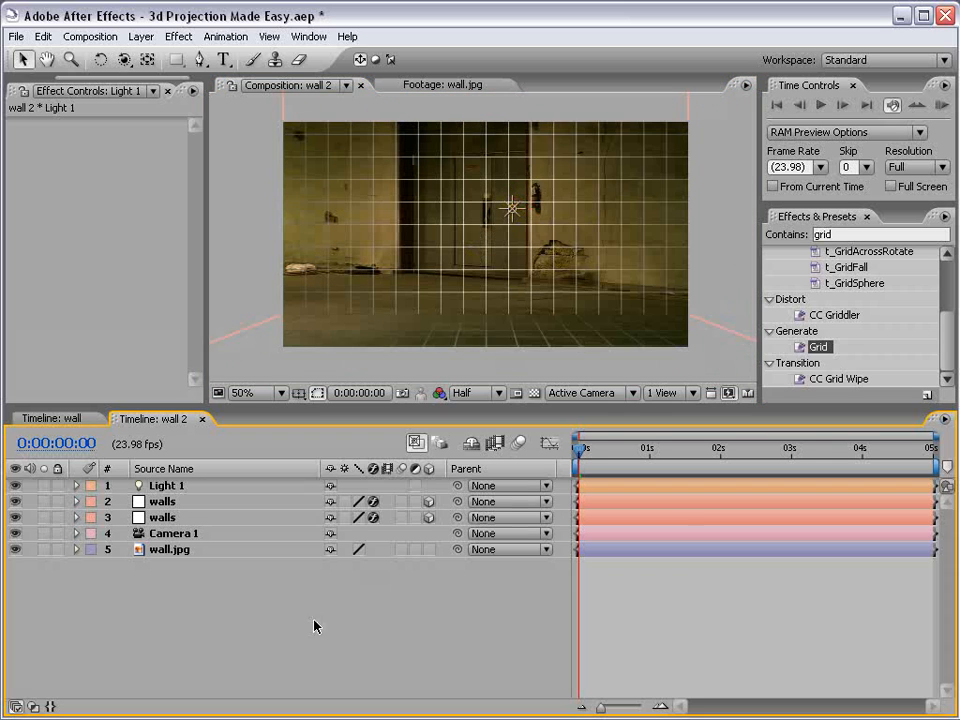
left_click(169, 549)
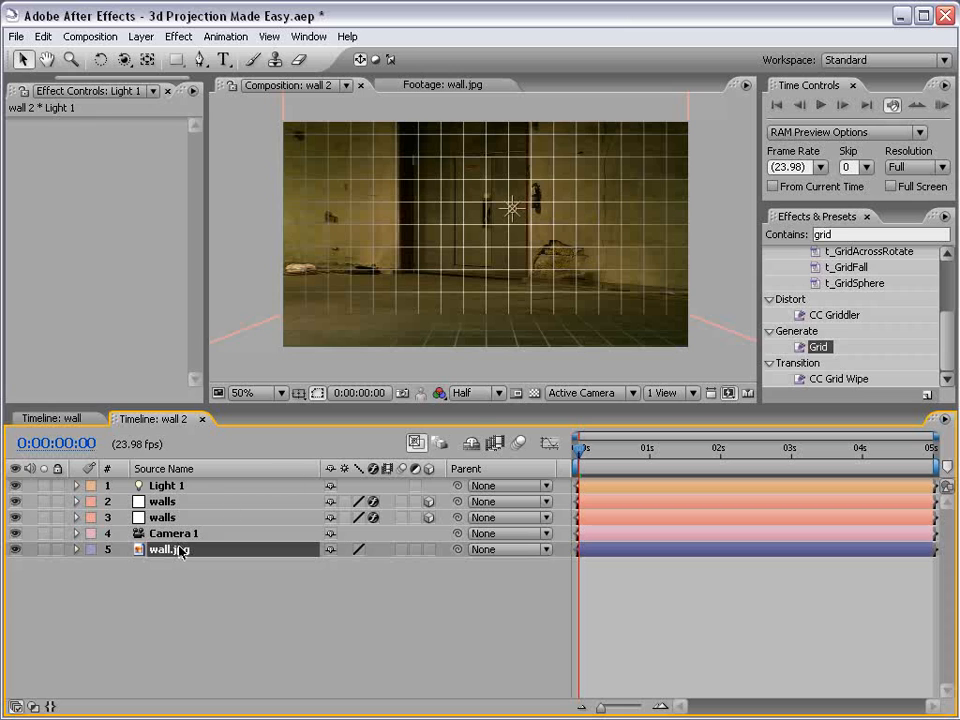
Step: Duplicate the wall.jpg layer and rename the copies Projected and Reference
left_click(168, 549)
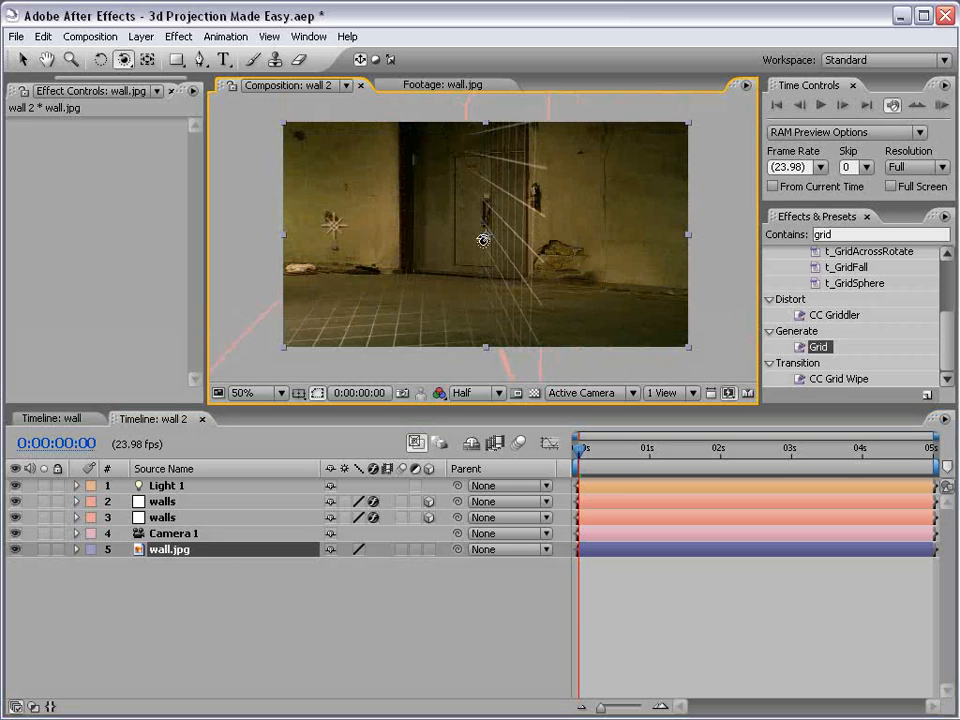
left_click(168, 549)
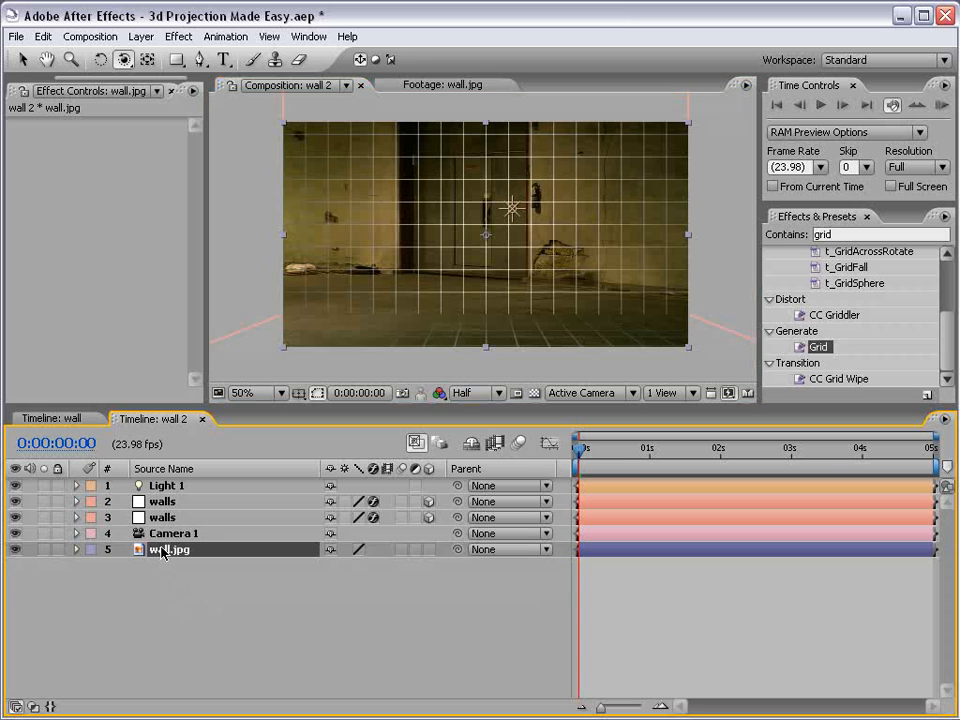
left_click(43, 36)
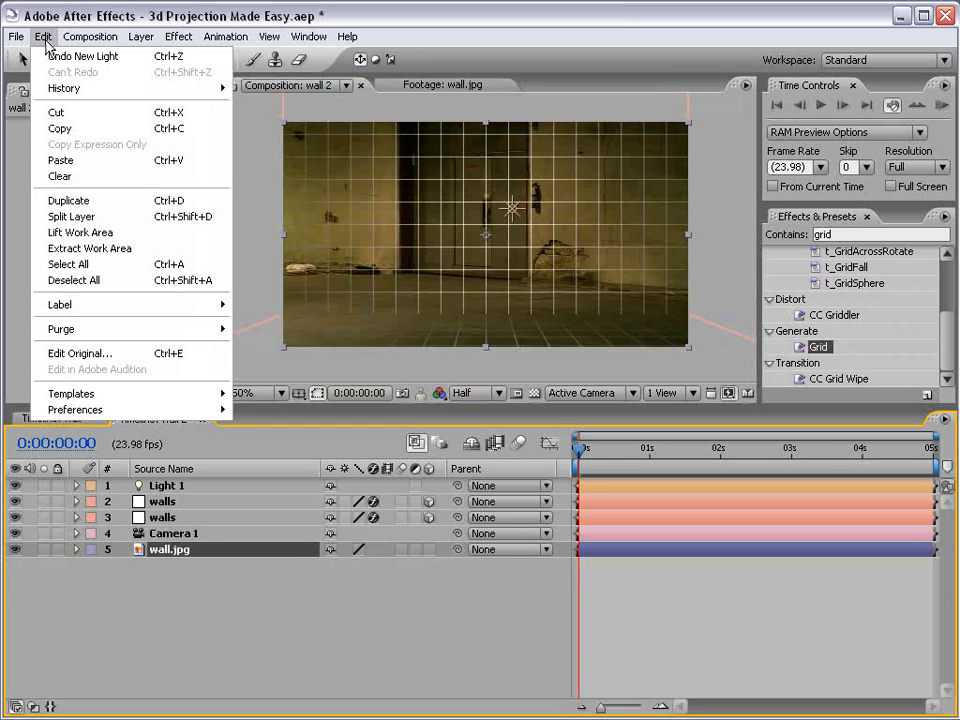
left_click(68, 200)
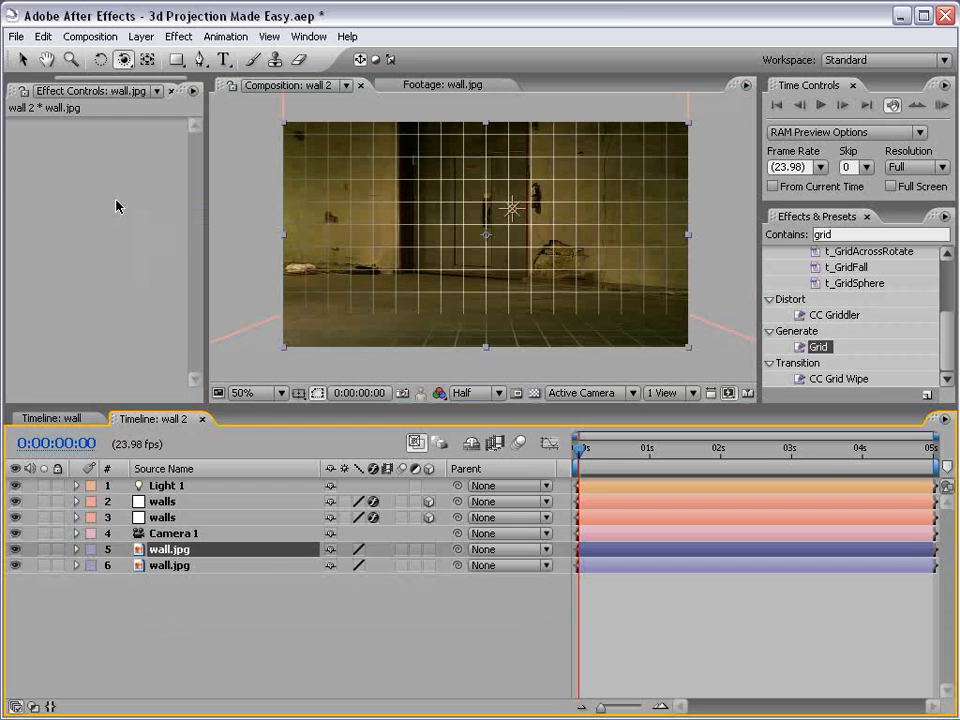
left_click(169, 565)
type("Projected")
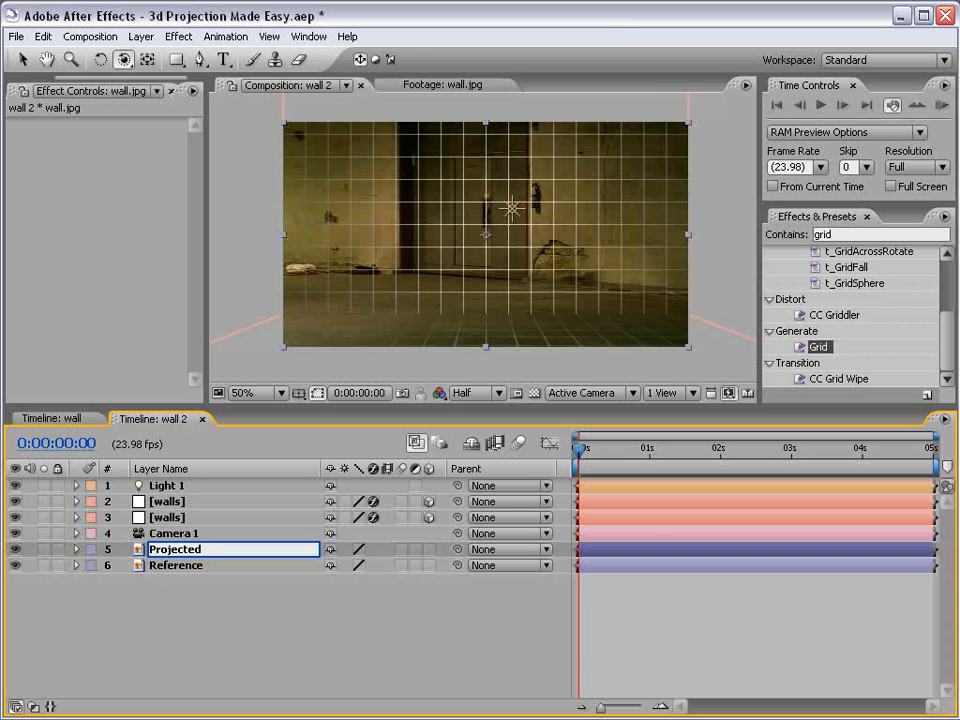
left_click(175, 549)
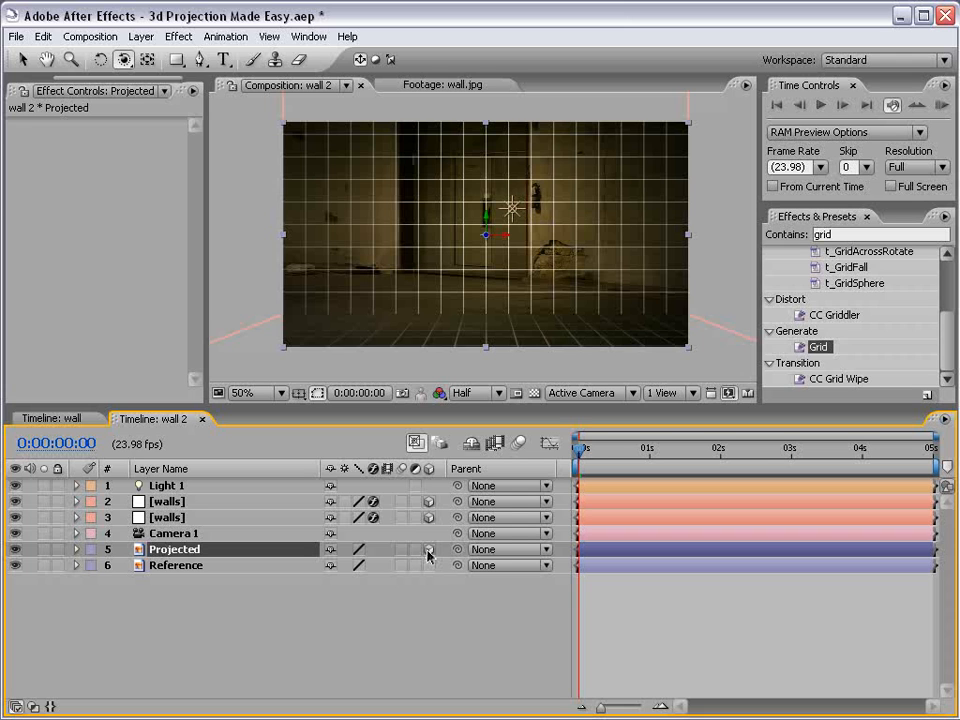
Step: Make Projected 3D, reveal Position on its layers, and copy Camera 1's Position
left_click(75, 549)
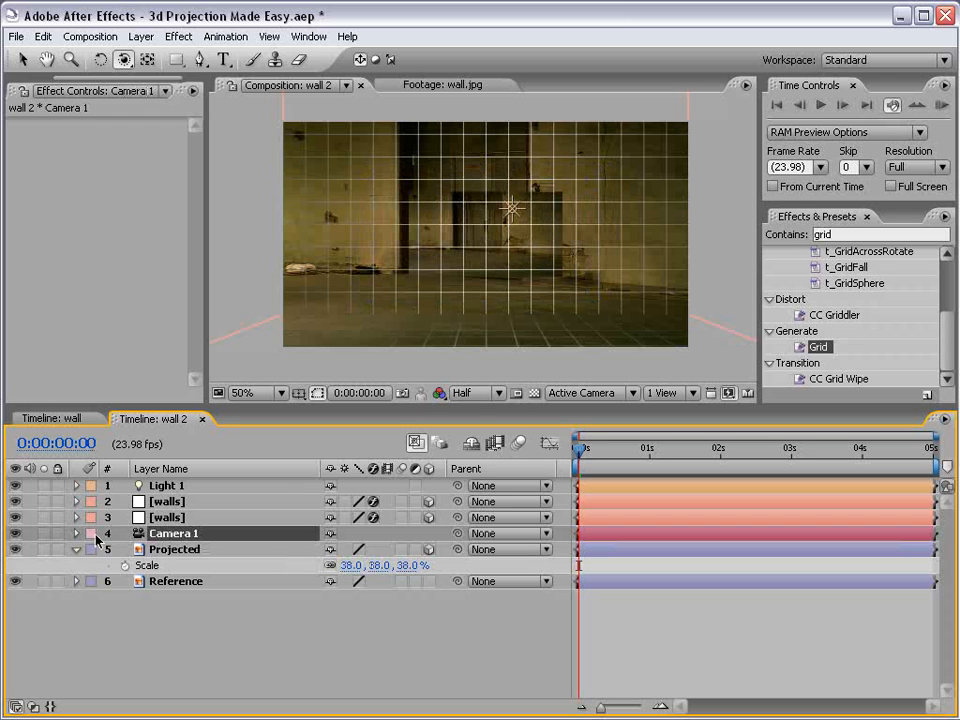
left_click(76, 533)
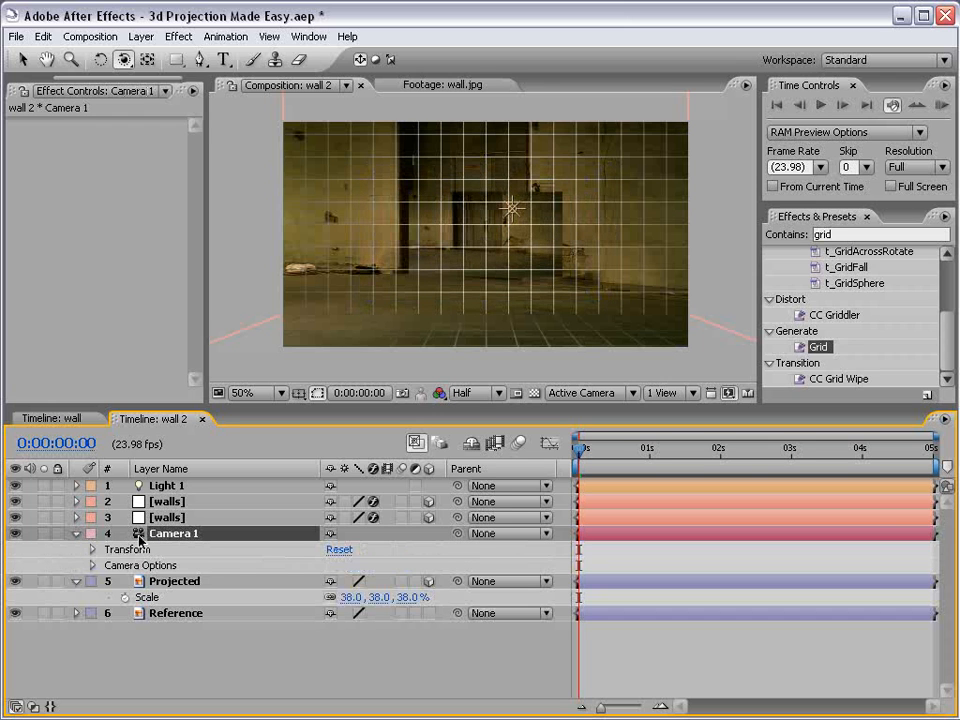
left_click(174, 580)
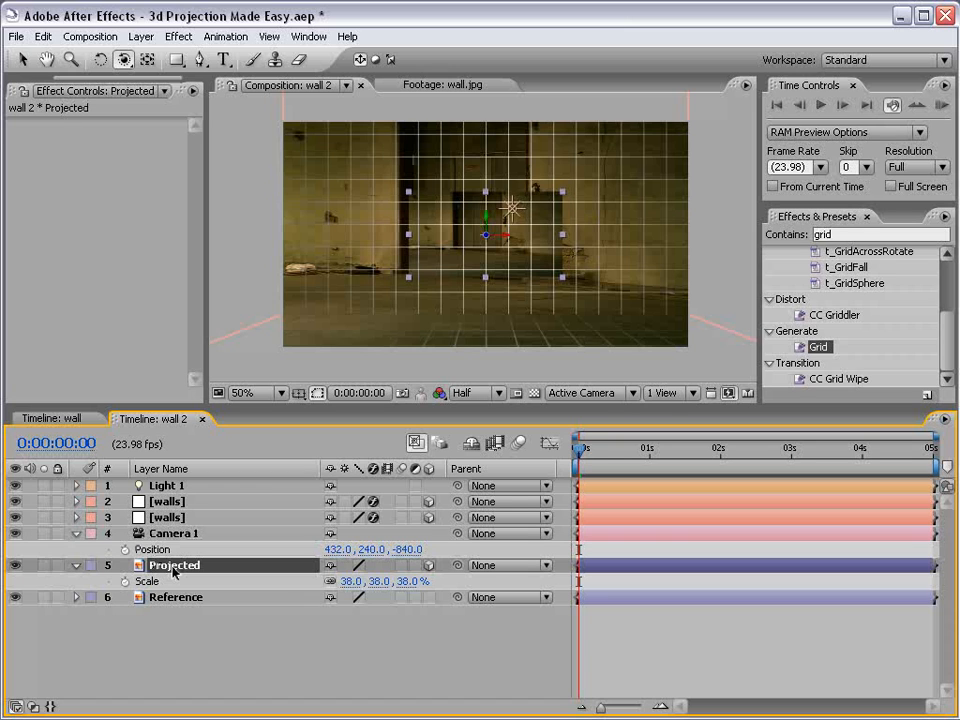
left_click(167, 485)
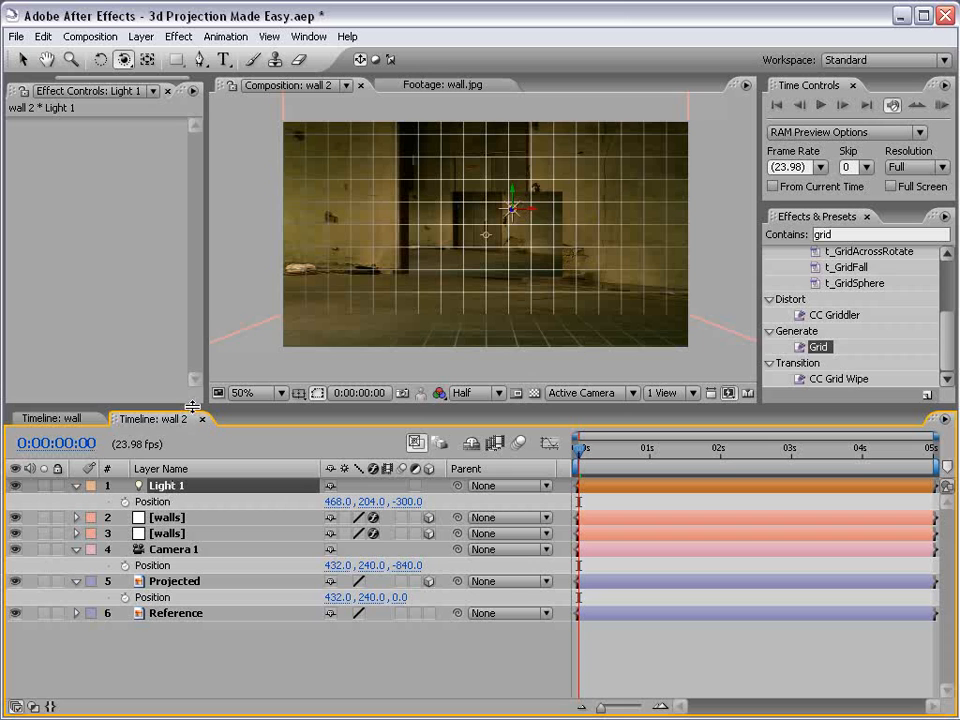
left_click(174, 534)
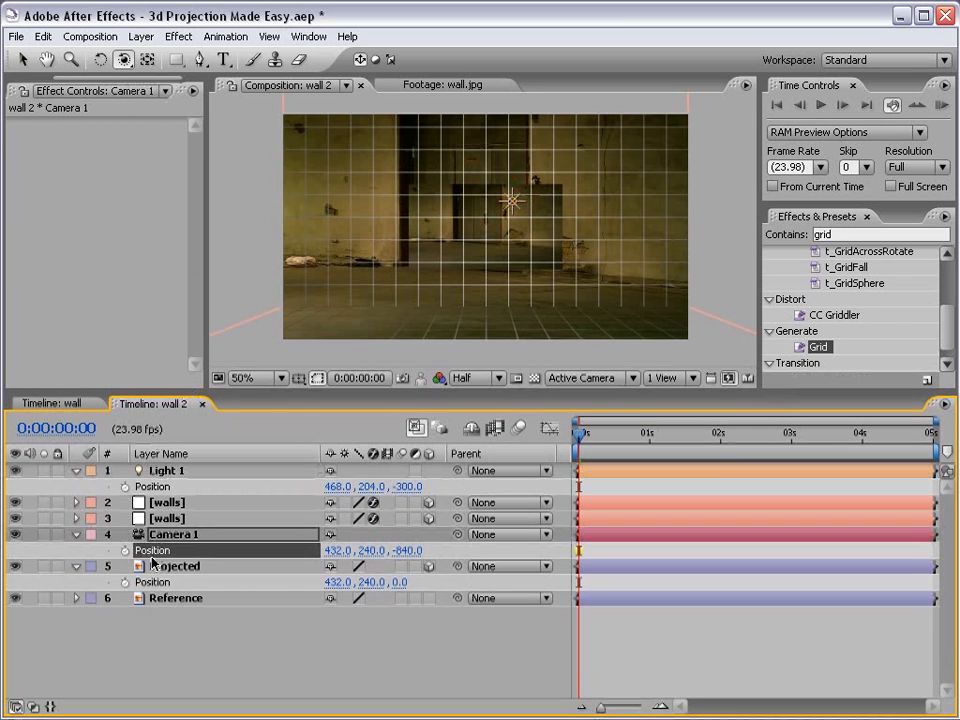
Step: Paste the camera Position (432, 240, -840) onto Light 1 and Projected
left_click(43, 36)
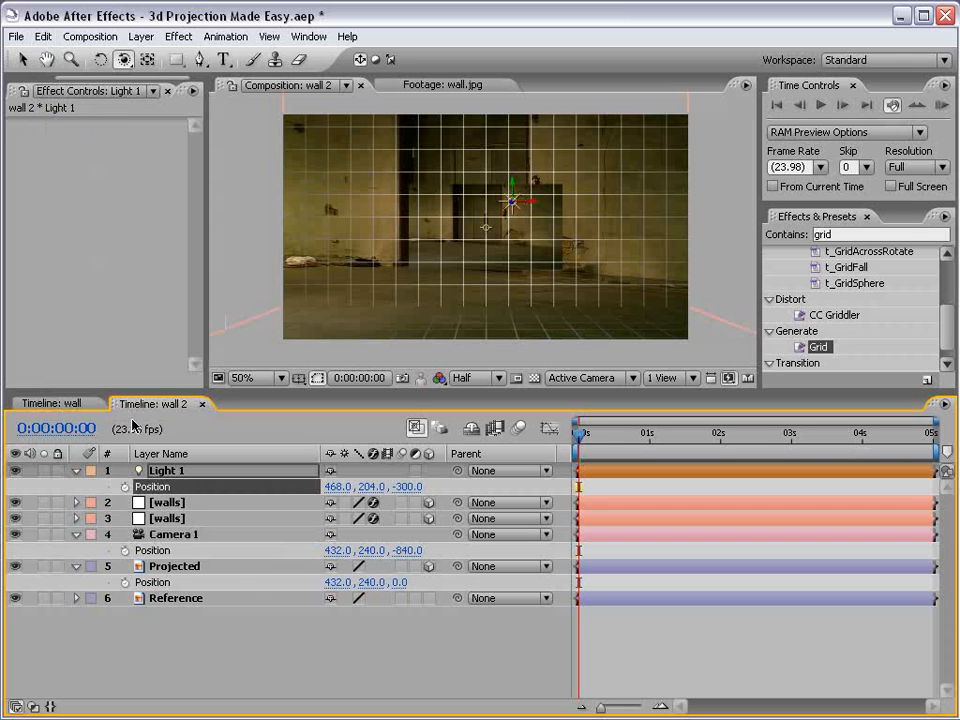
left_click(43, 36)
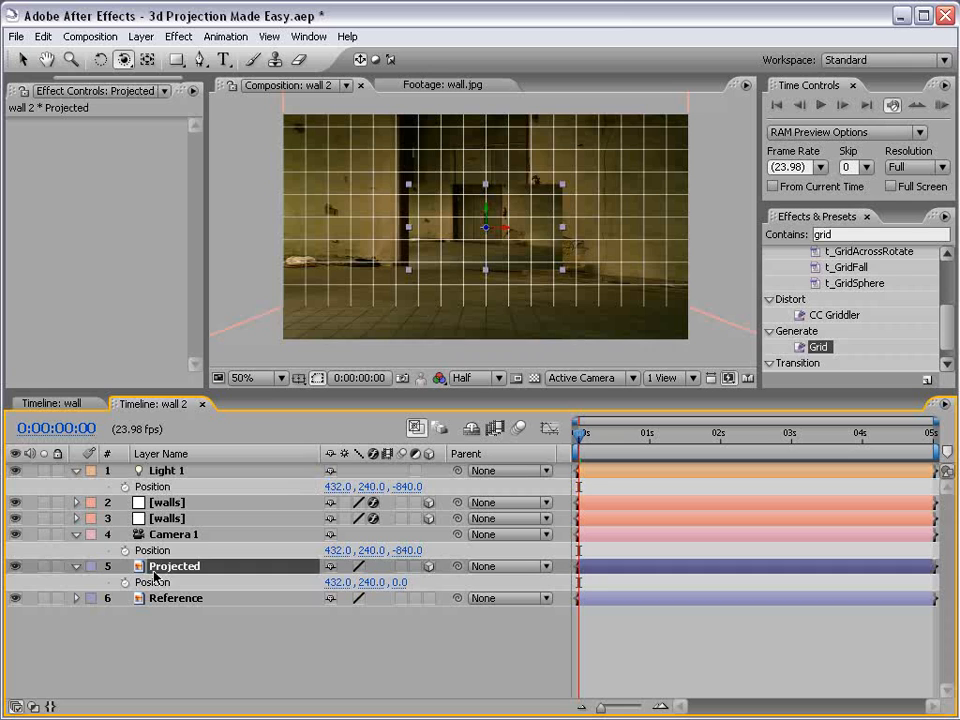
left_click(43, 36)
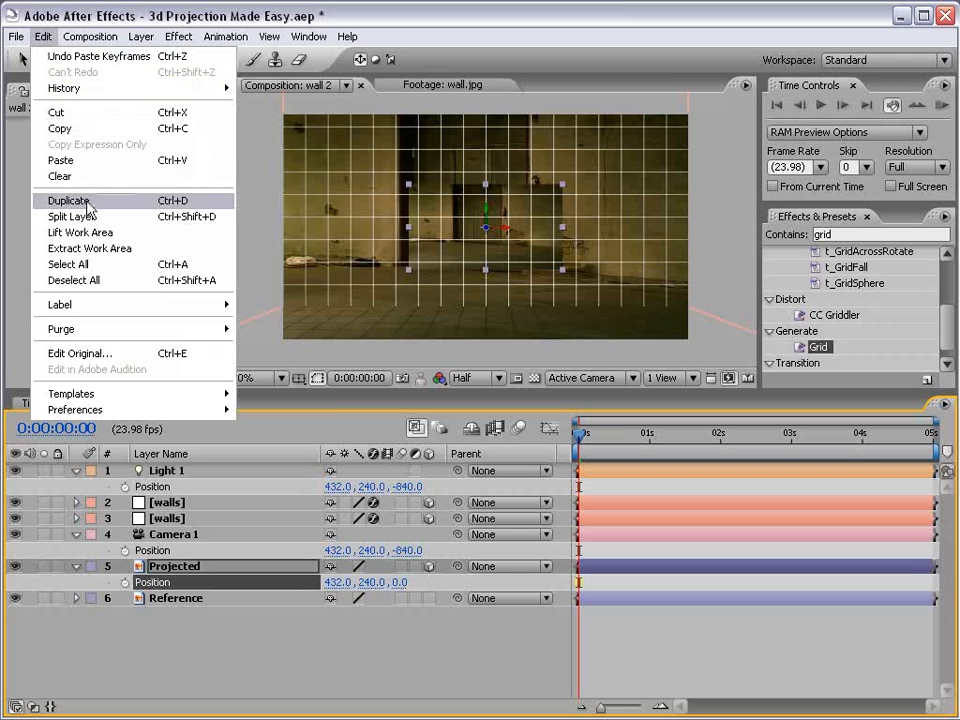
left_click(68, 200)
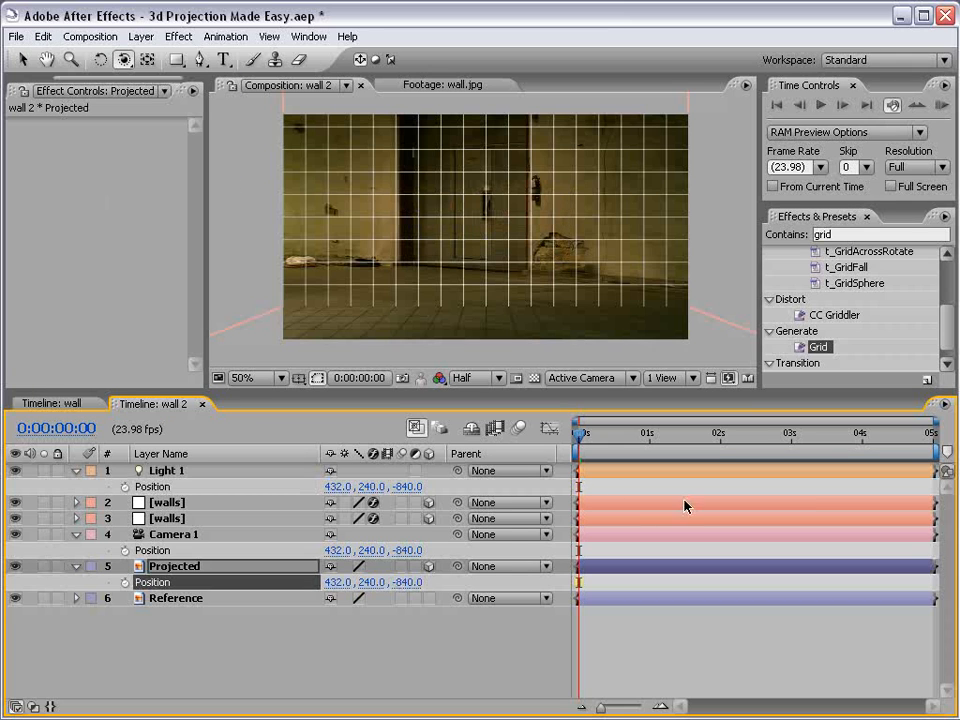
Step: Switch the viewer to the Top 3D view to check layer positions
left_click(592, 377)
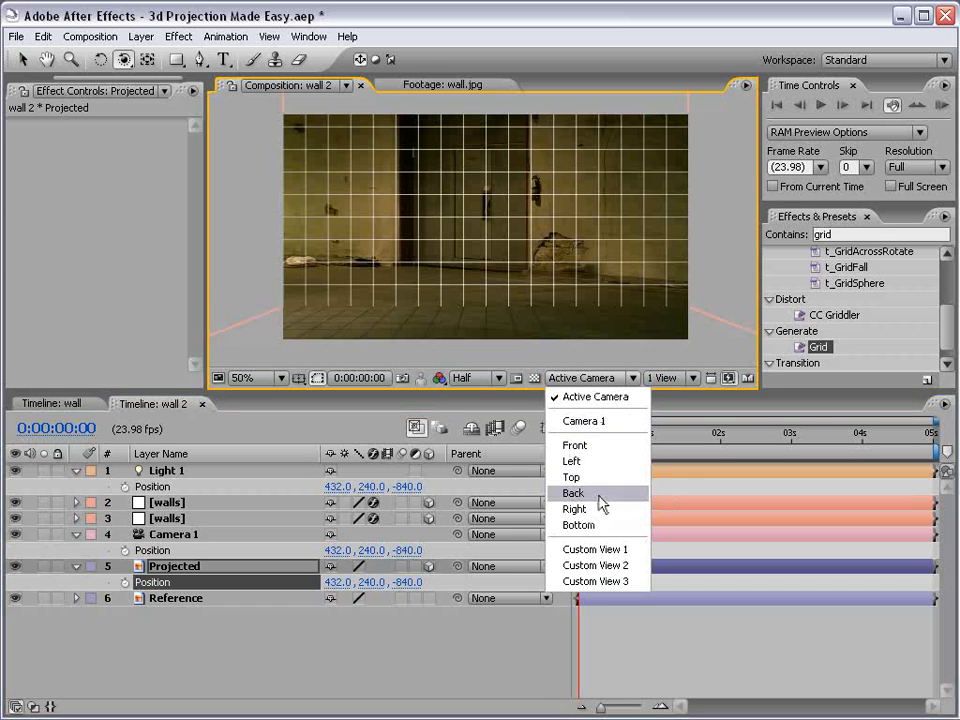
left_click(571, 477)
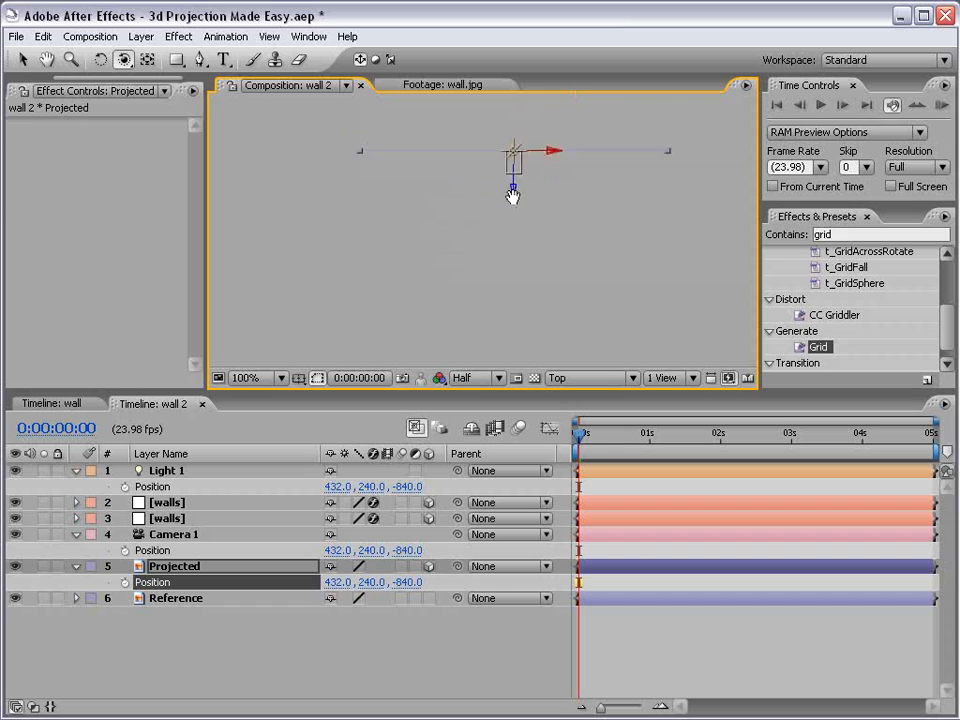
left_click(244, 377)
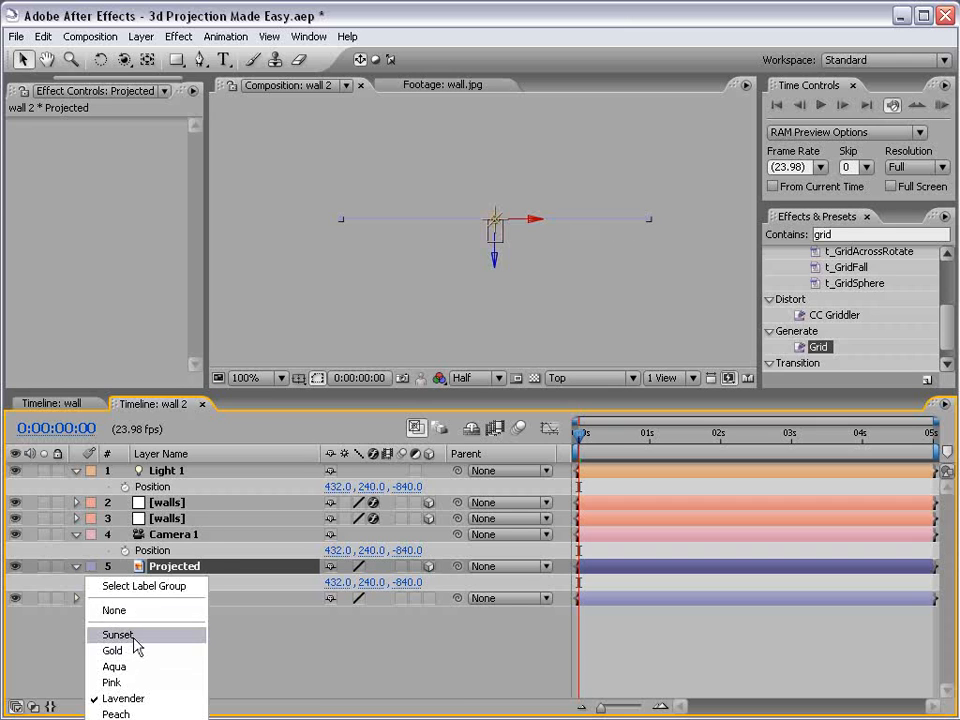
Step: Give Projected the Sunset label colour and zoom the top view in and out
left_click(118, 634)
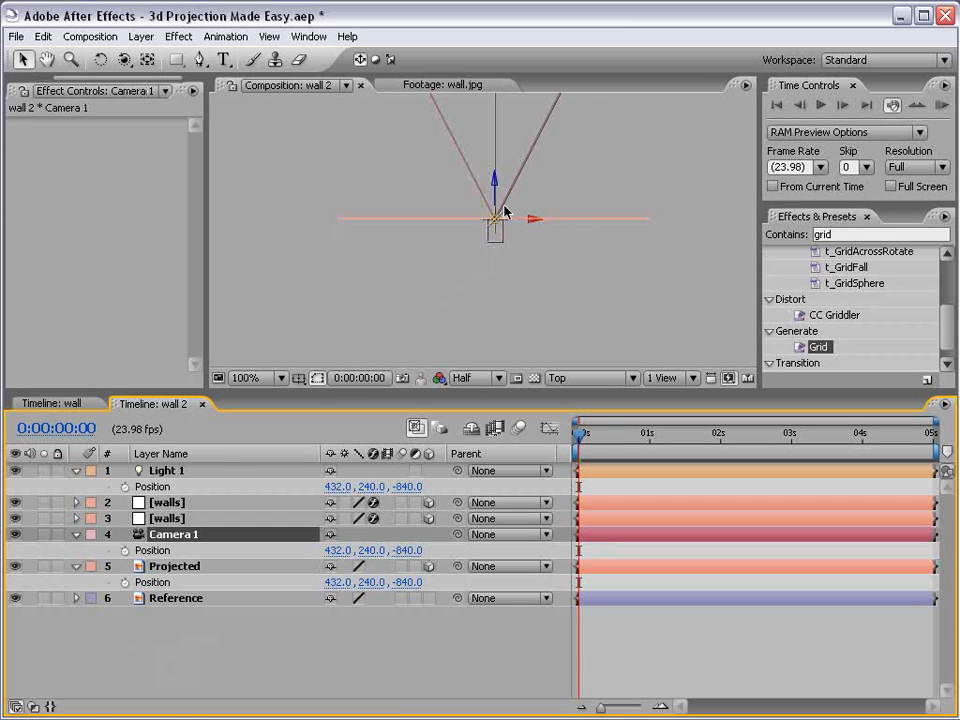
left_click(167, 470)
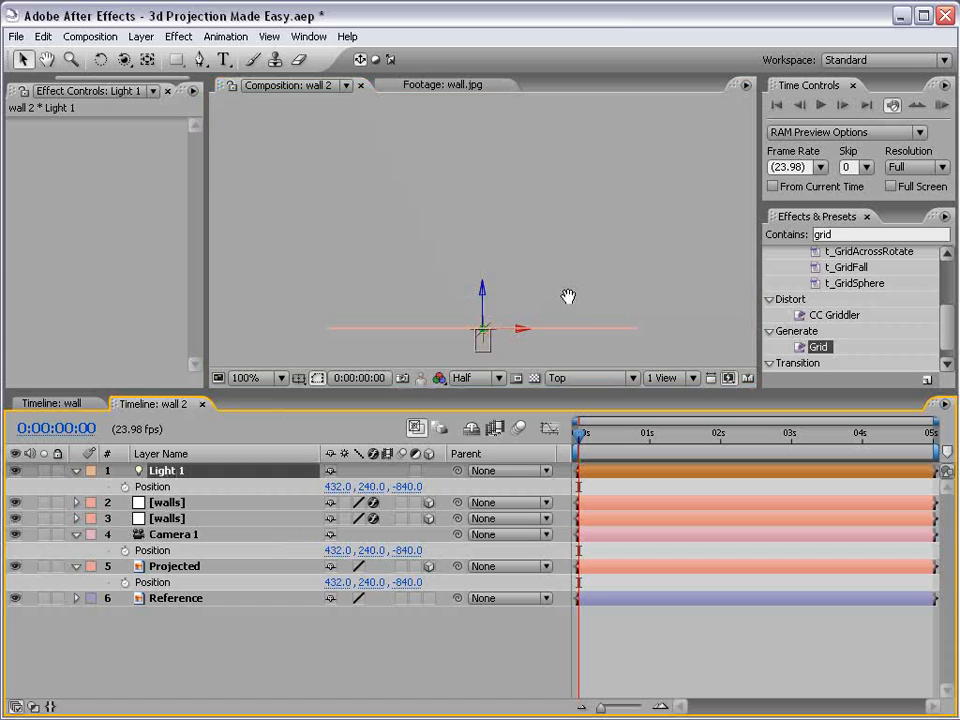
left_click(272, 377)
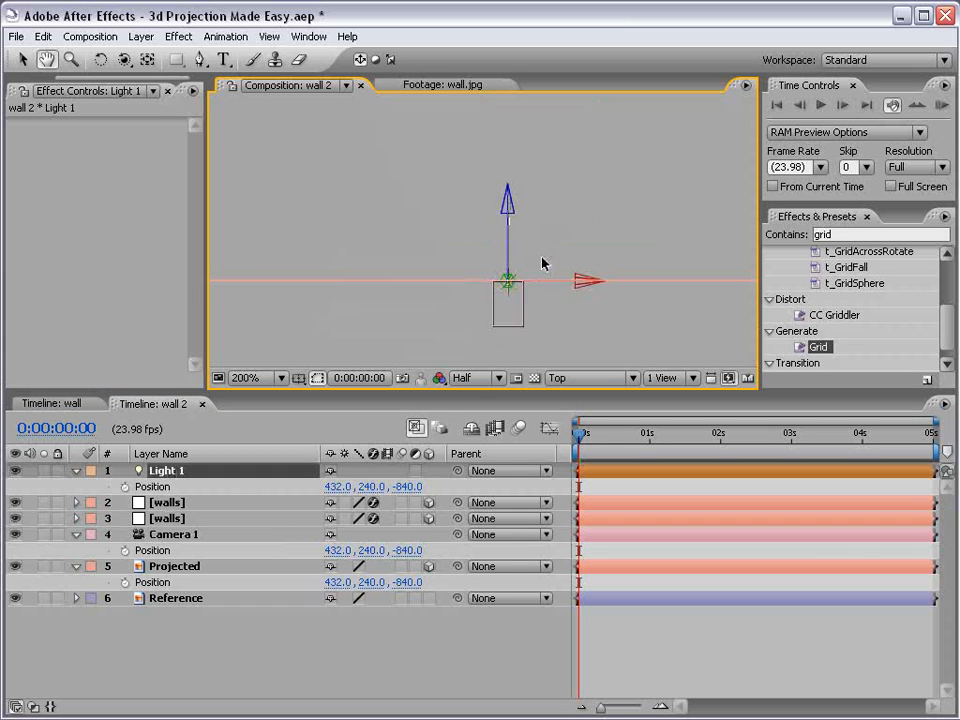
left_click(246, 377)
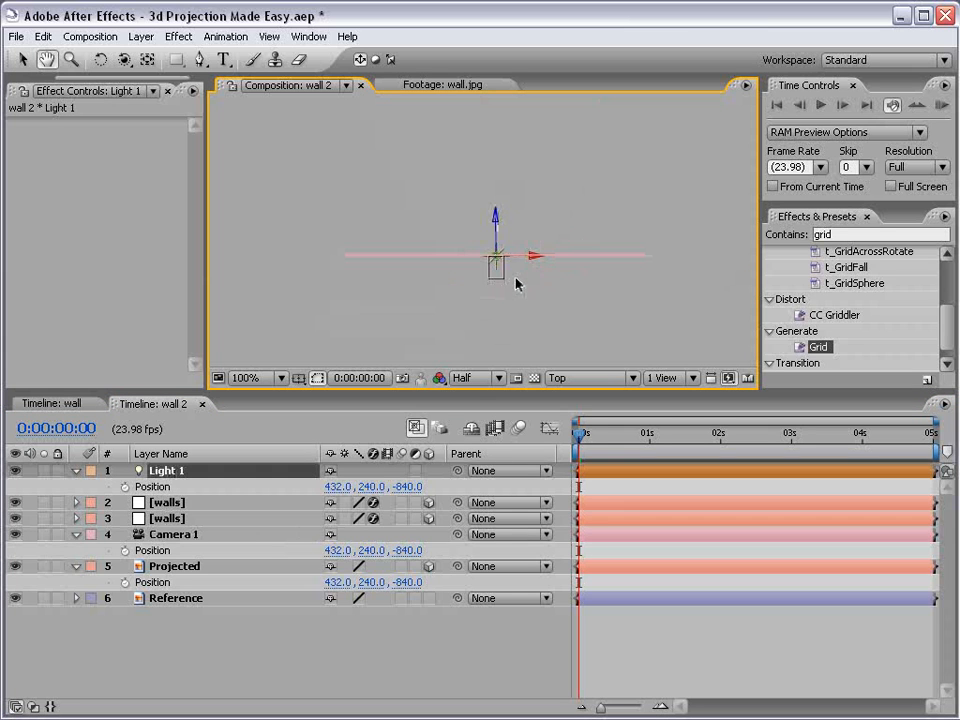
Step: Return the viewer to Active Camera at half-size magnification
left_click(585, 377)
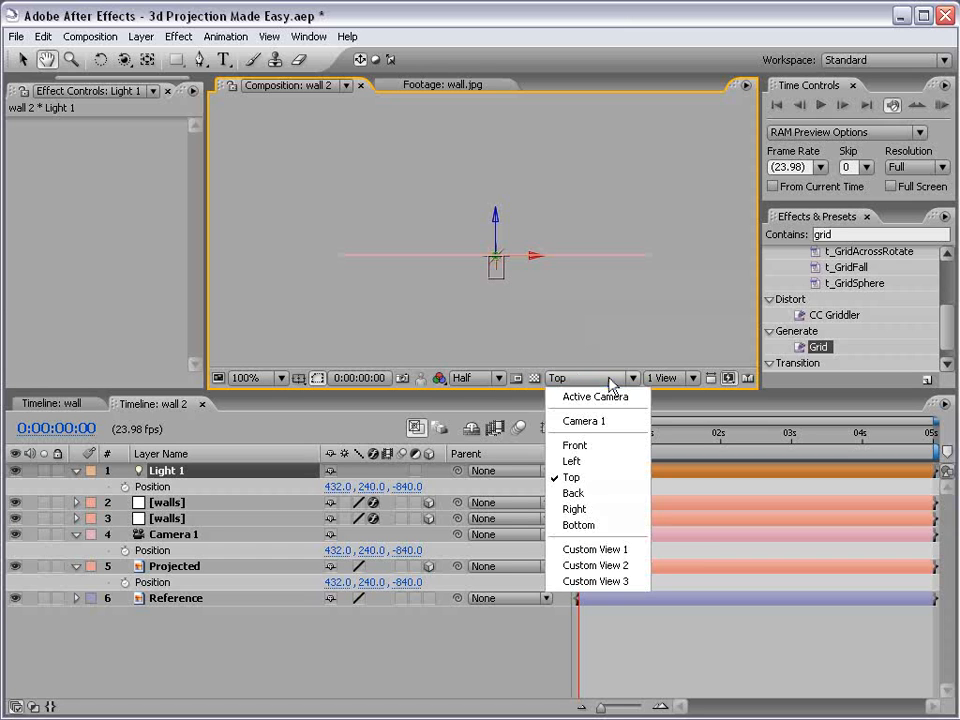
left_click(595, 396)
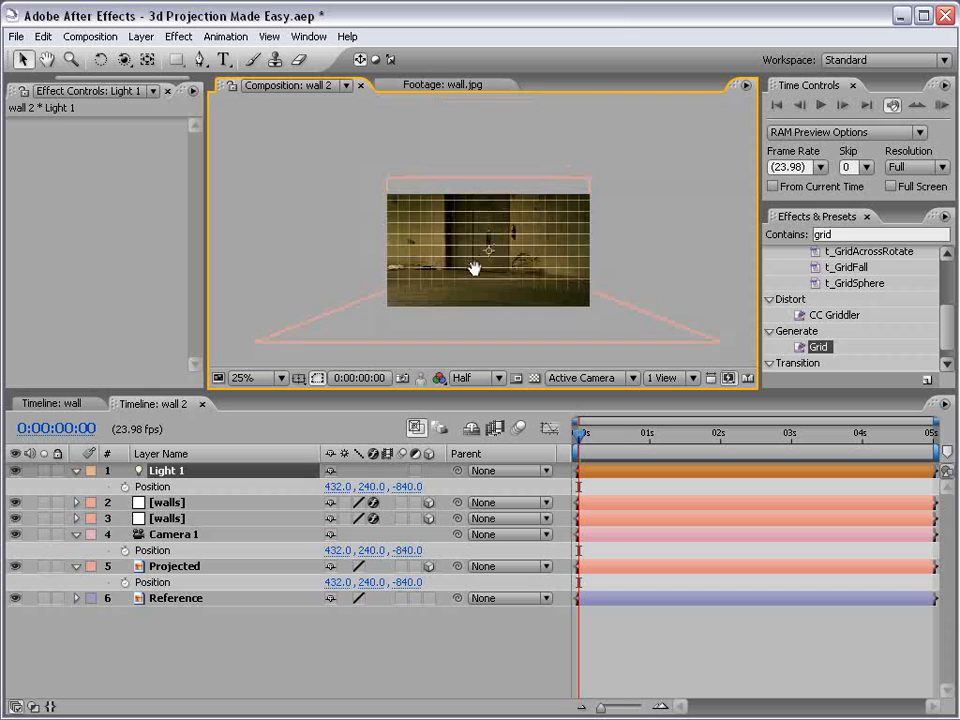
left_click(174, 566)
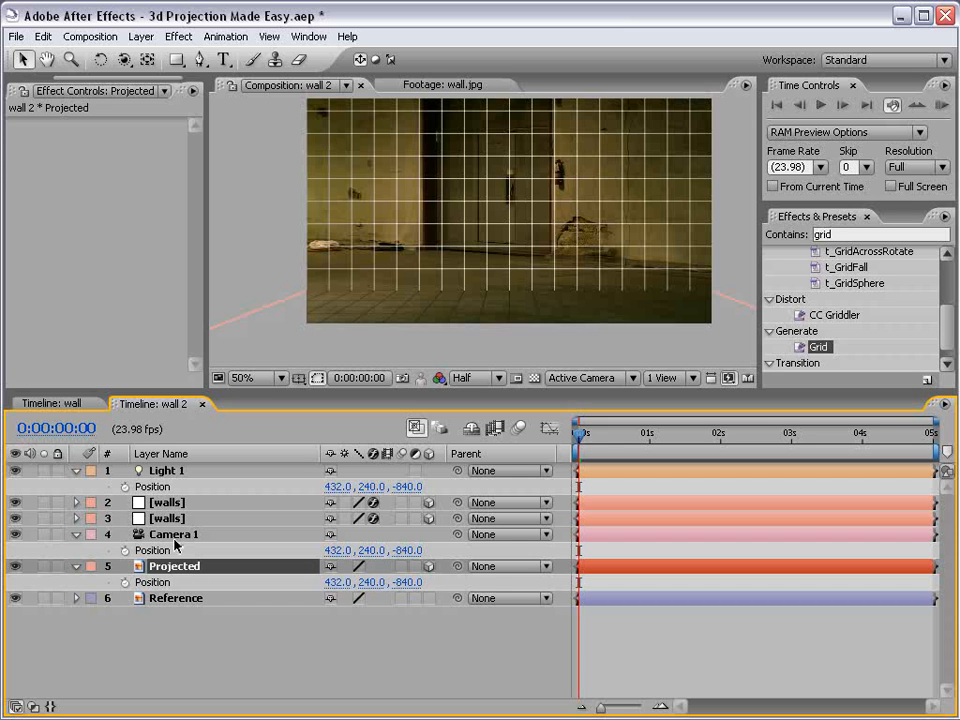
Step: Set Projected's Z Position to -744 from the Top view, then return to Active Camera
left_click(590, 377)
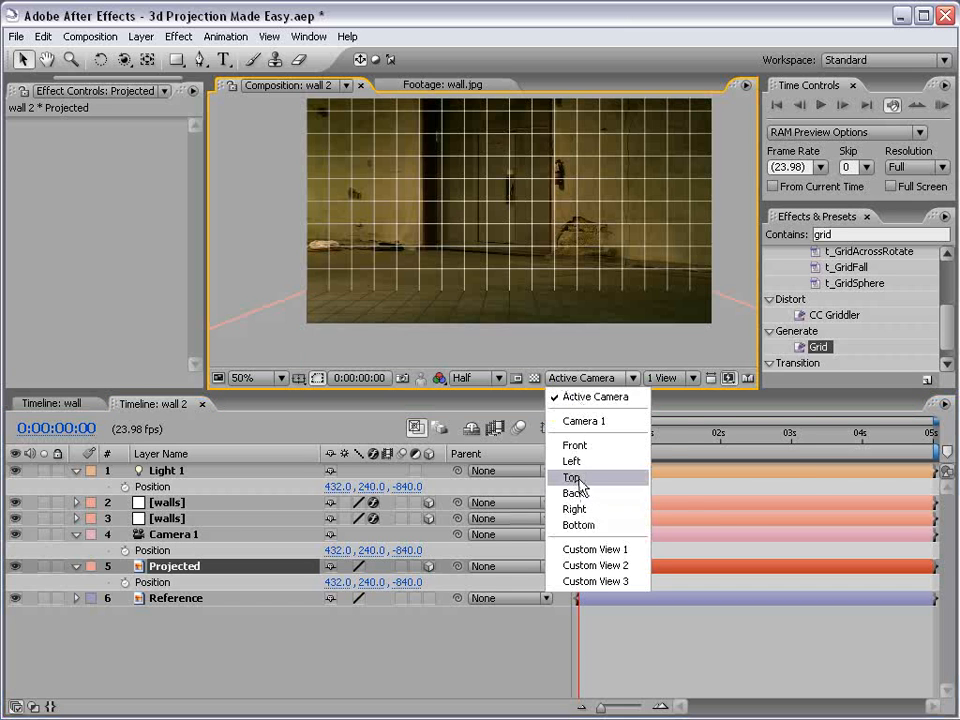
left_click(570, 477)
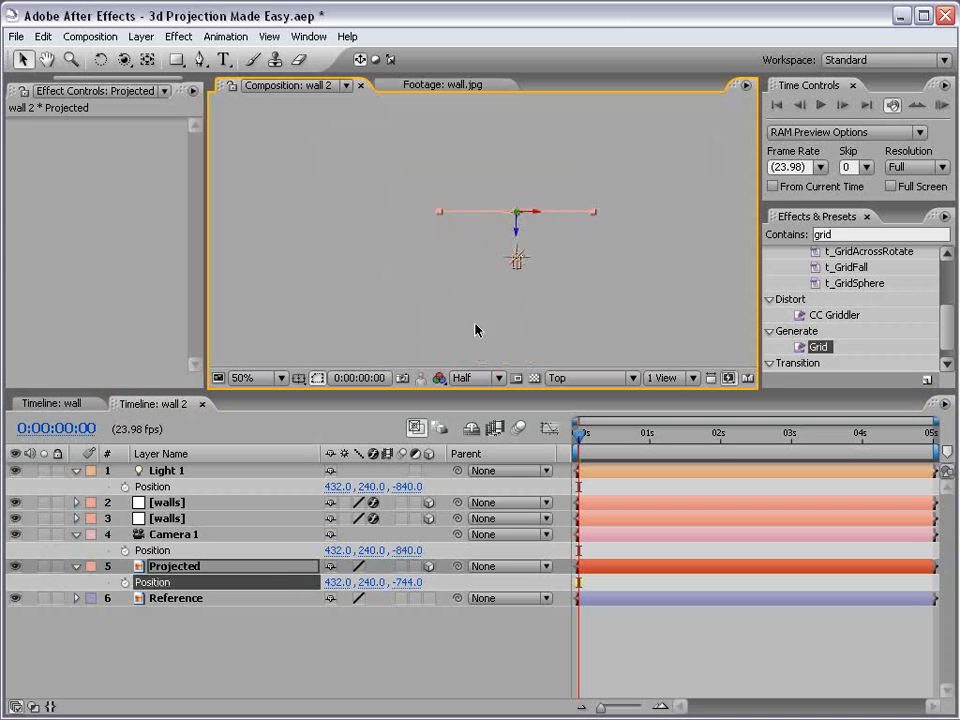
left_click(470, 377)
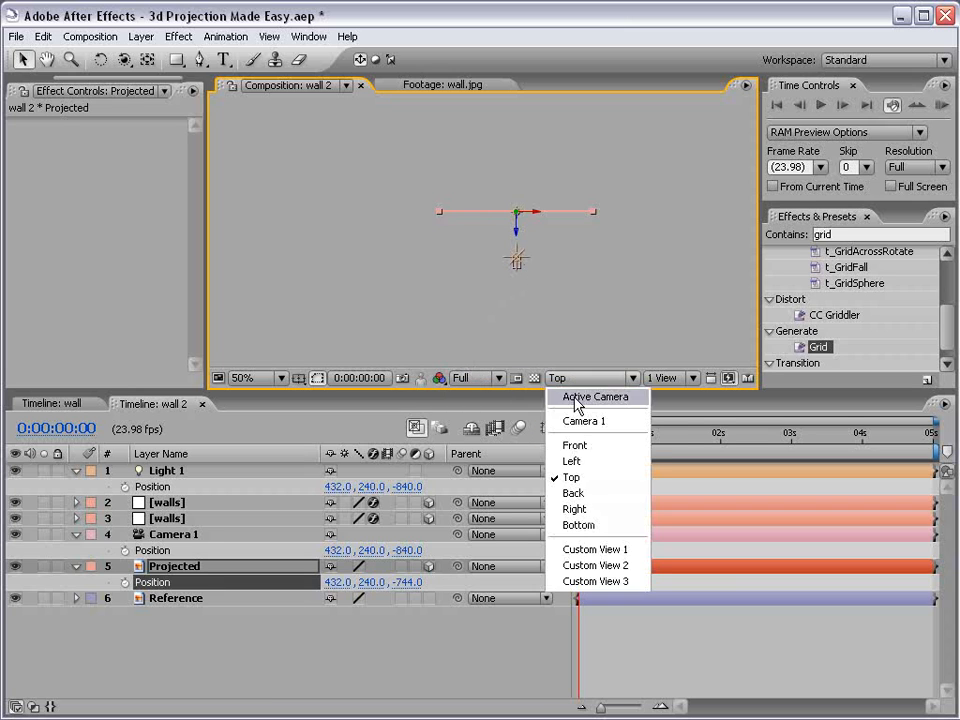
left_click(595, 397)
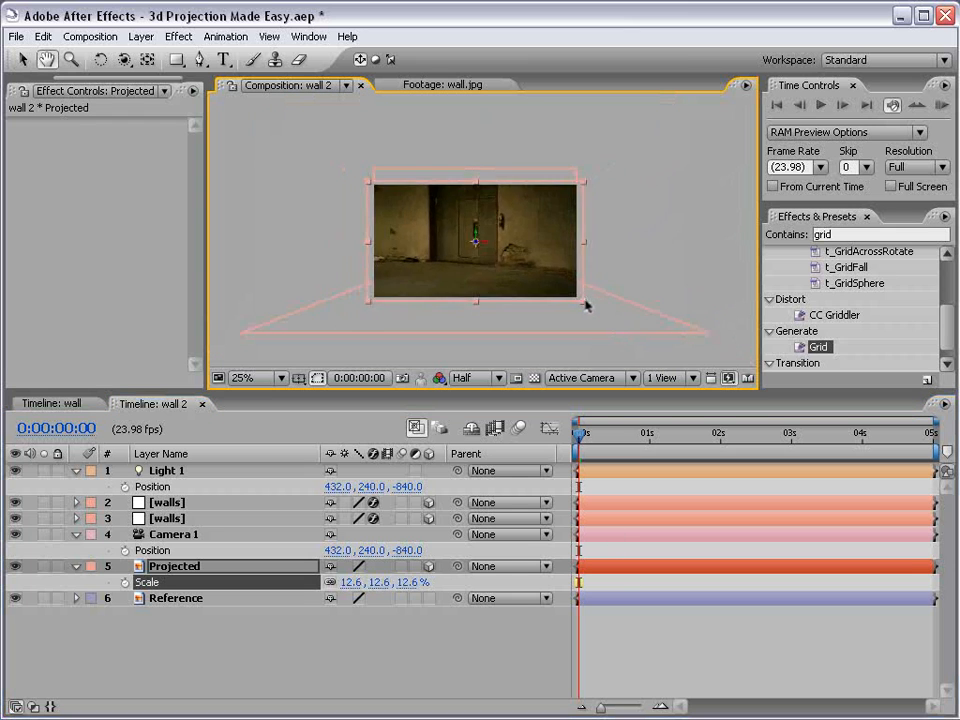
Step: Scale Projected down to 12.1%, toggling its visibility to compare against Reference
left_click(242, 377)
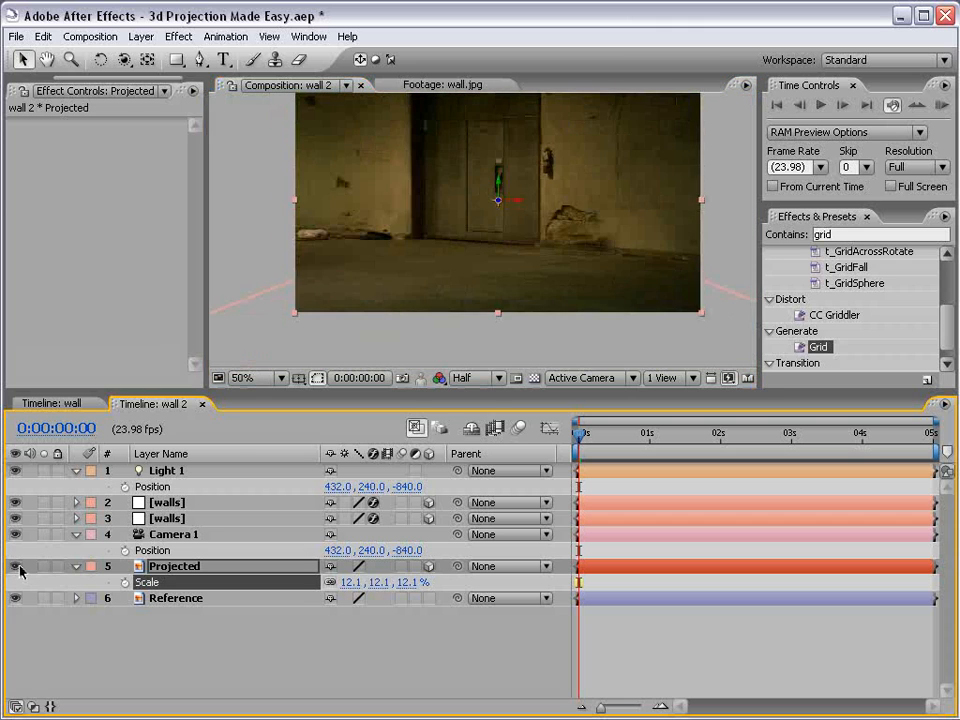
left_click(176, 597)
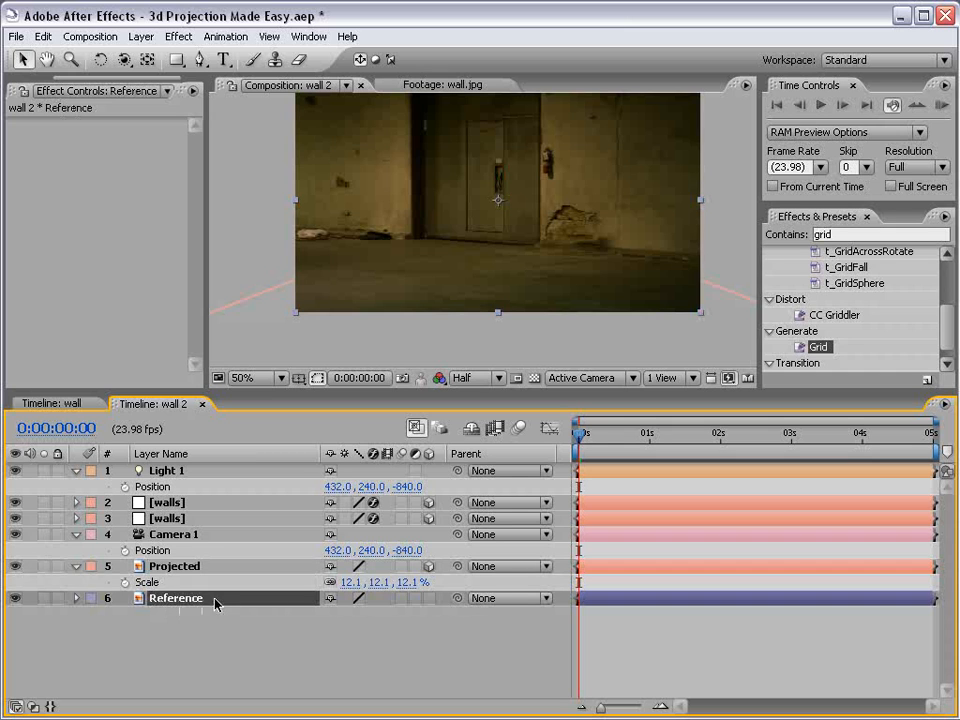
left_click(174, 566)
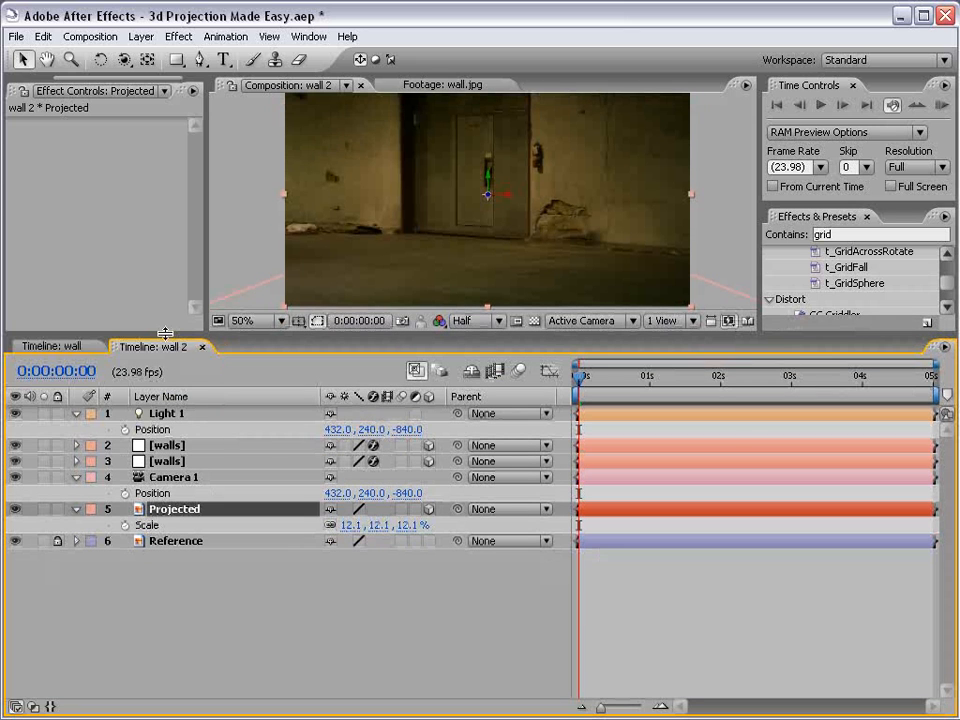
Step: Reveal Projected's Material Options and raise Light Transmission from 0% to 100%
left_click(90, 525)
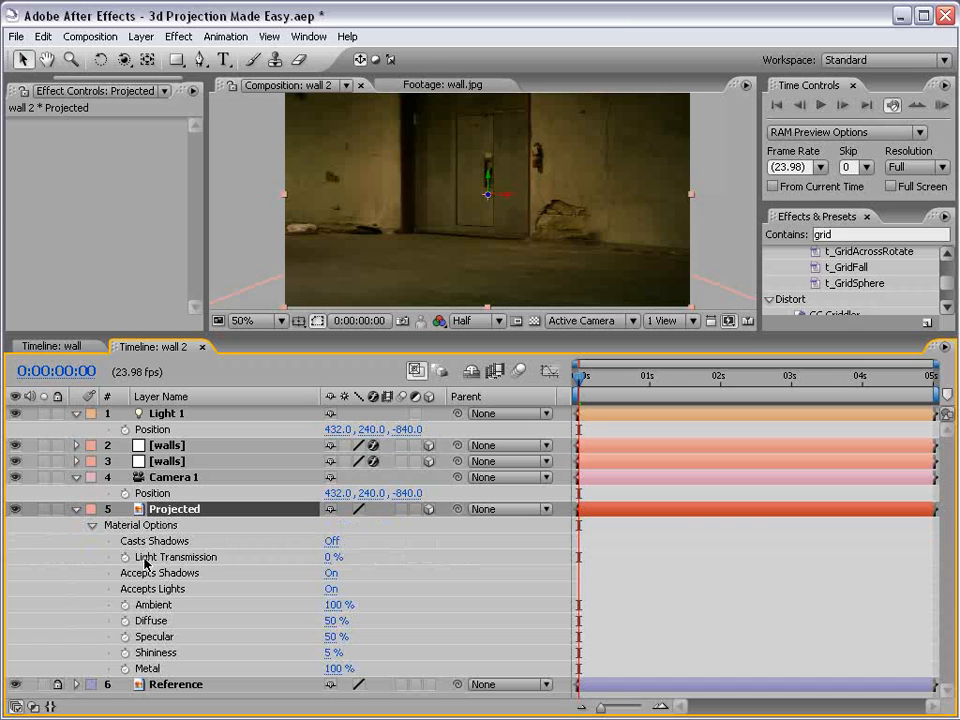
mouse_move(296, 490)
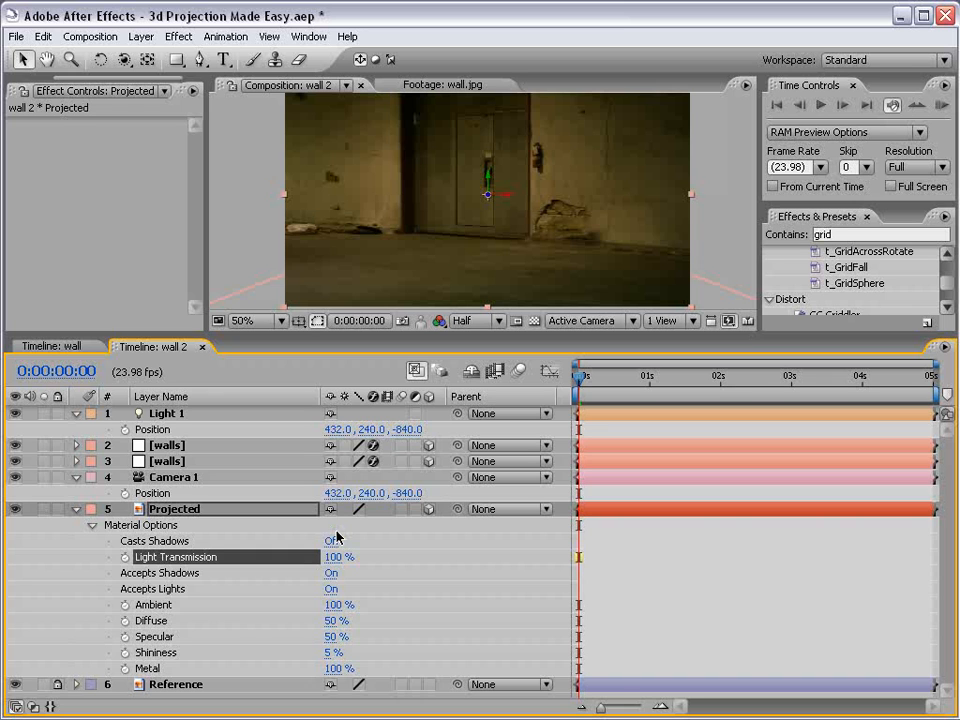
left_click(76, 413)
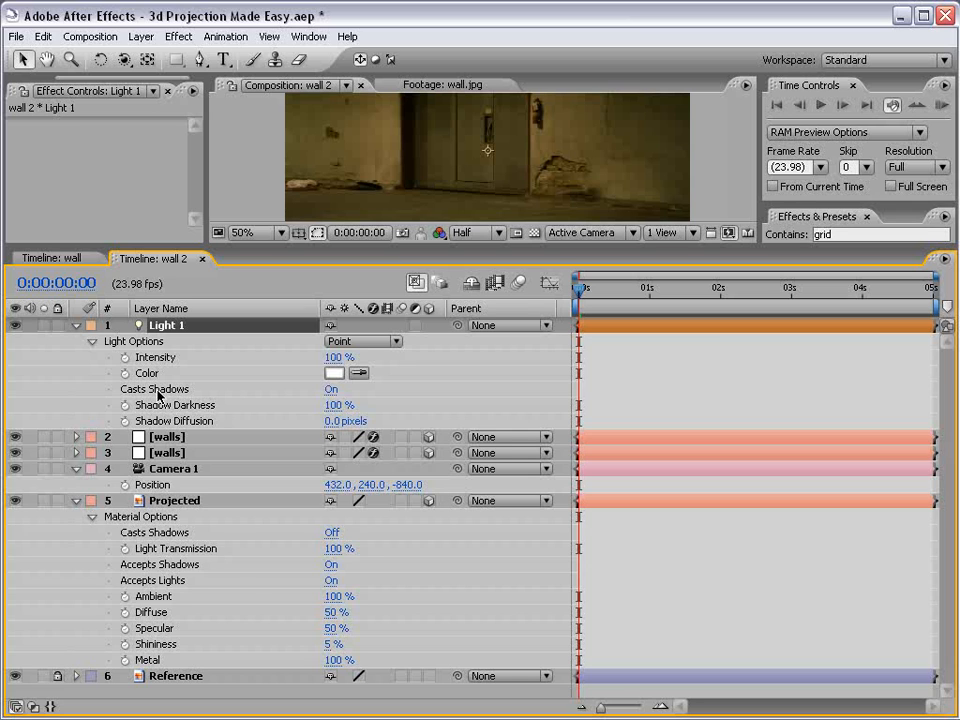
mouse_move(337, 385)
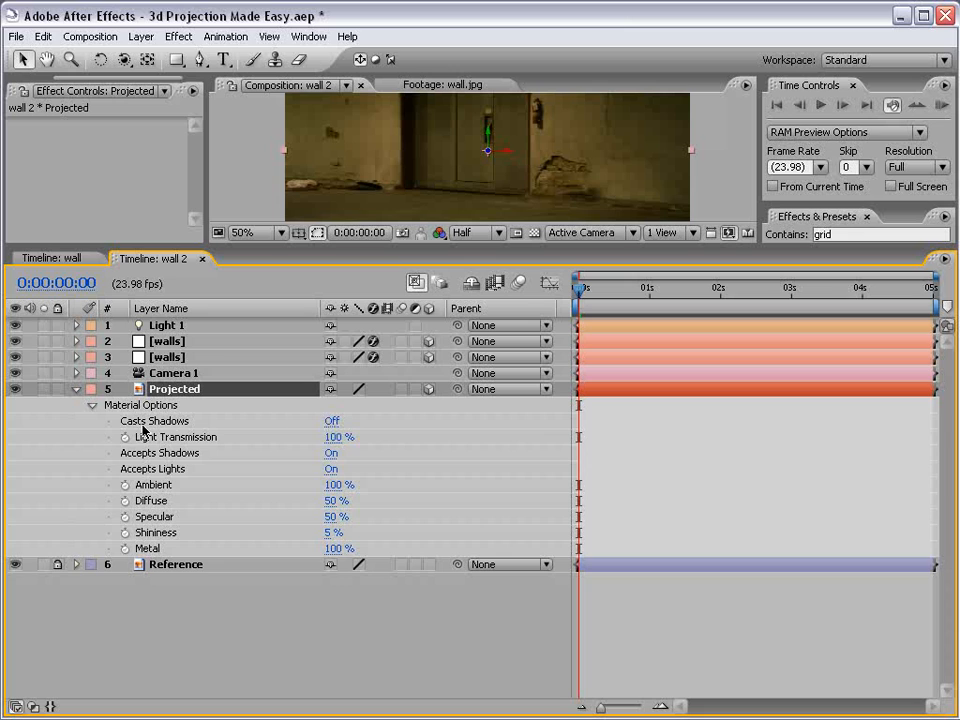
Step: Cycle Projected's Casts Shadows value to Only, then collapse its properties
left_click(331, 420)
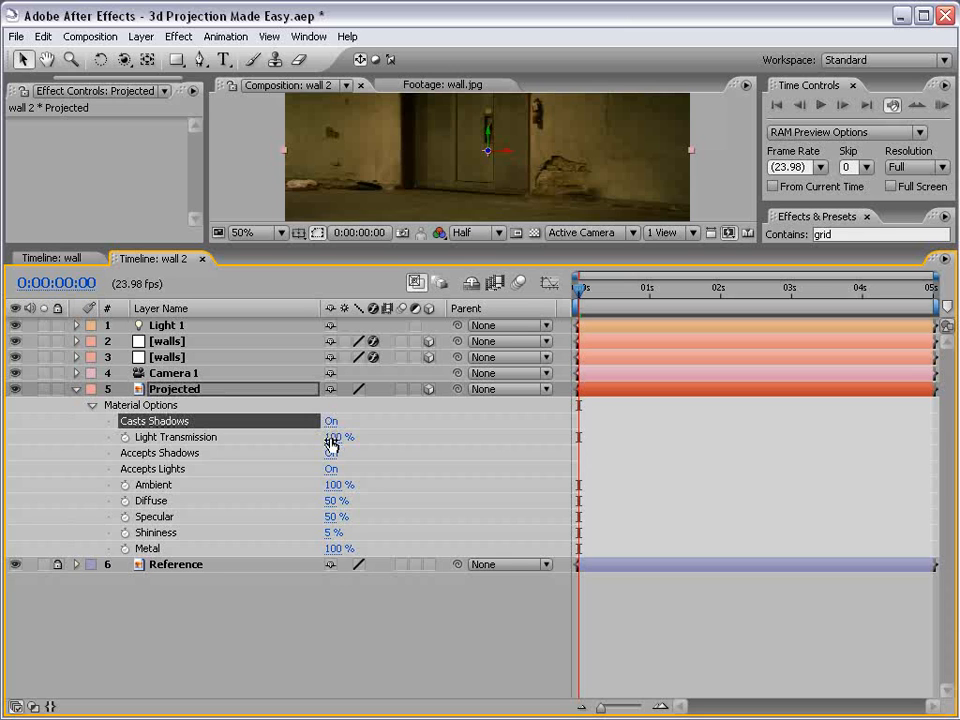
left_click(331, 420)
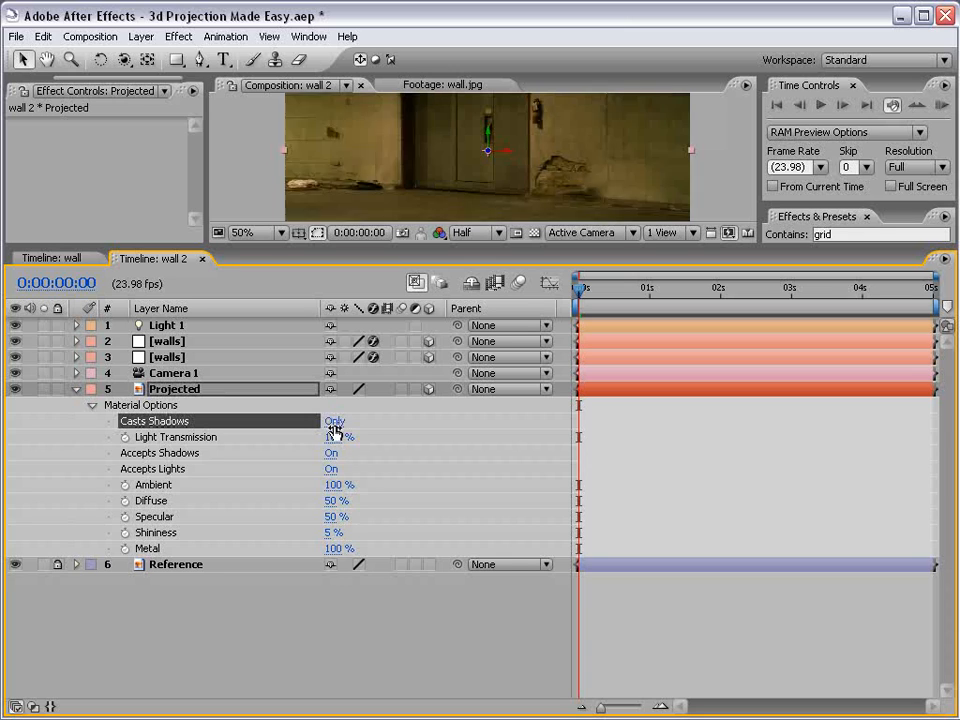
left_click(335, 420)
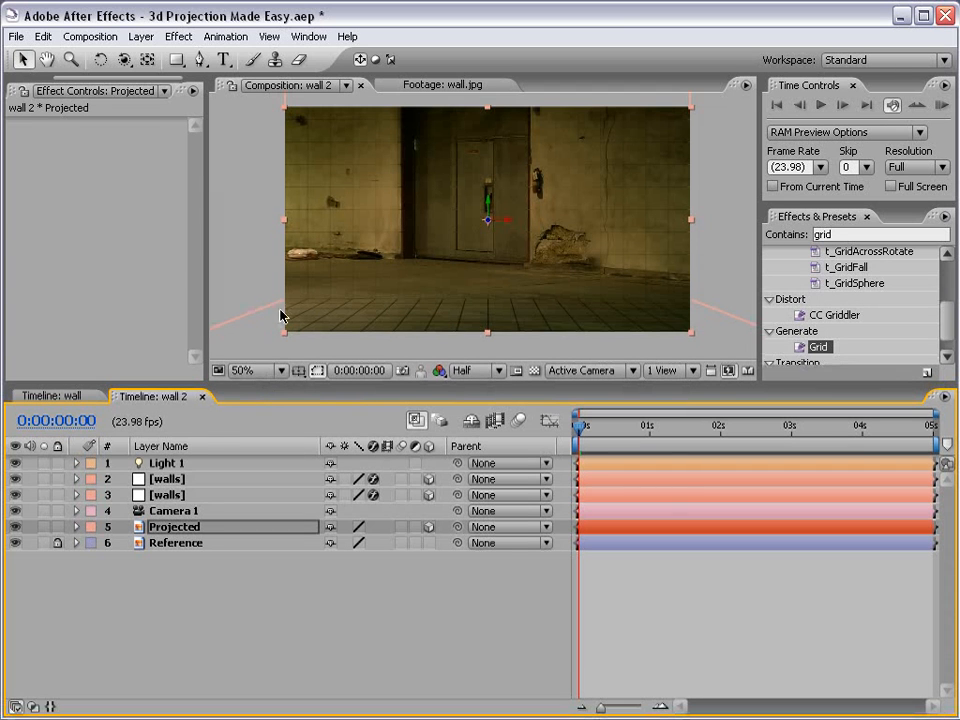
Step: Select both [walls] solids and set their Accepts Lights to Off in Material Options
left_click(167, 495)
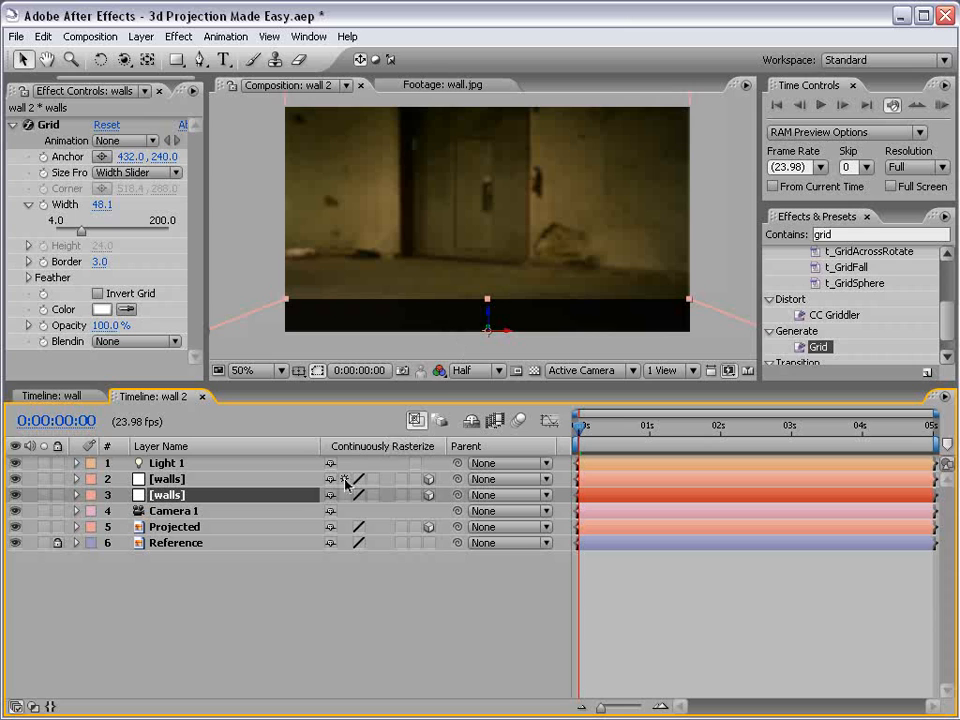
left_click(383, 445)
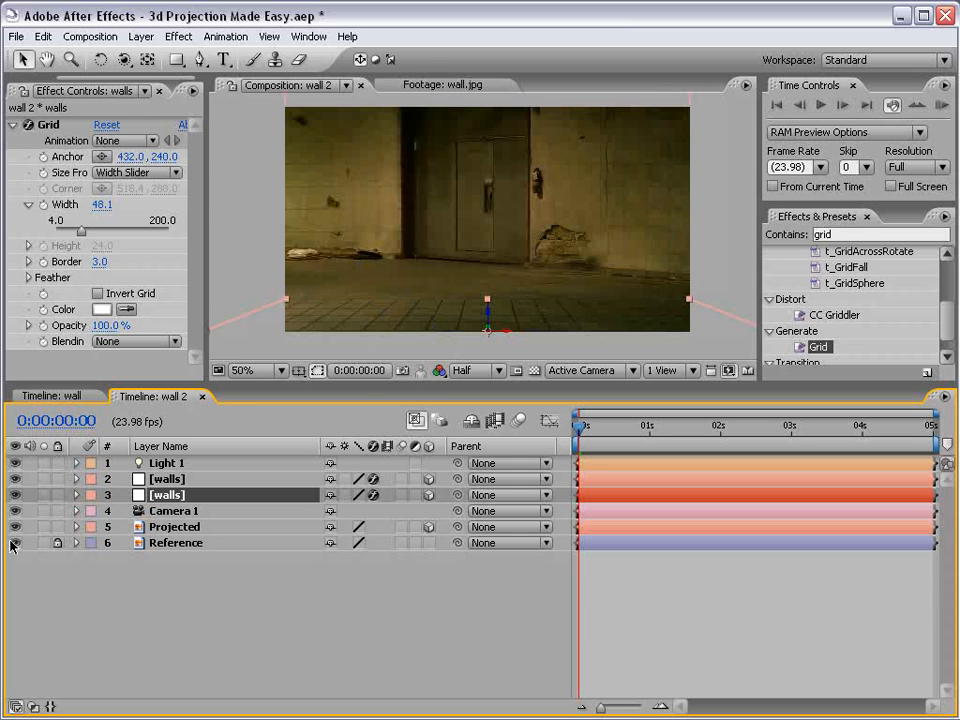
left_click(167, 479)
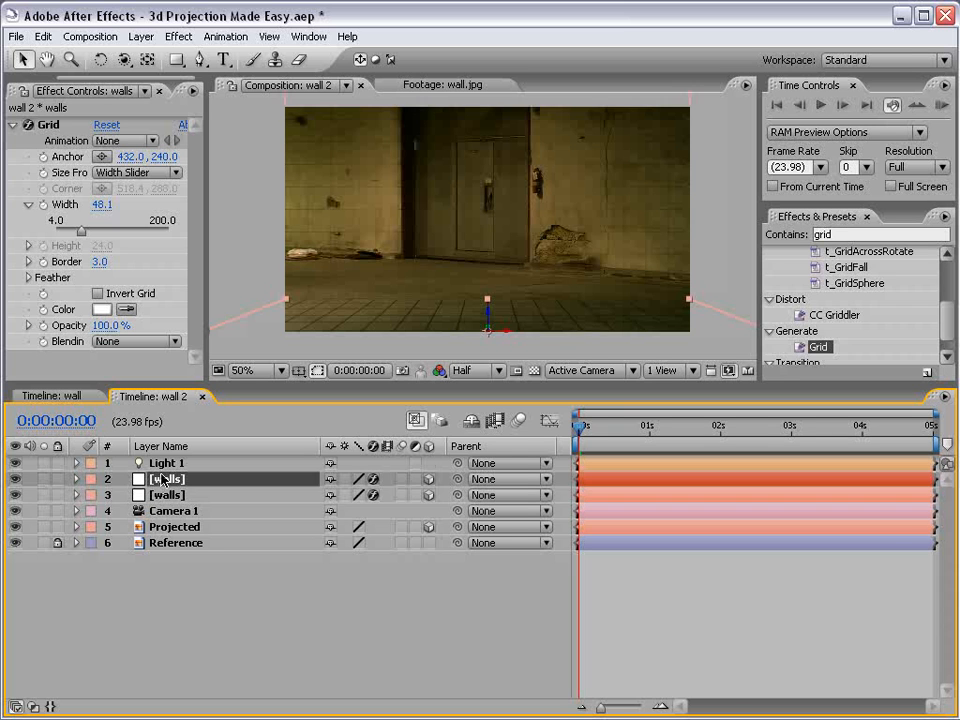
left_click(76, 479)
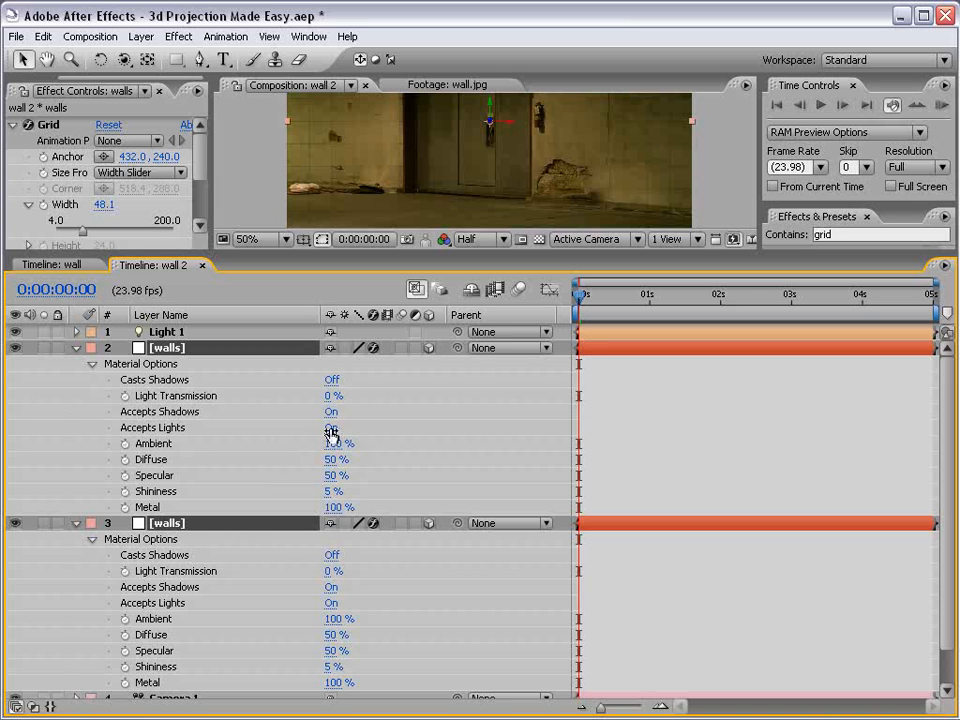
left_click(331, 427)
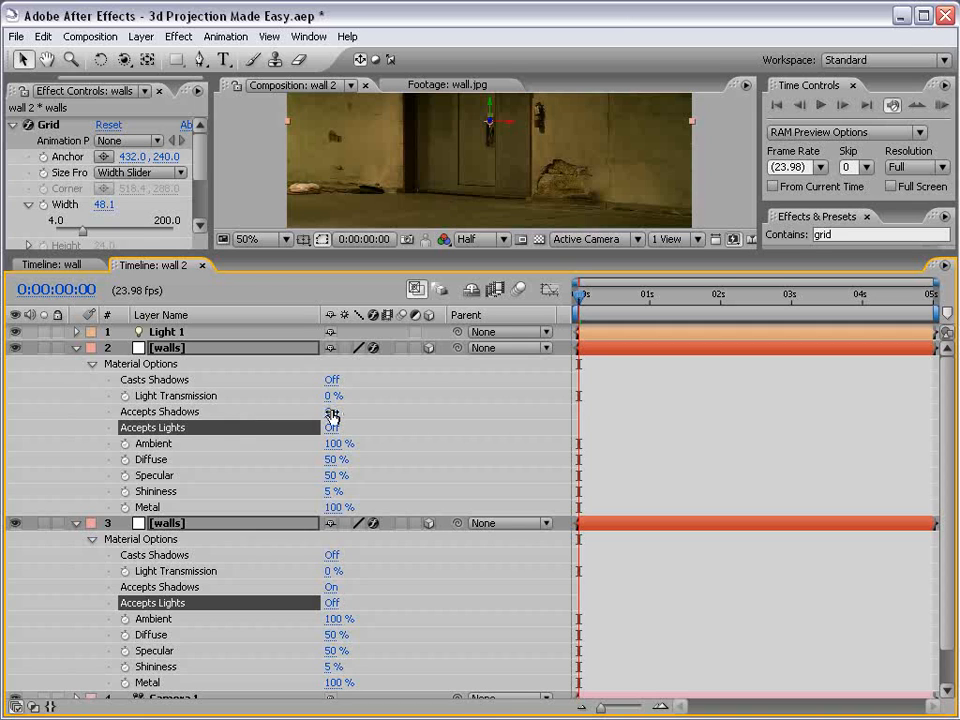
left_click(331, 411)
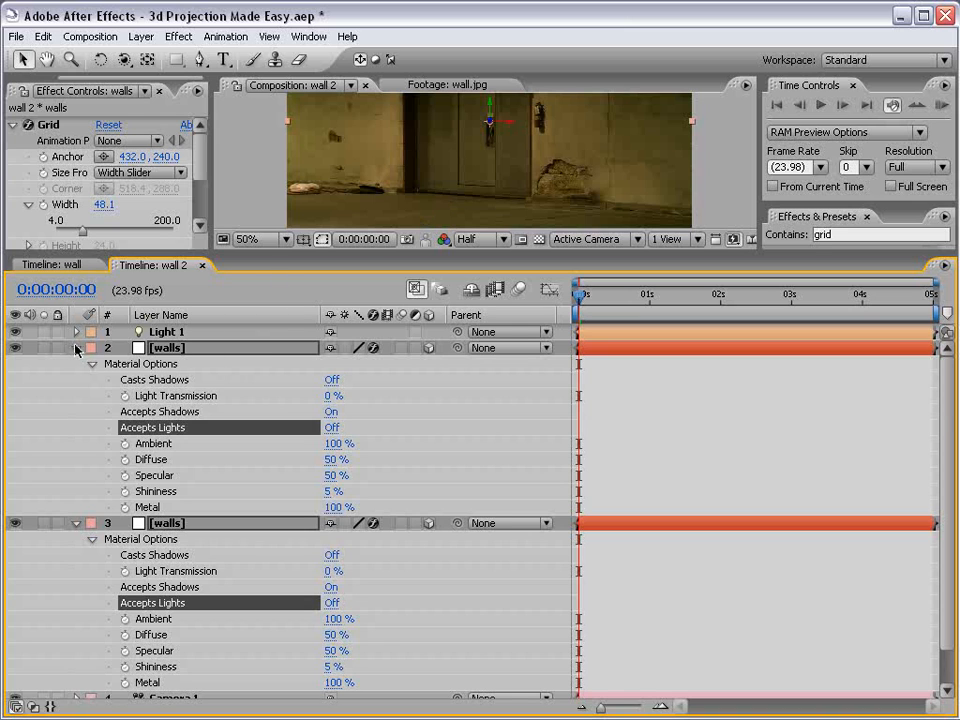
left_click(76, 347)
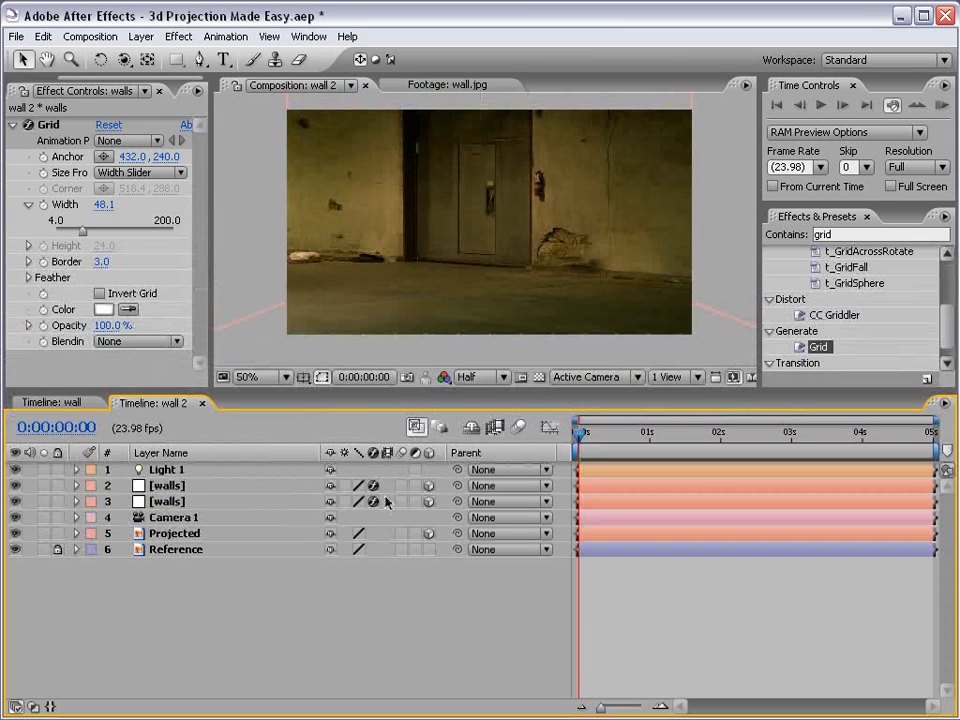
Step: Turn off the walls' Grid effect and hide the Reference layer
left_click(373, 501)
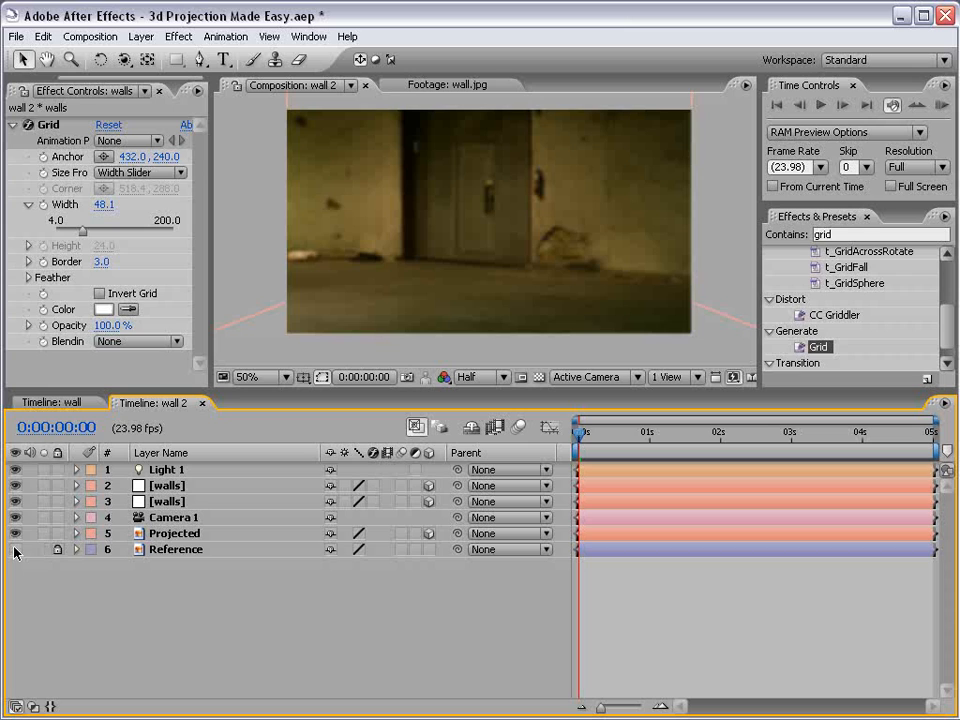
left_click(174, 517)
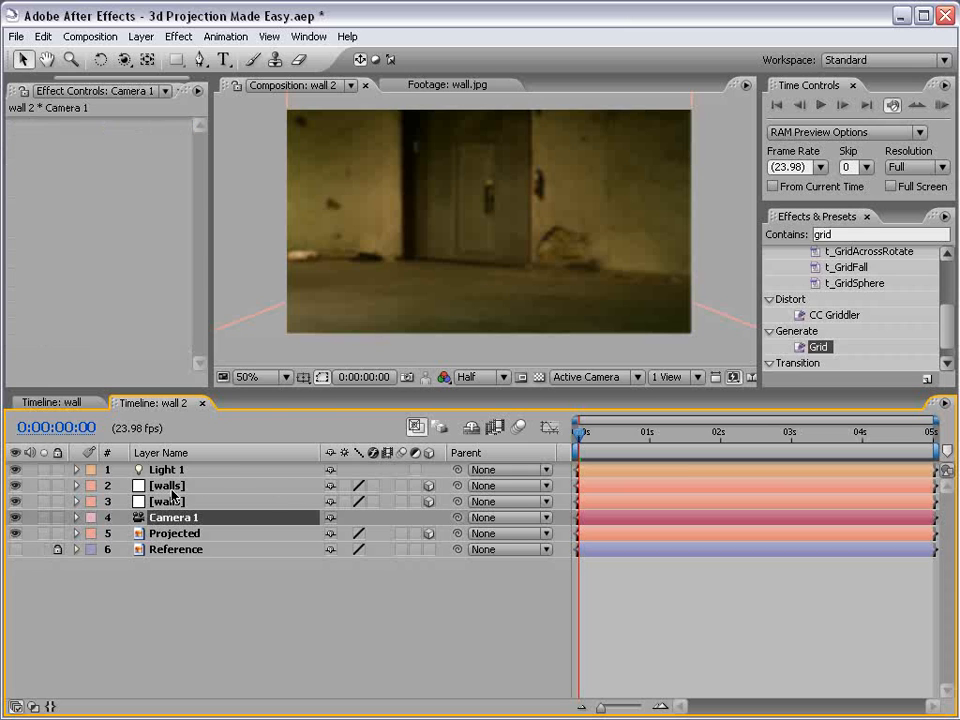
left_click(174, 533)
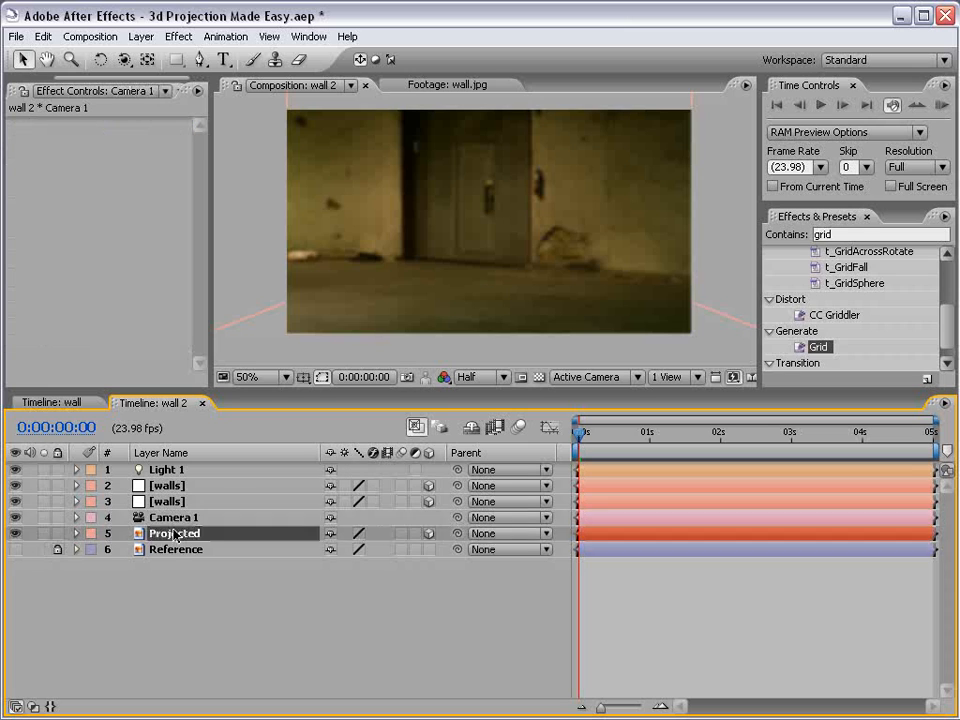
left_click(173, 517)
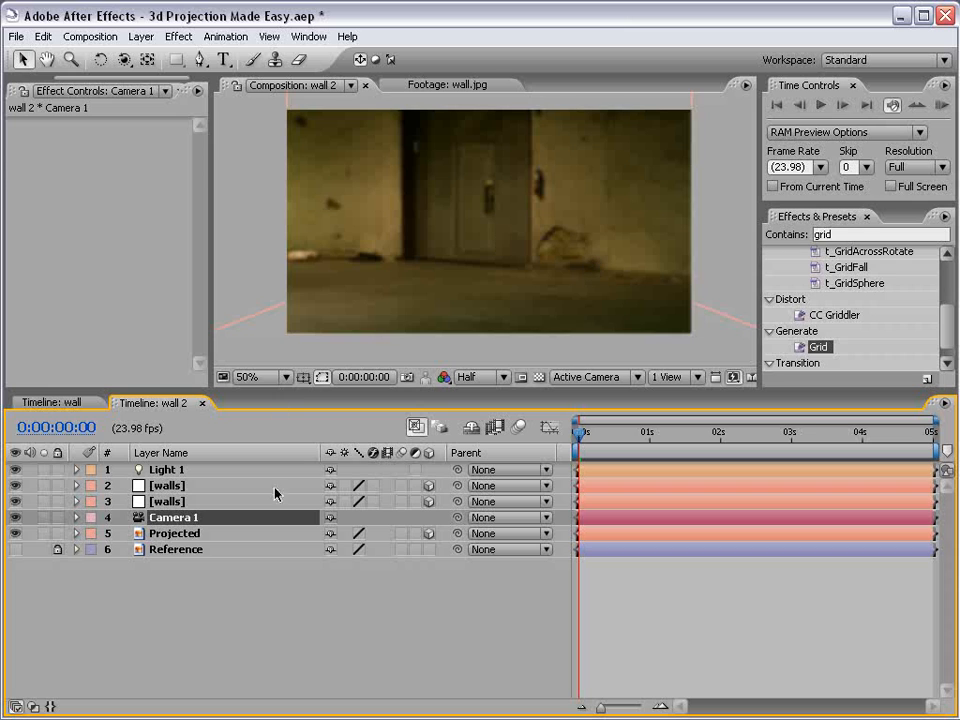
Step: Parent both Projected and Light 1 to Camera 1
left_click(174, 533)
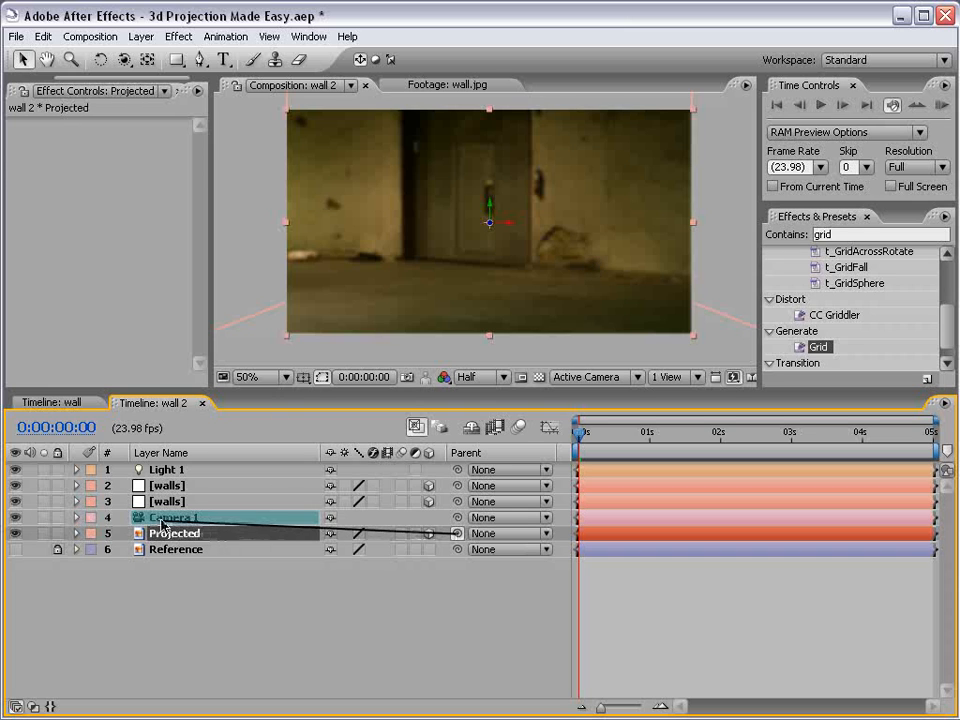
left_click(167, 469)
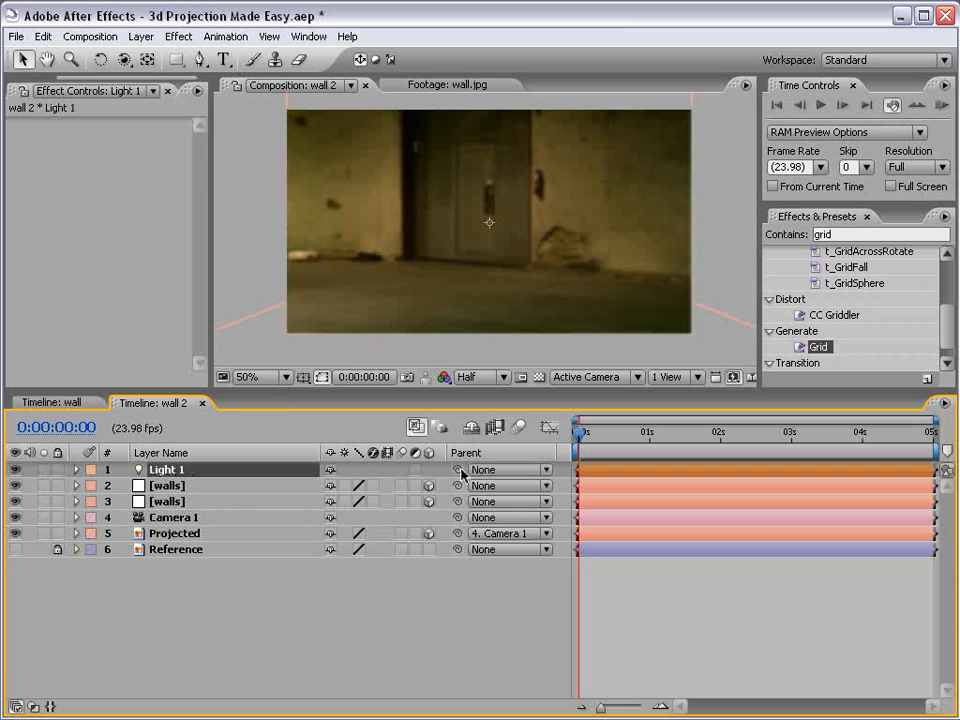
left_click(510, 469)
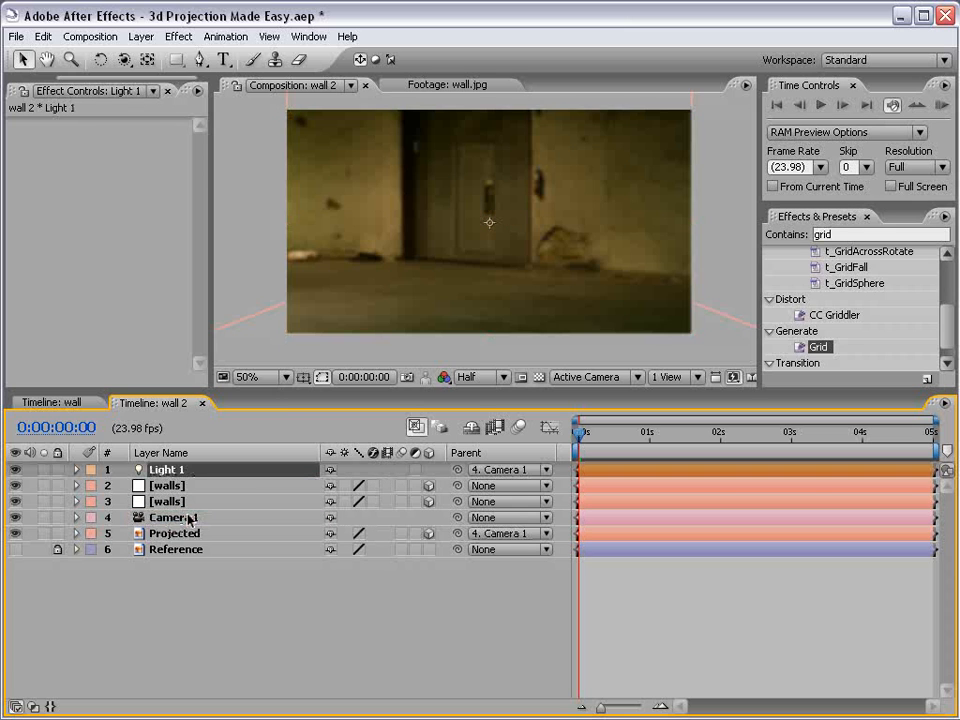
left_click(174, 517)
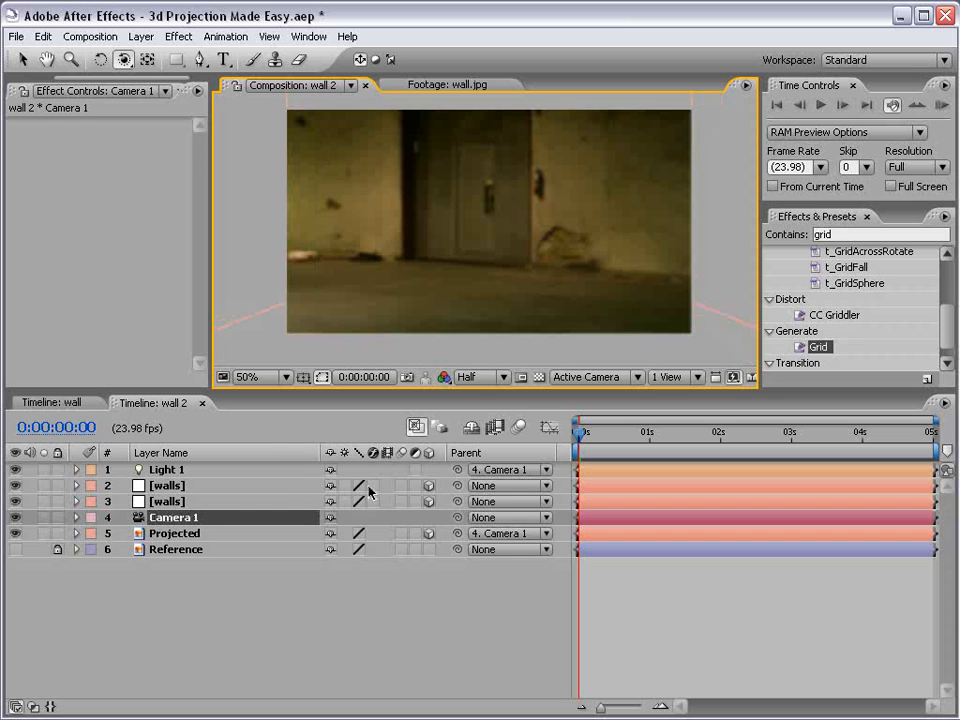
Step: Re-enable the Grid effect on both walls solids and check their alignment
left_click(373, 501)
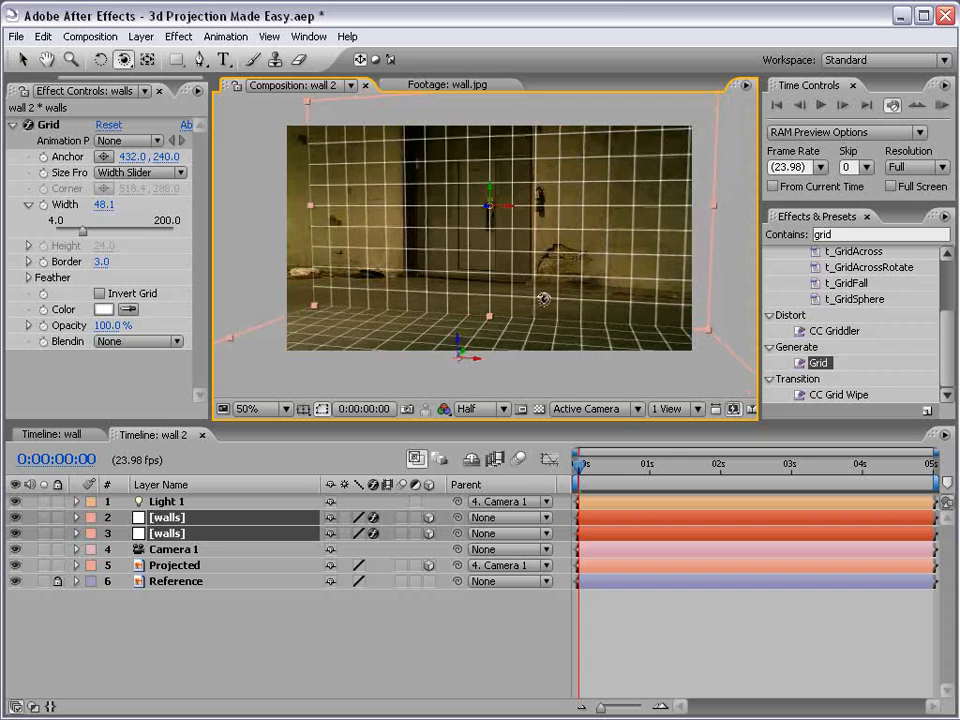
mouse_move(532, 313)
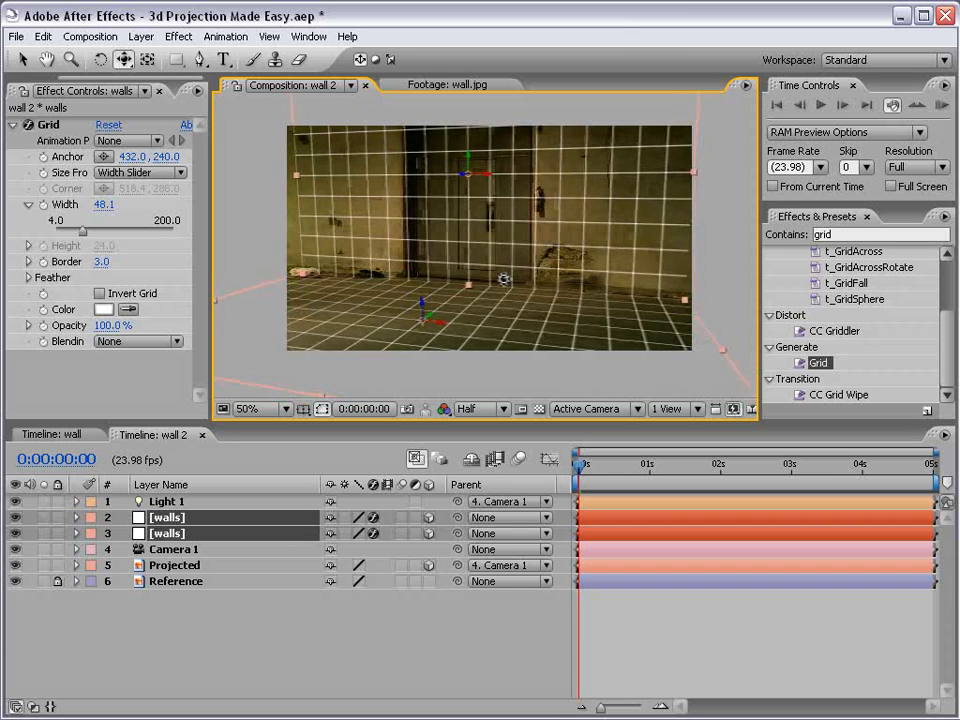
left_click(248, 408)
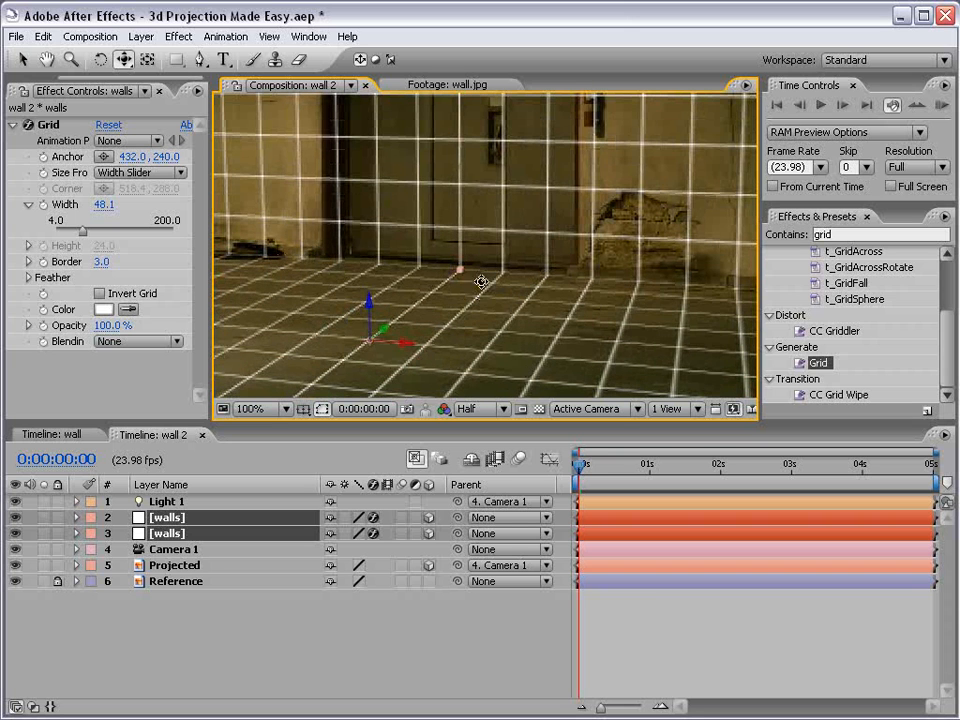
left_click(266, 408)
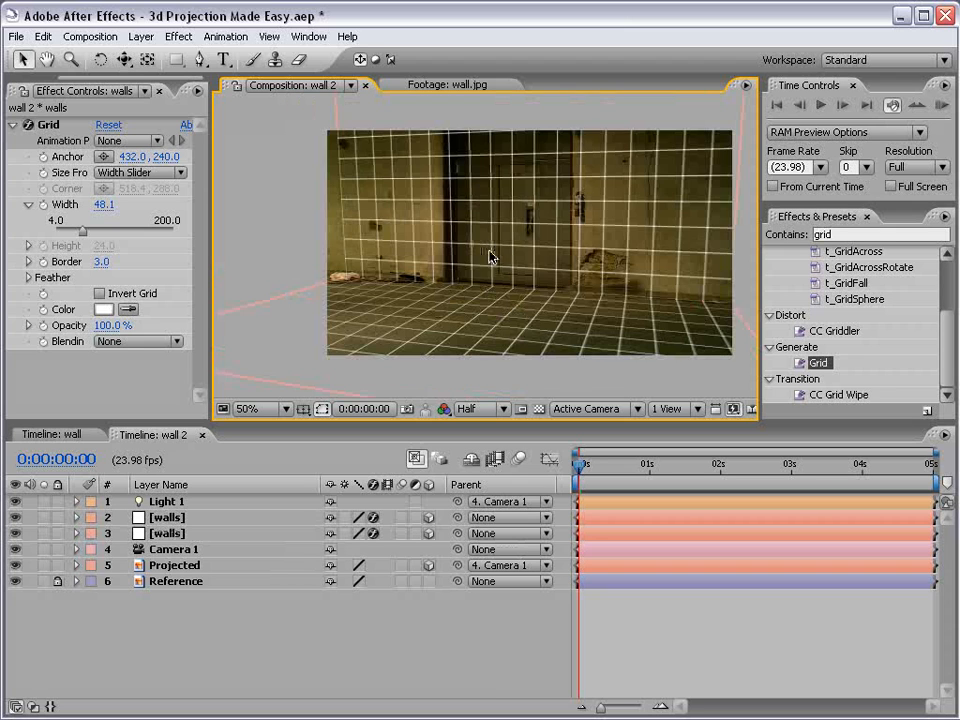
left_click(167, 517)
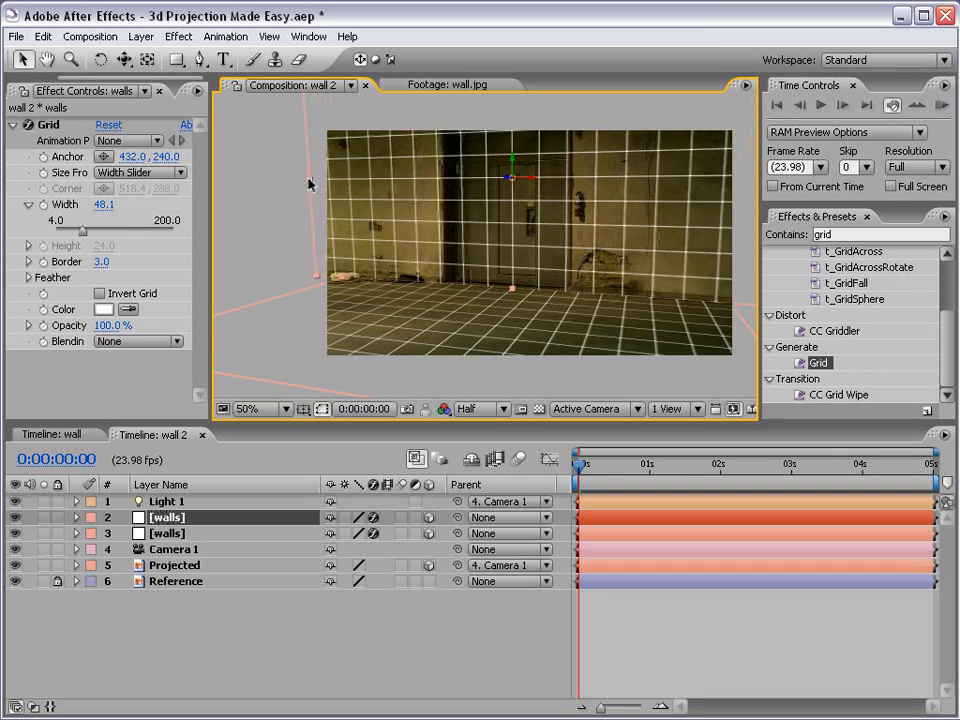
left_click(167, 533)
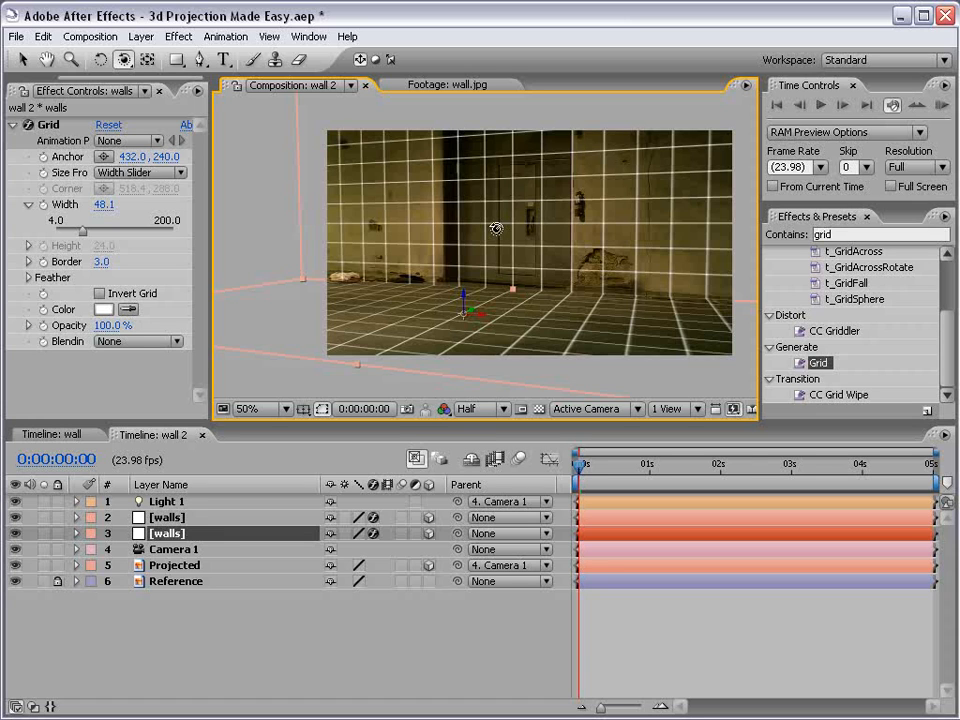
mouse_move(558, 248)
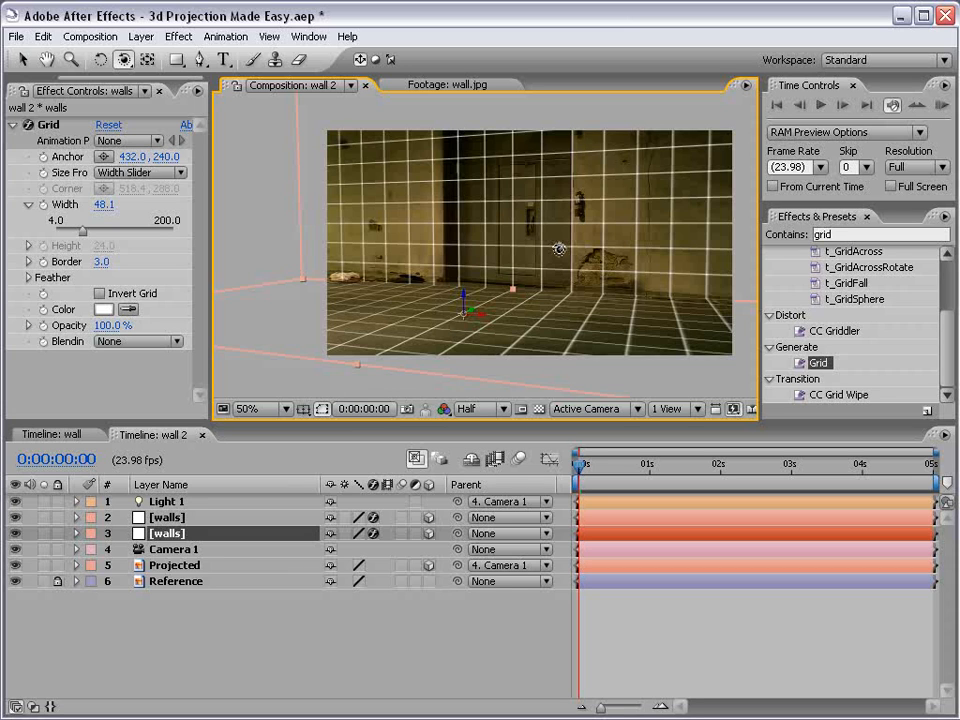
mouse_move(225, 547)
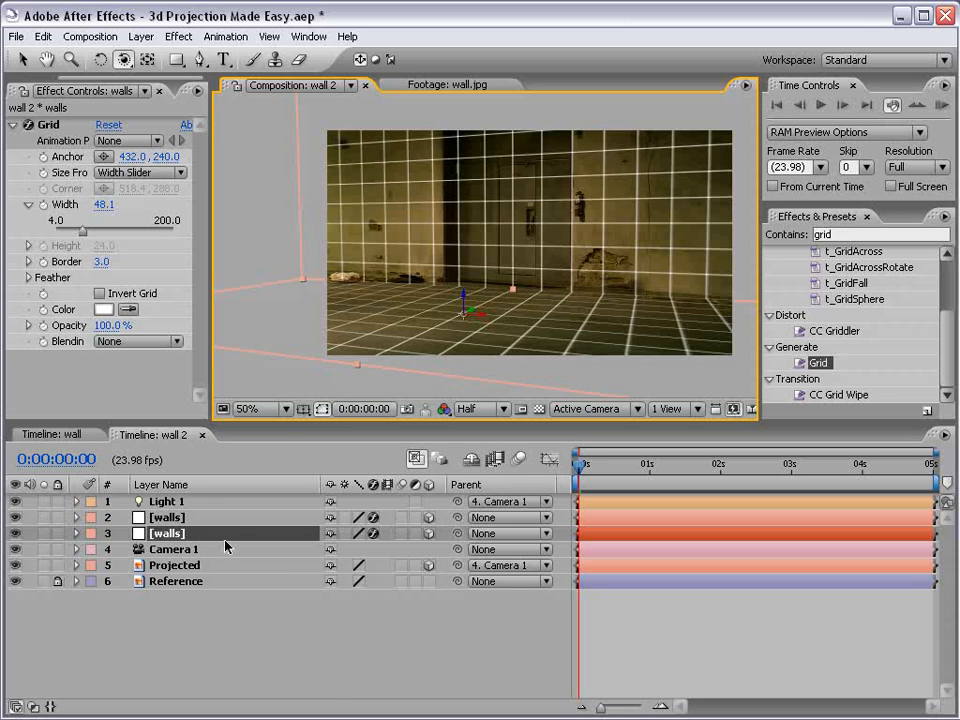
mouse_move(166, 502)
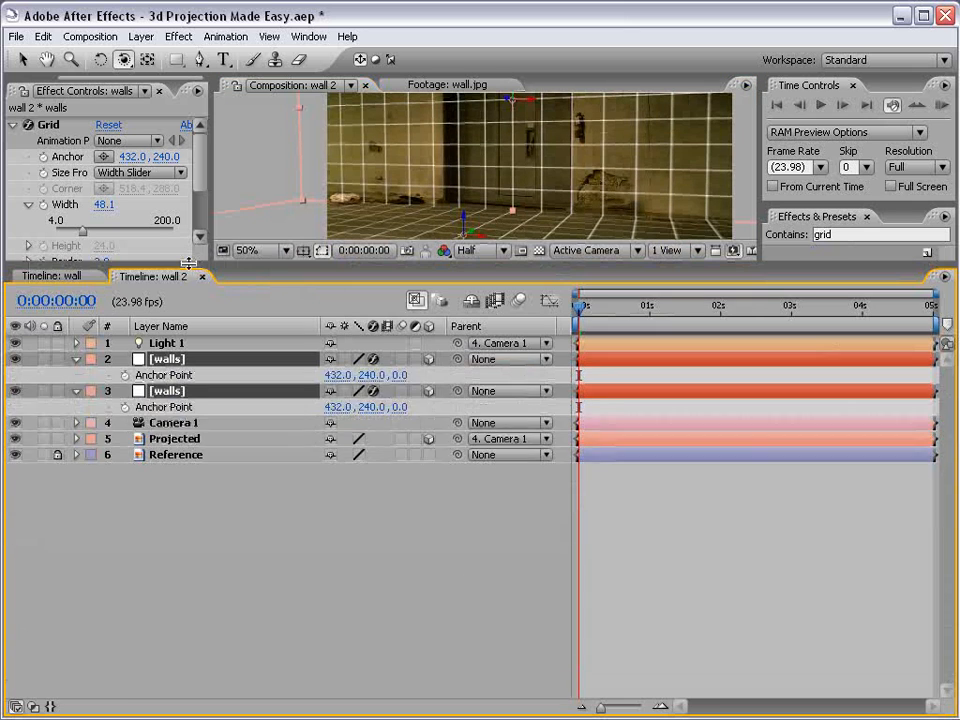
Step: Reveal both walls layers' Material Options and switch a light option off
left_click(75, 358)
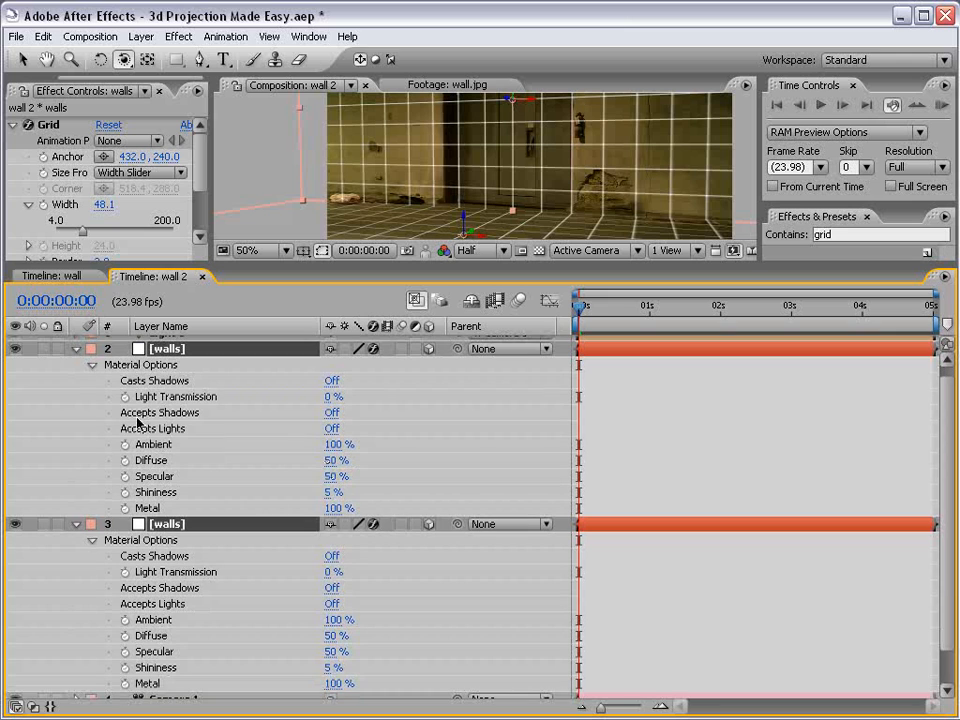
left_click(331, 412)
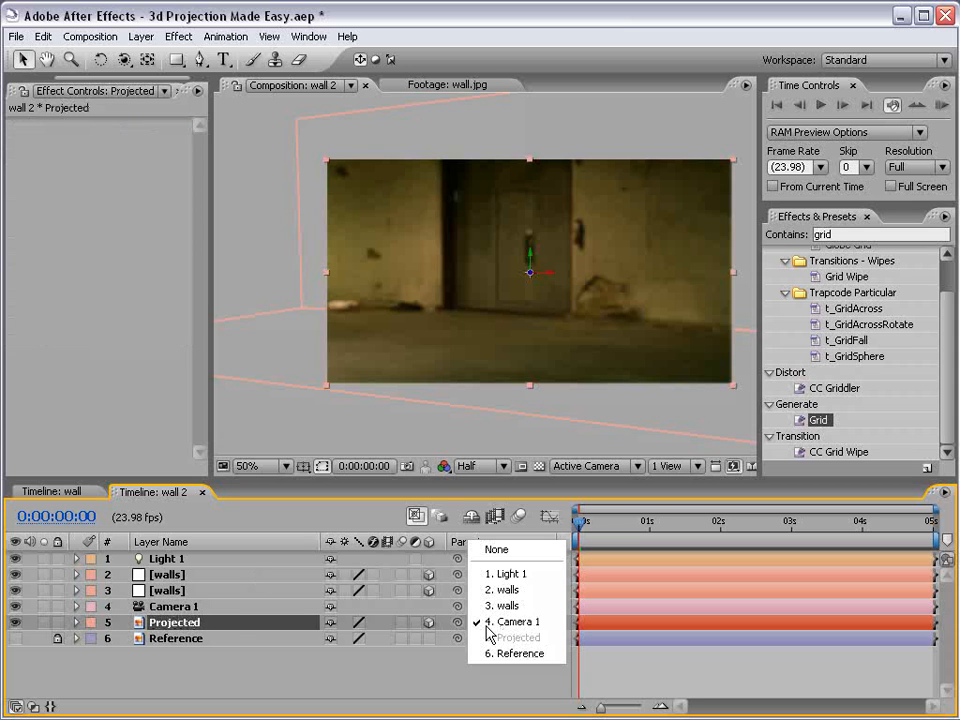
mouse_move(496, 549)
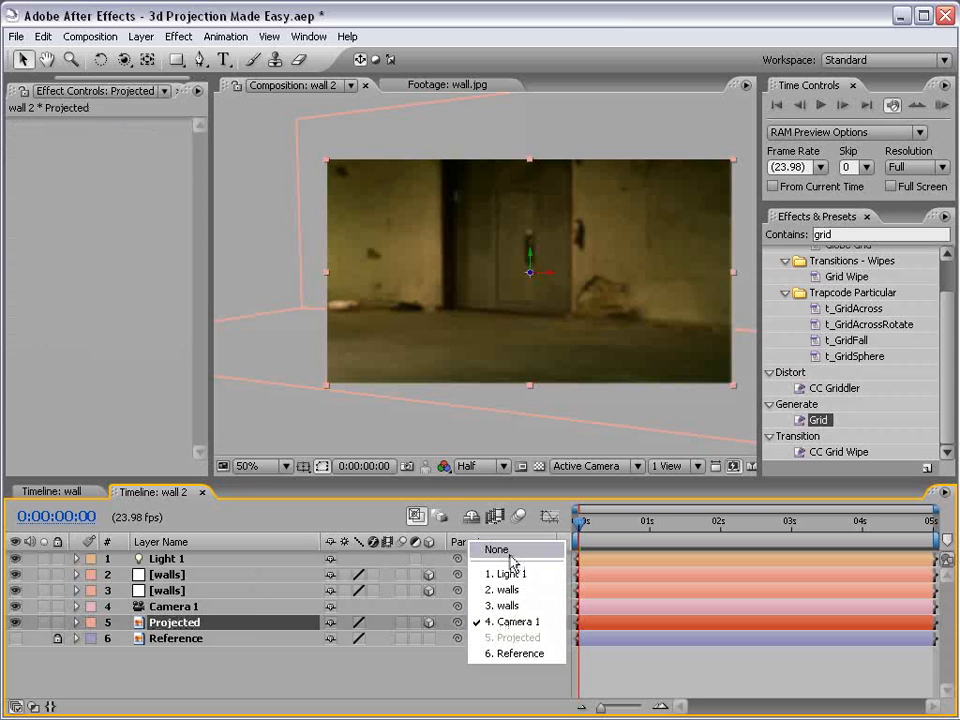
Step: Change the Parent of Projected and Light 1 from Camera 1 to None
left_click(514, 621)
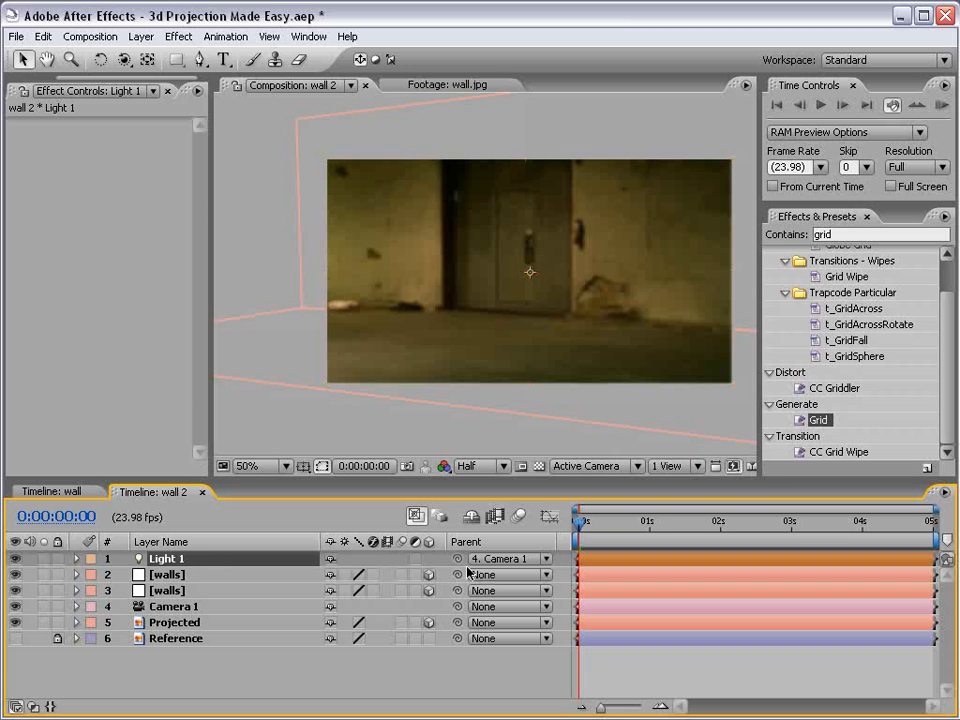
left_click(509, 558)
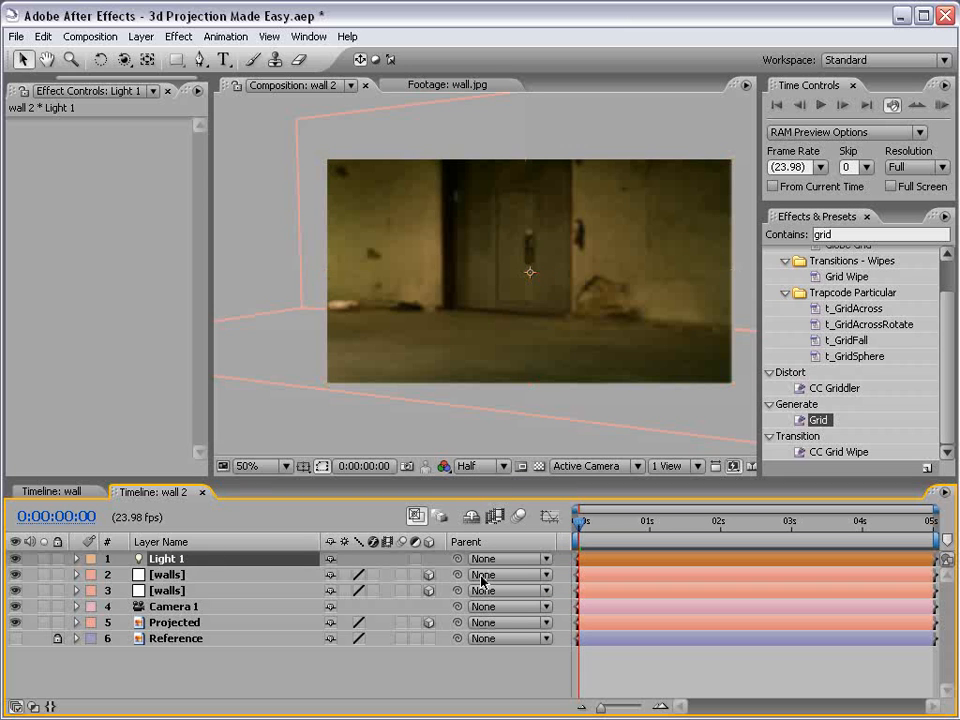
left_click(170, 606)
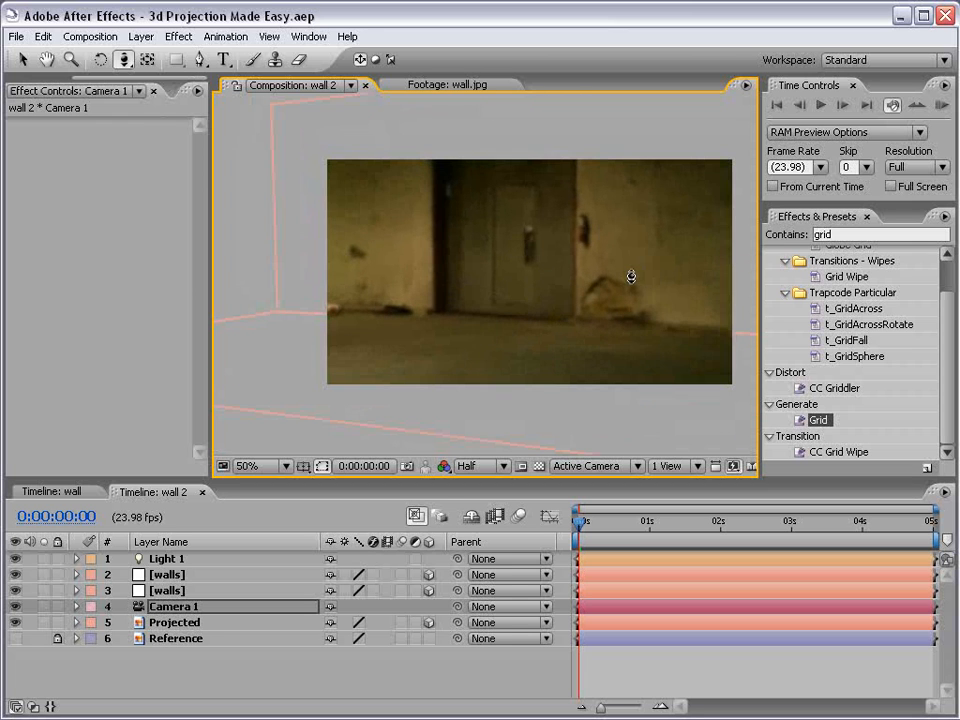
mouse_move(487, 297)
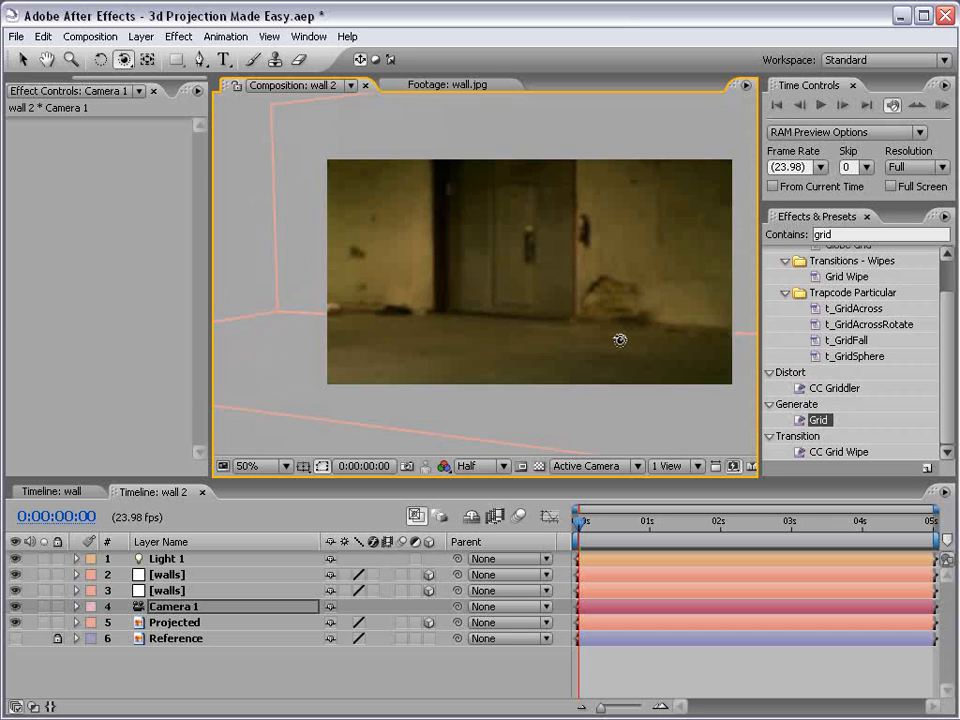
mouse_move(545, 304)
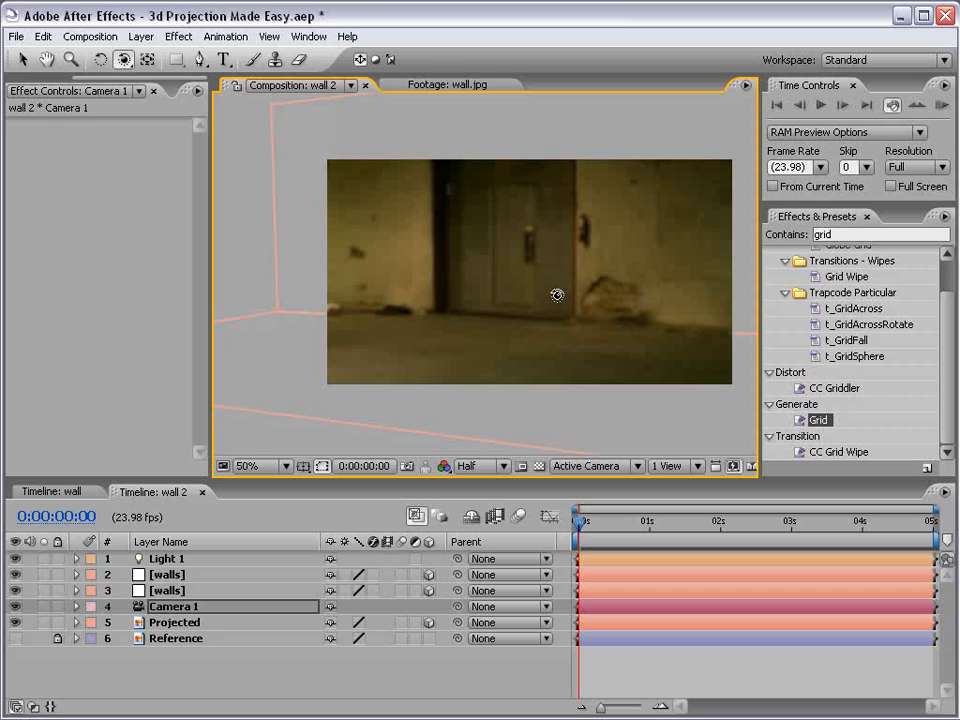
mouse_move(512, 238)
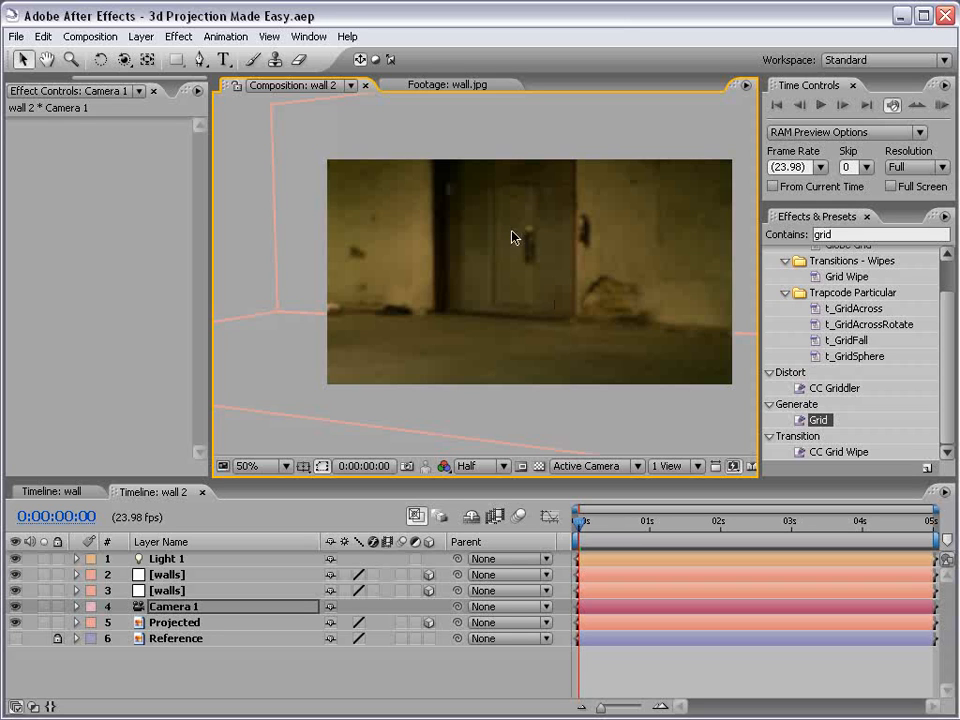
mouse_move(475, 298)
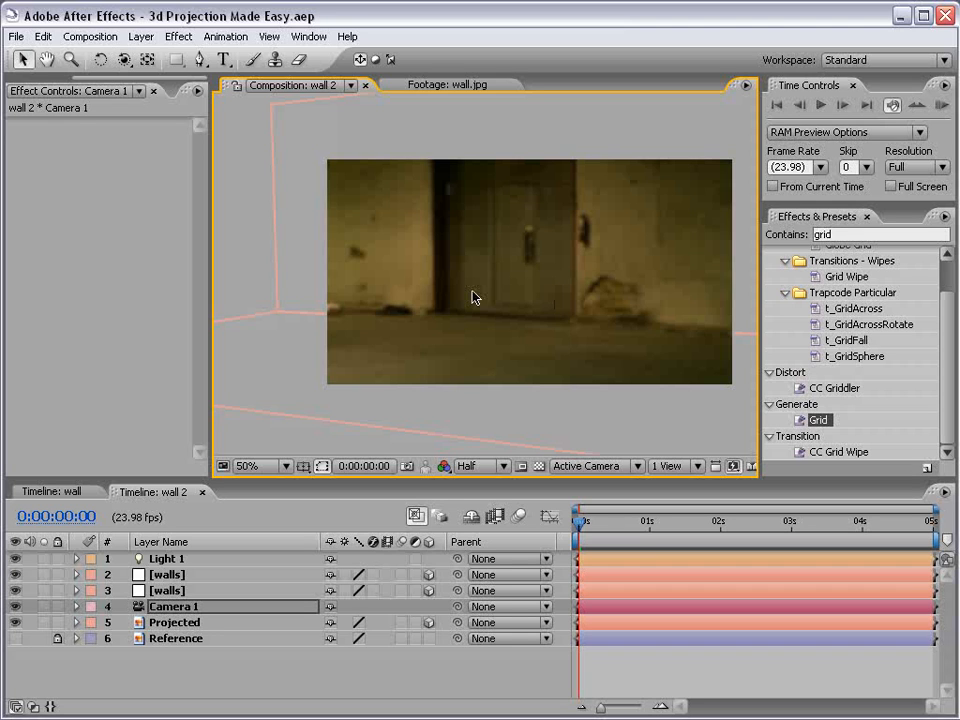
mouse_move(448, 115)
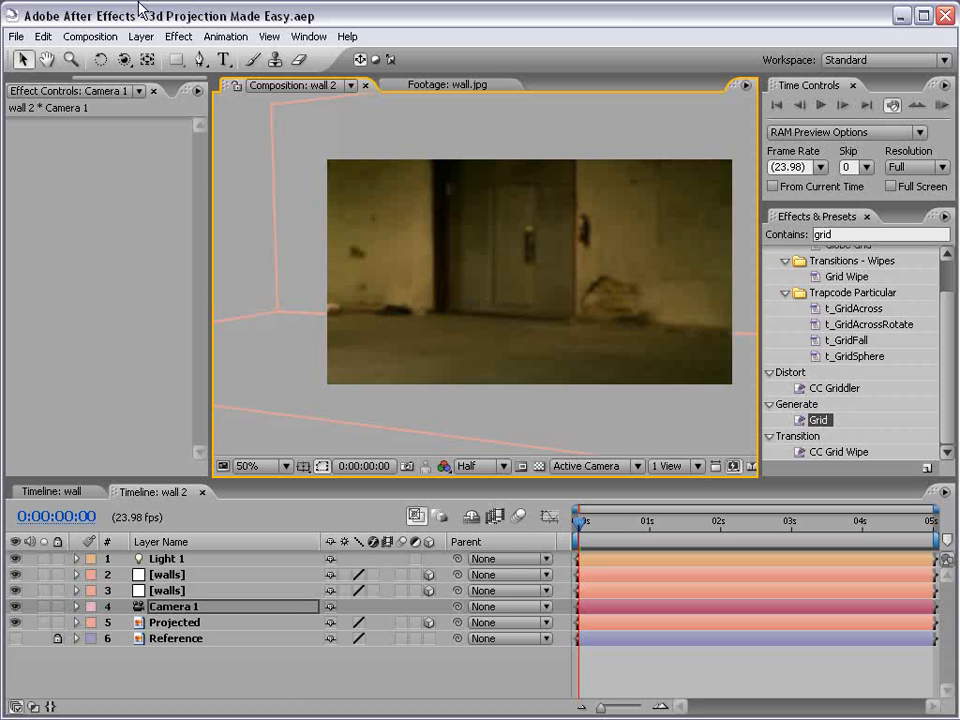
Step: Set Shadow Map Resolution to 4000 in Composition Settings' Advanced 3D renderer options
left_click(90, 36)
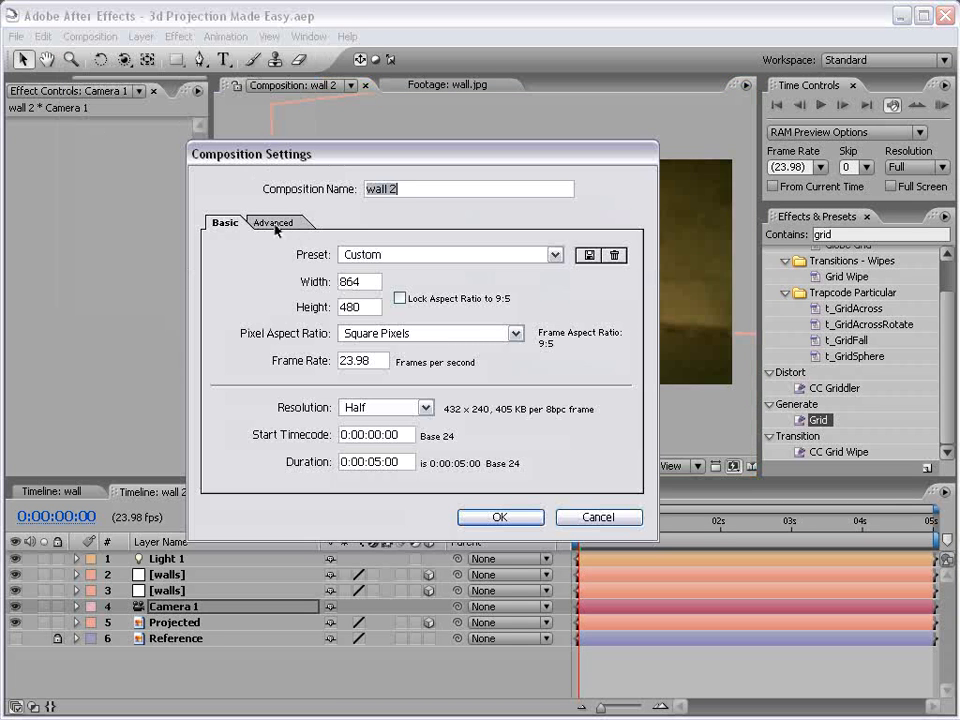
left_click(273, 222)
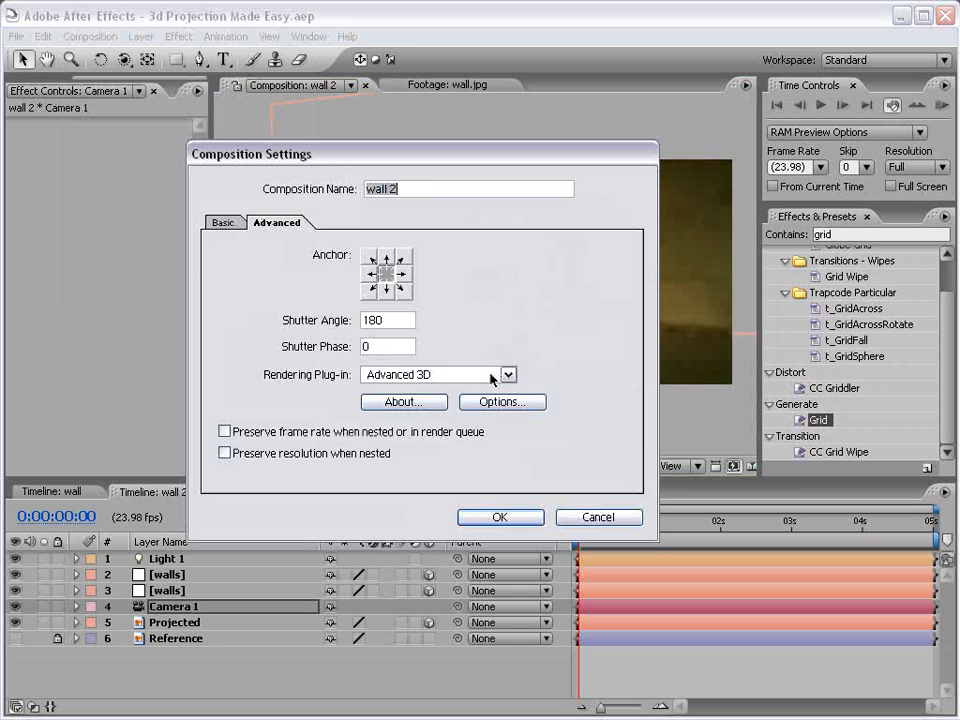
left_click(502, 401)
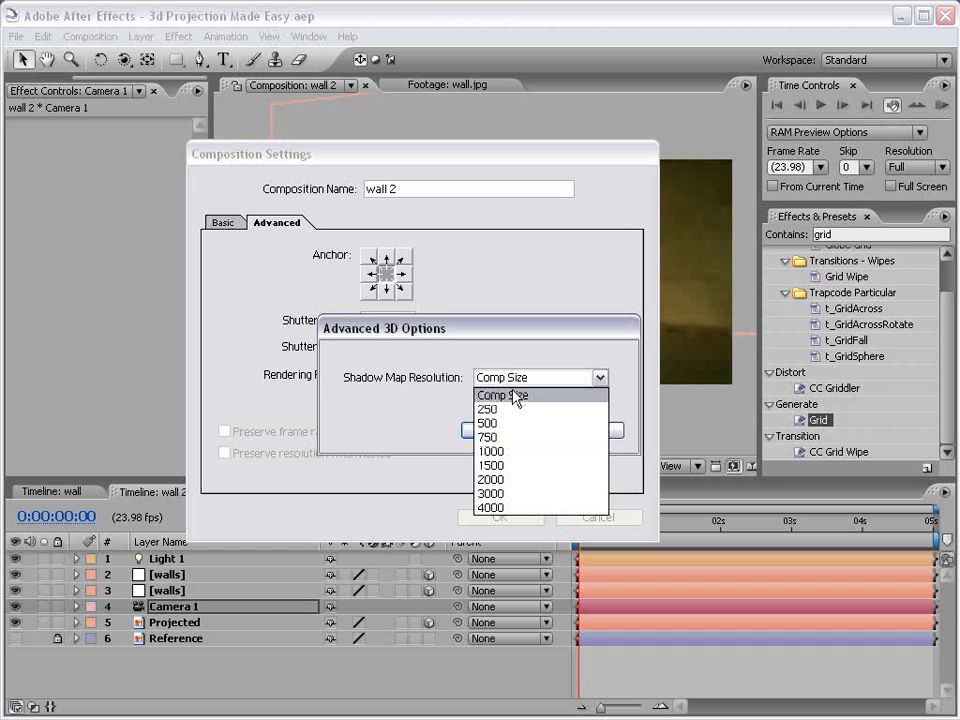
mouse_move(517, 498)
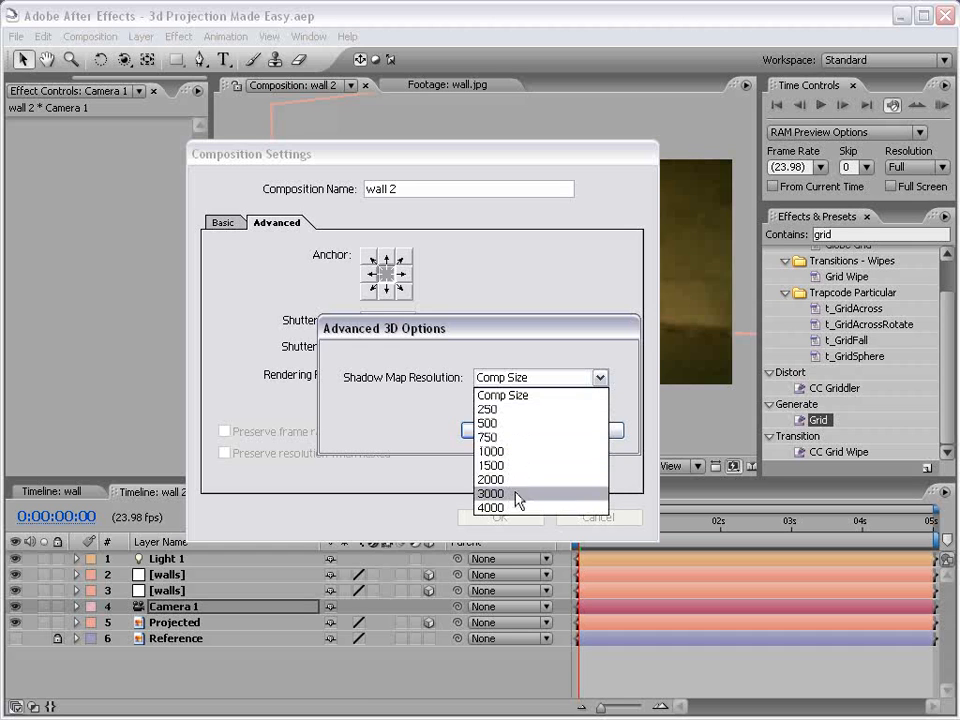
mouse_move(500, 508)
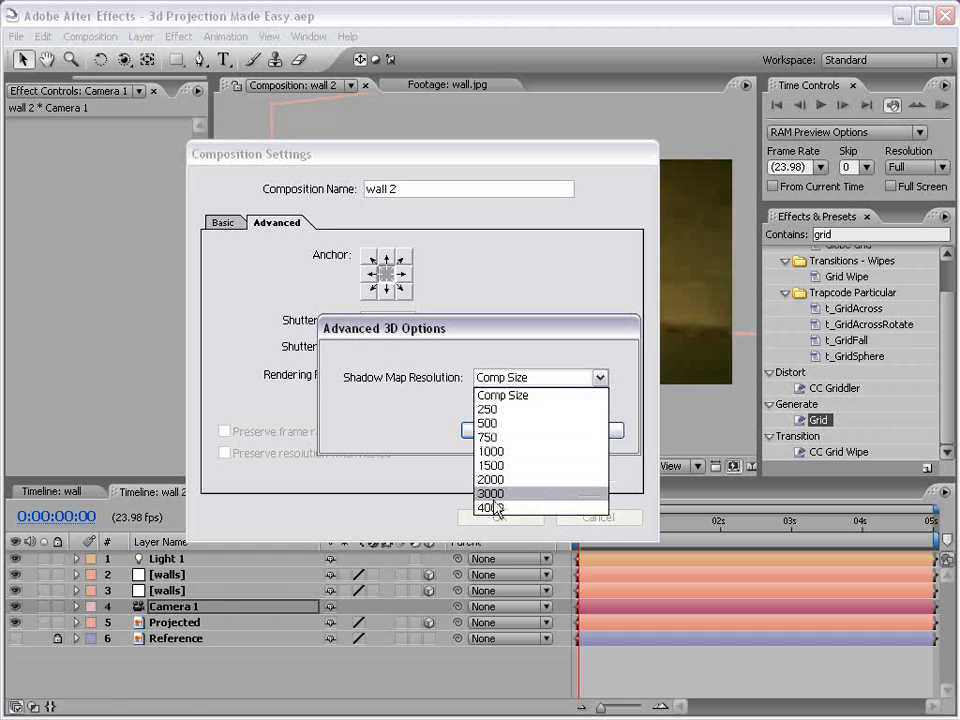
left_click(488, 508)
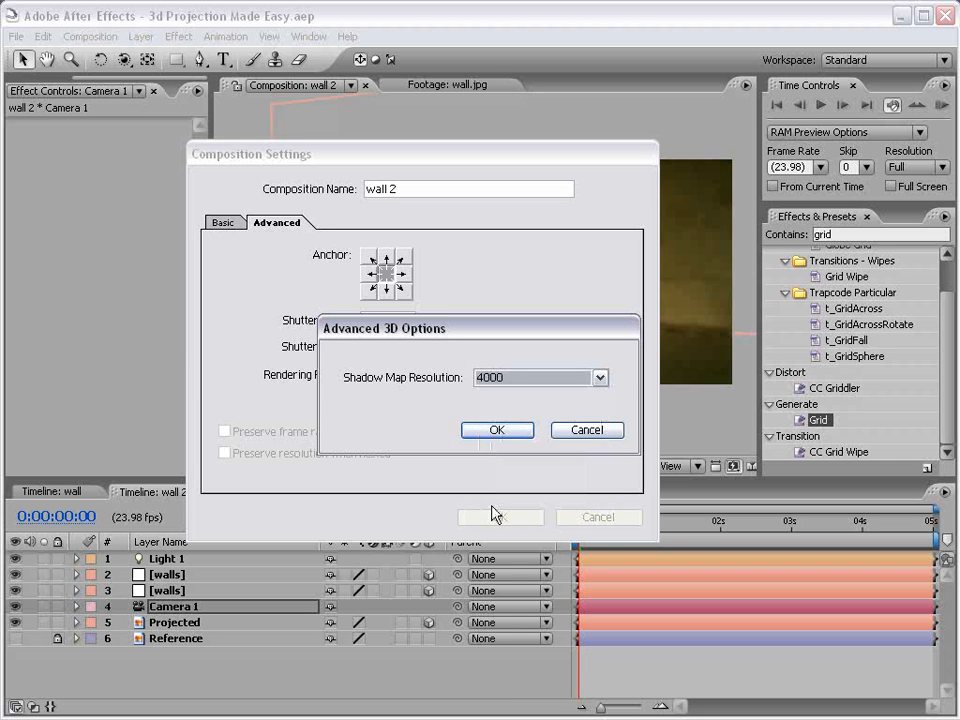
left_click(497, 429)
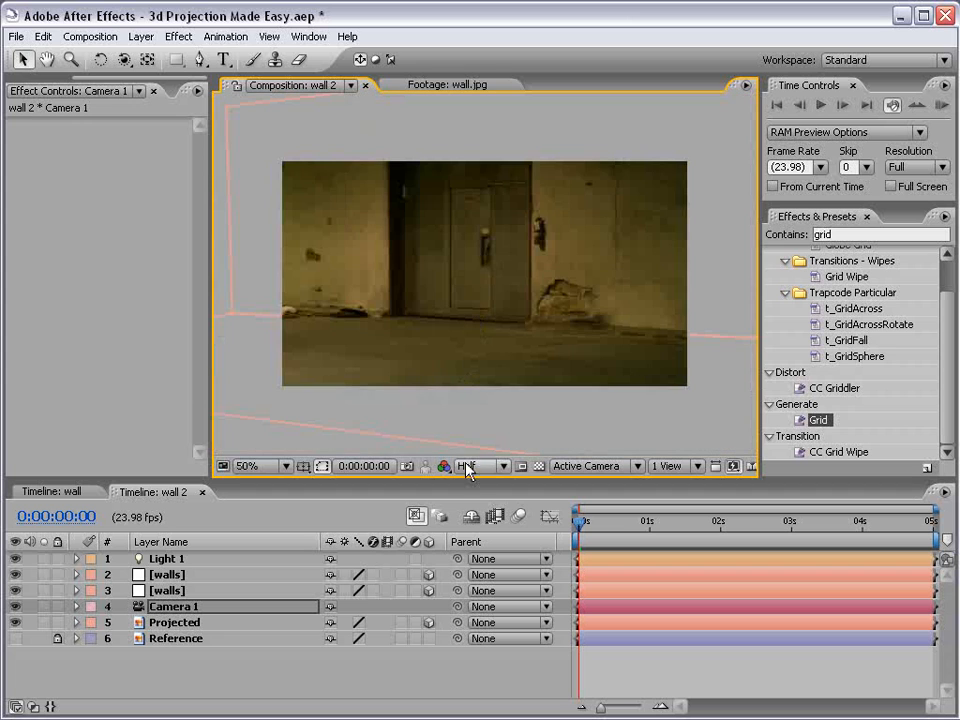
Step: Preview the viewer at Full resolution, zoom to 100% to inspect, then return to 50%
left_click(248, 466)
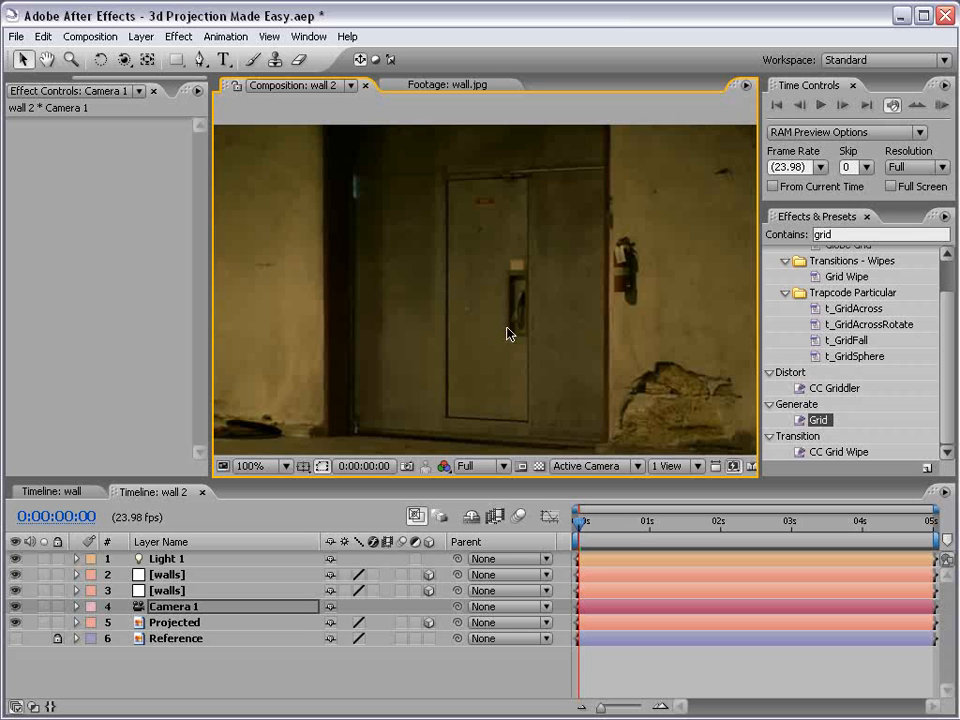
left_click(265, 465)
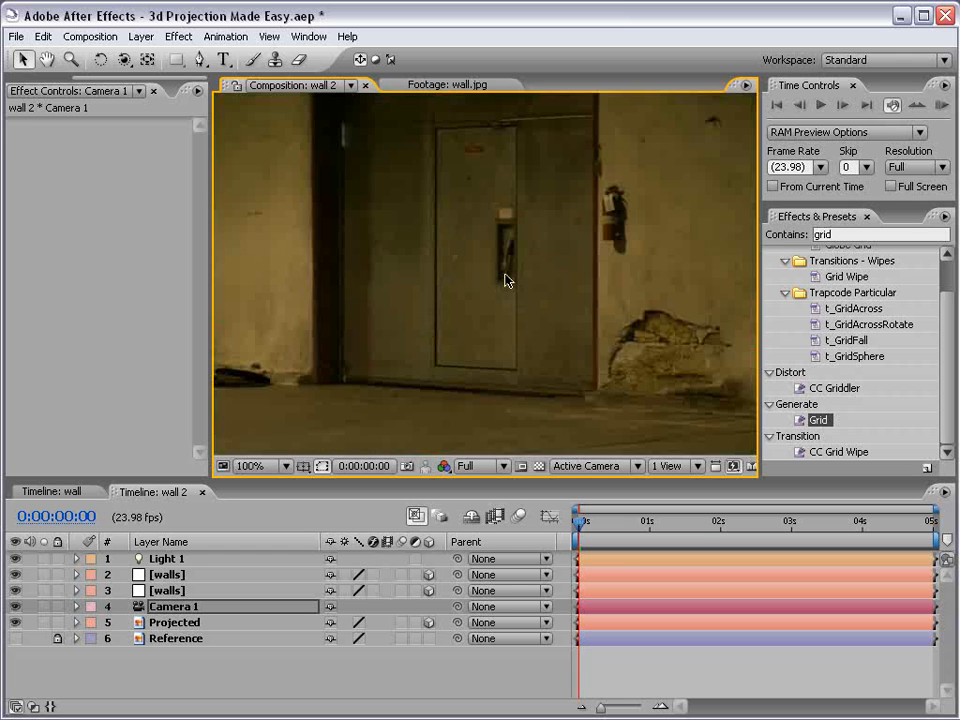
left_click(251, 465)
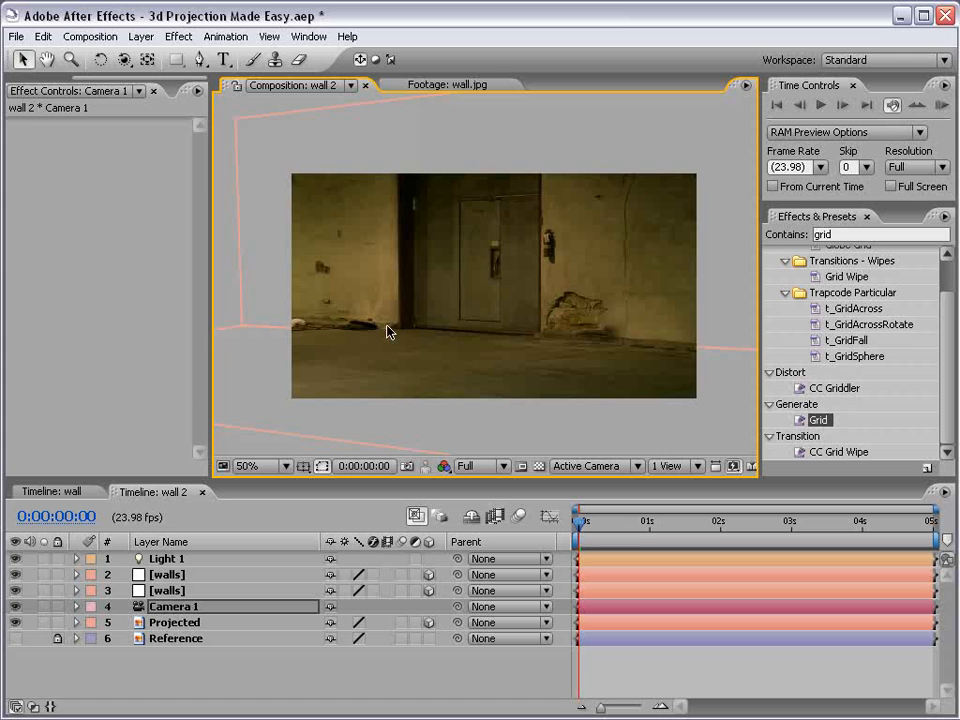
Step: Change walls layer 2's Mask 1 mode from Subtract to Intersect
left_click(174, 622)
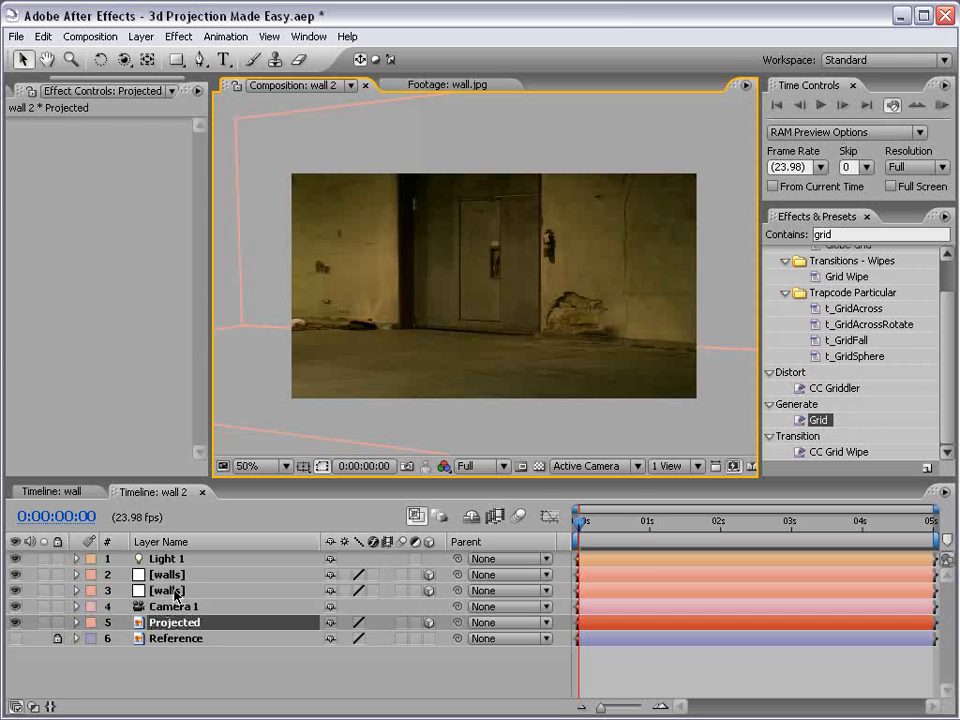
left_click(167, 574)
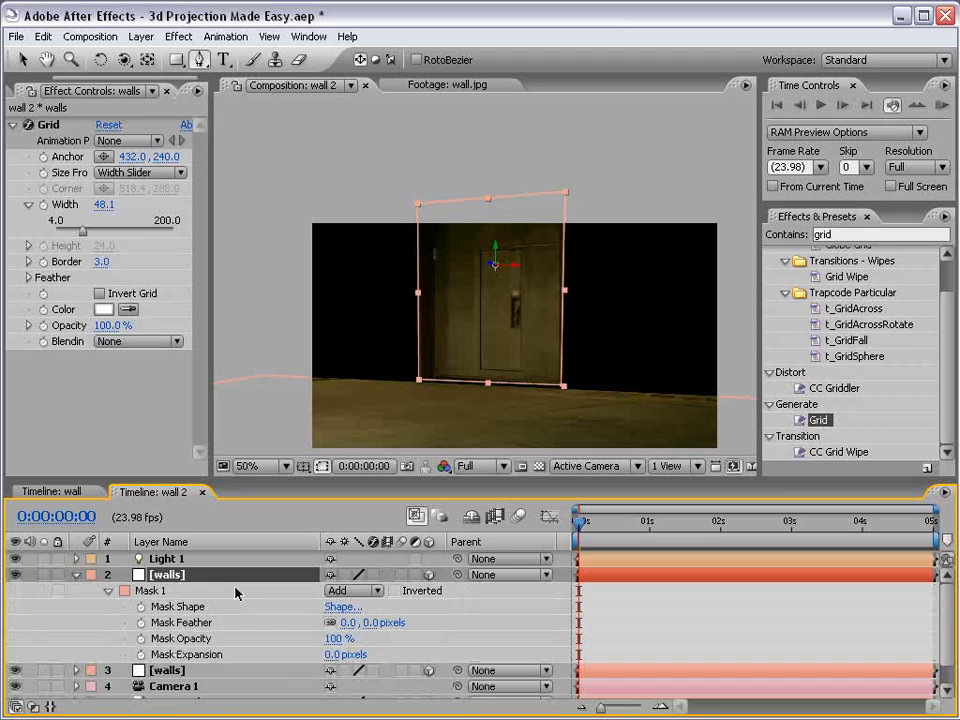
left_click(350, 590)
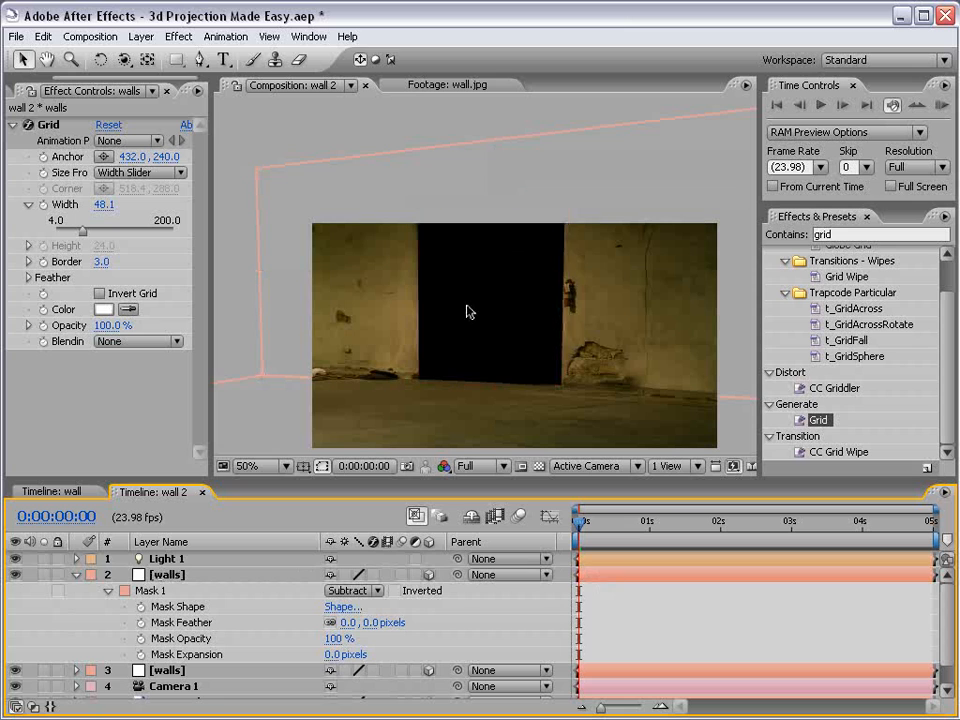
left_click(167, 574)
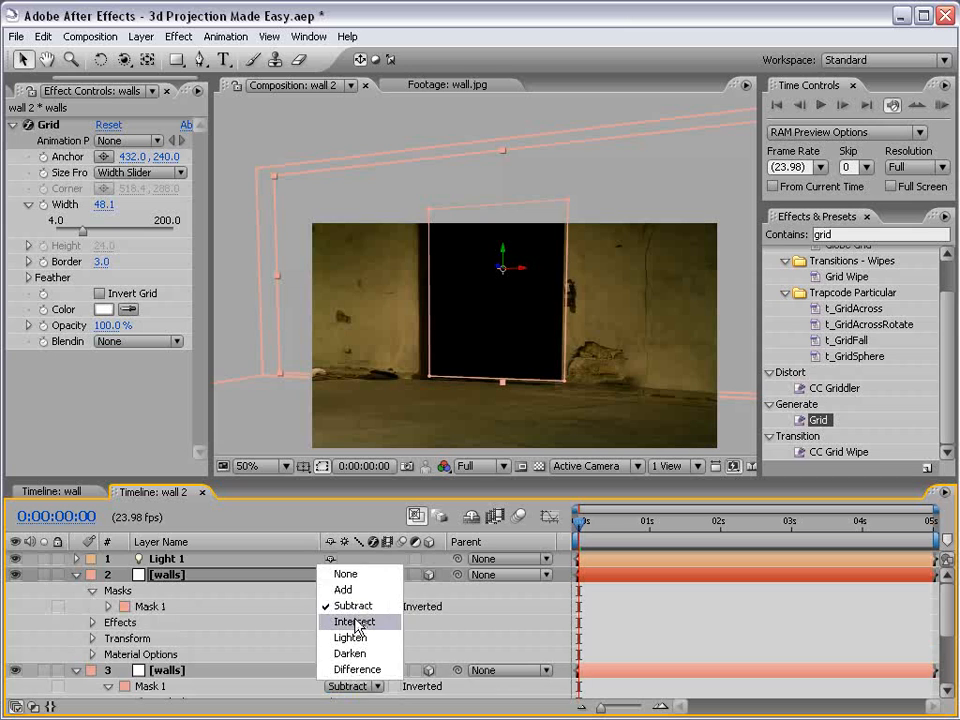
left_click(354, 621)
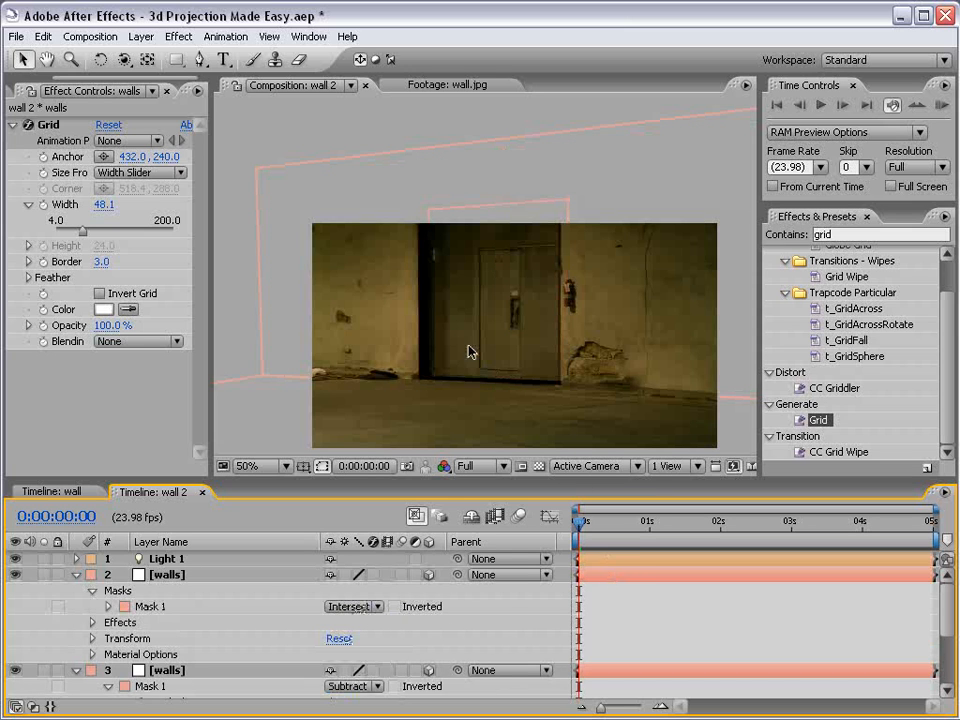
left_click(266, 466)
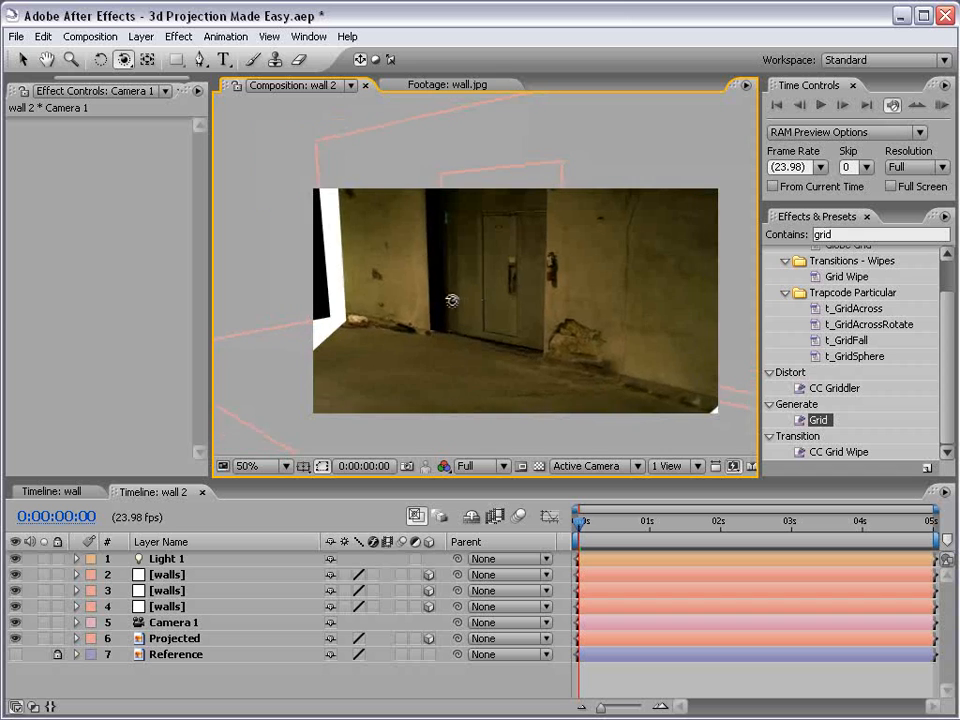
Step: Orbit the camera to inspect the projected walls, then select Camera 1
left_click_drag(450, 302, 545, 299)
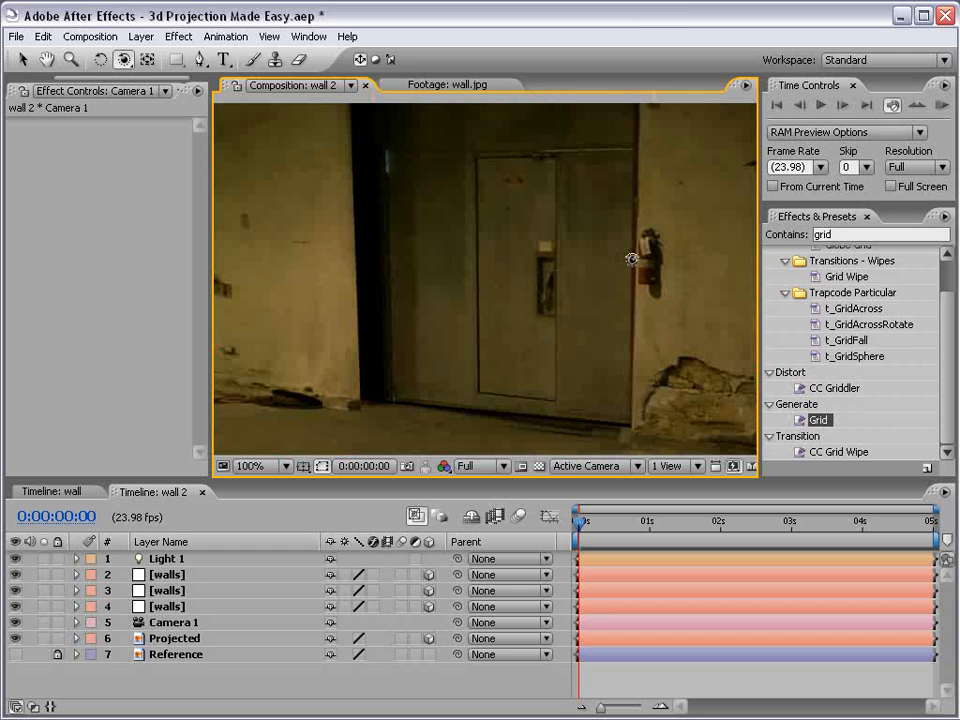
mouse_move(512, 360)
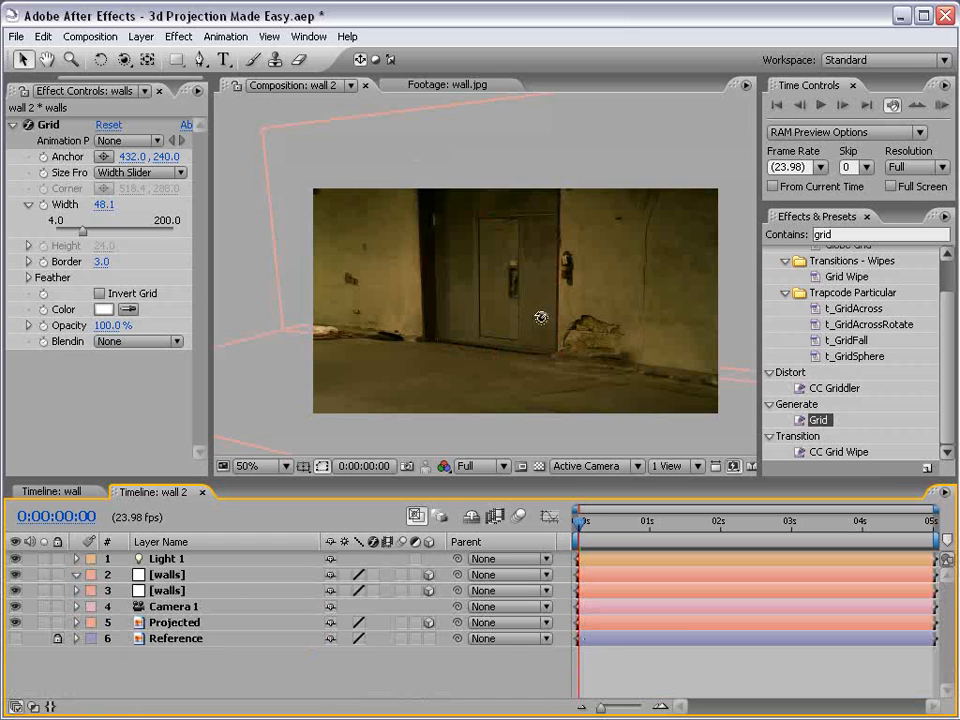
left_click(173, 606)
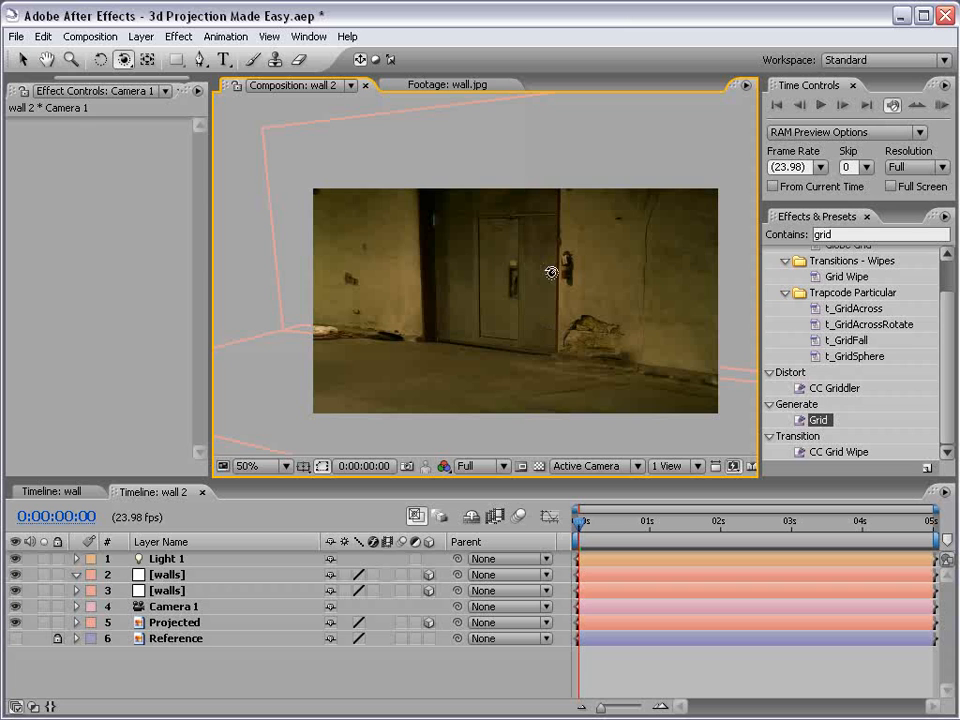
mouse_move(457, 357)
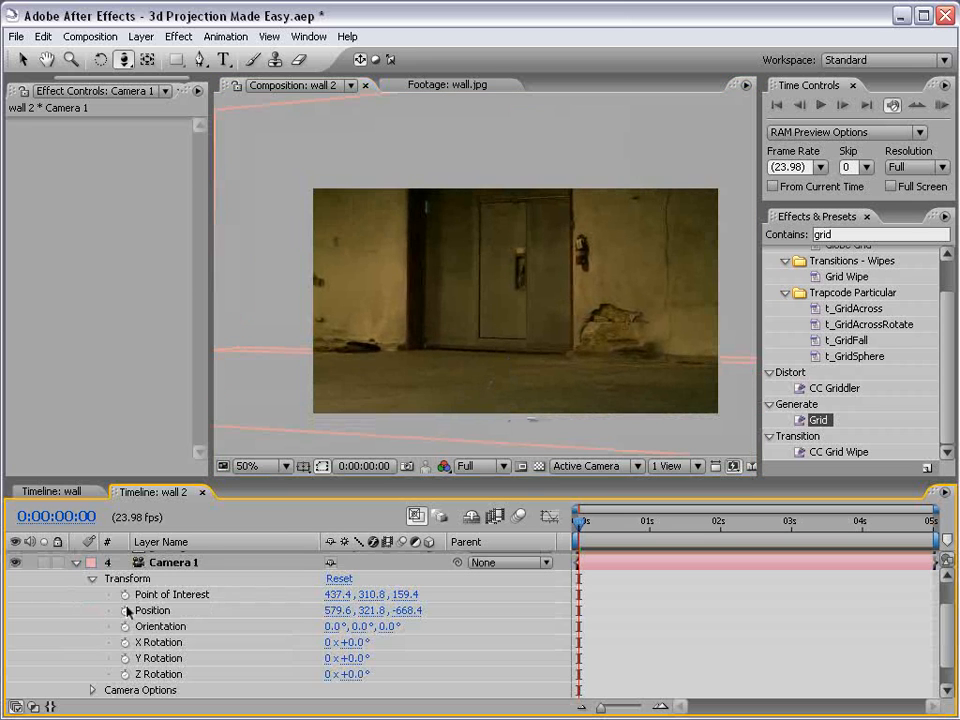
Step: Keyframe Camera 1's Position and Point of Interest at 0s and preview at Half resolution
left_click(125, 594)
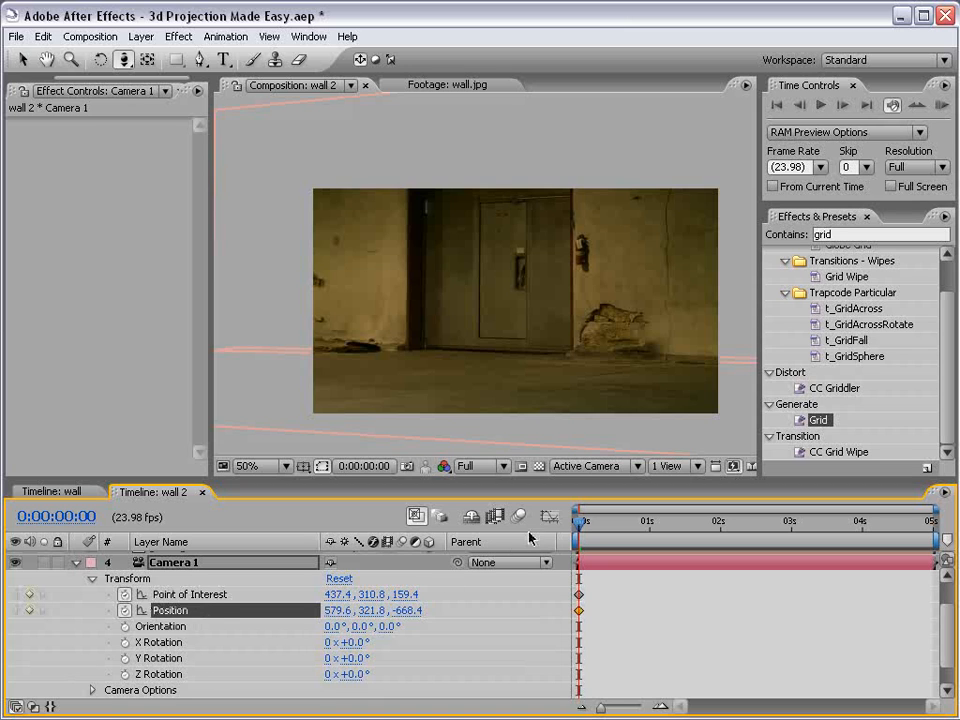
left_click(720, 521)
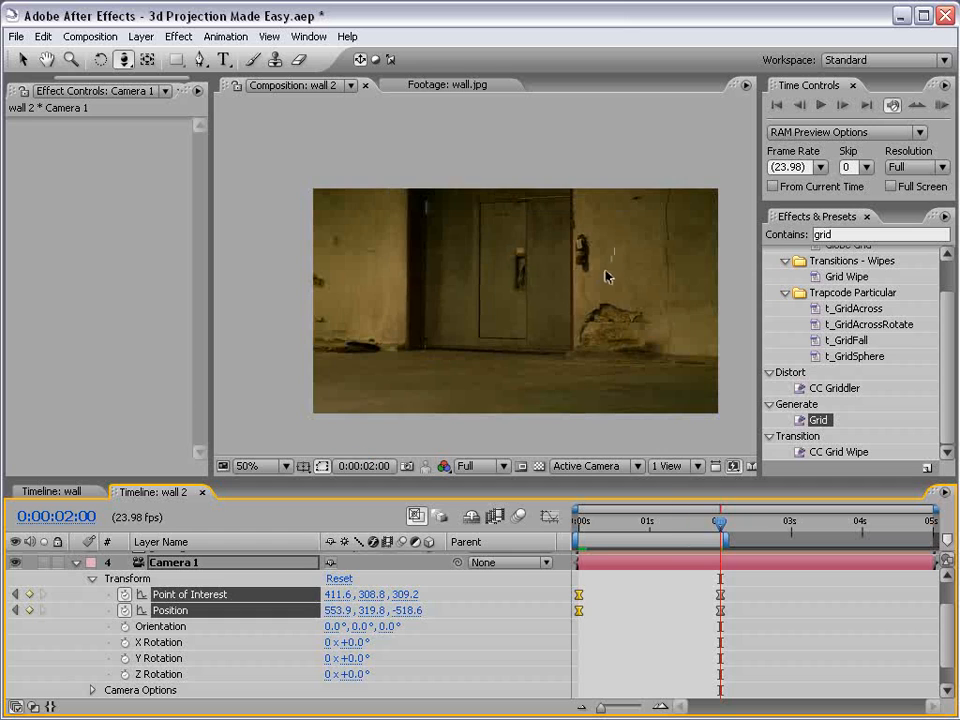
left_click(913, 167)
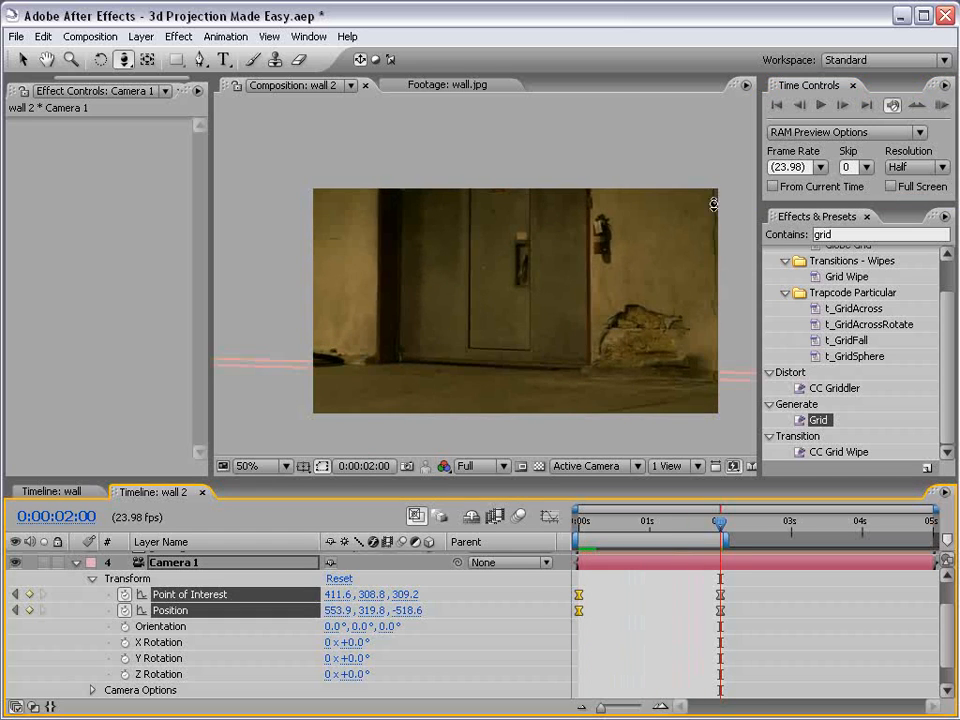
mouse_move(667, 504)
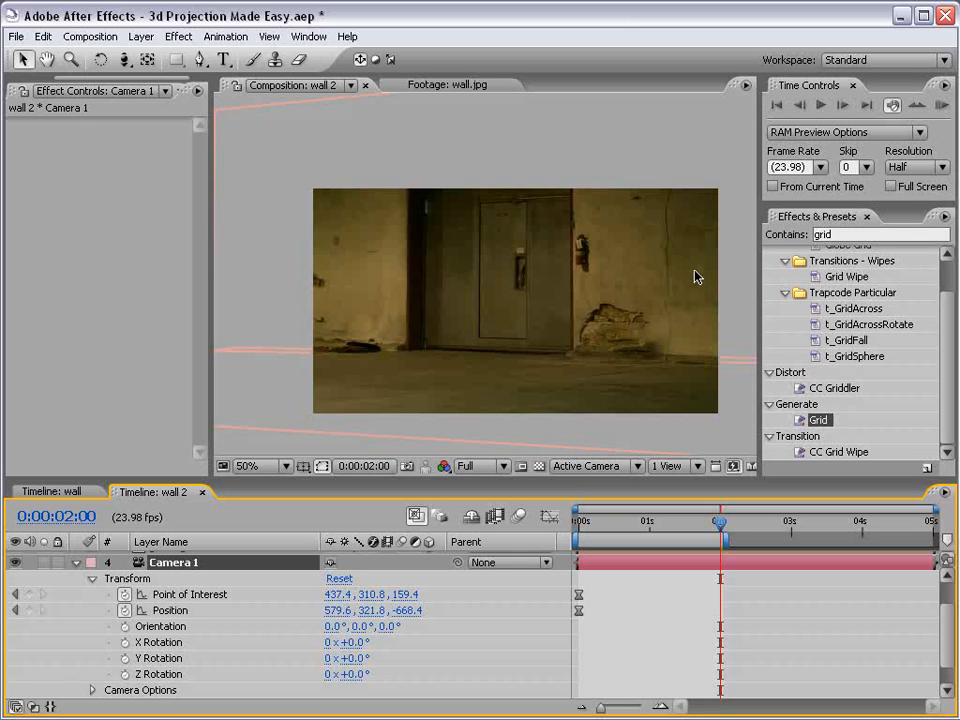
mouse_move(617, 528)
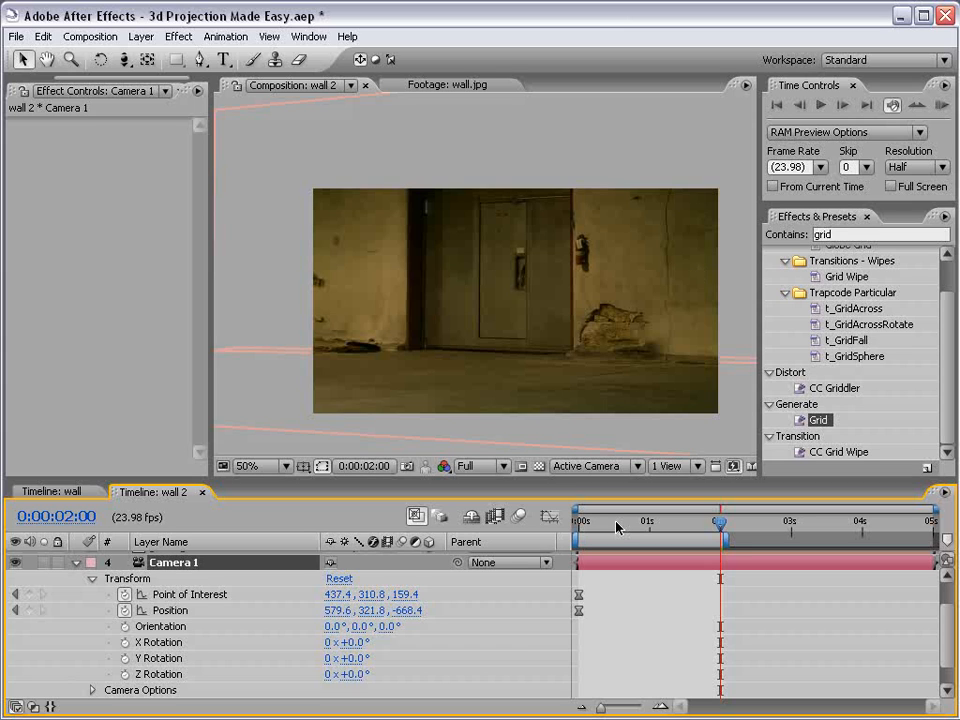
mouse_move(607, 529)
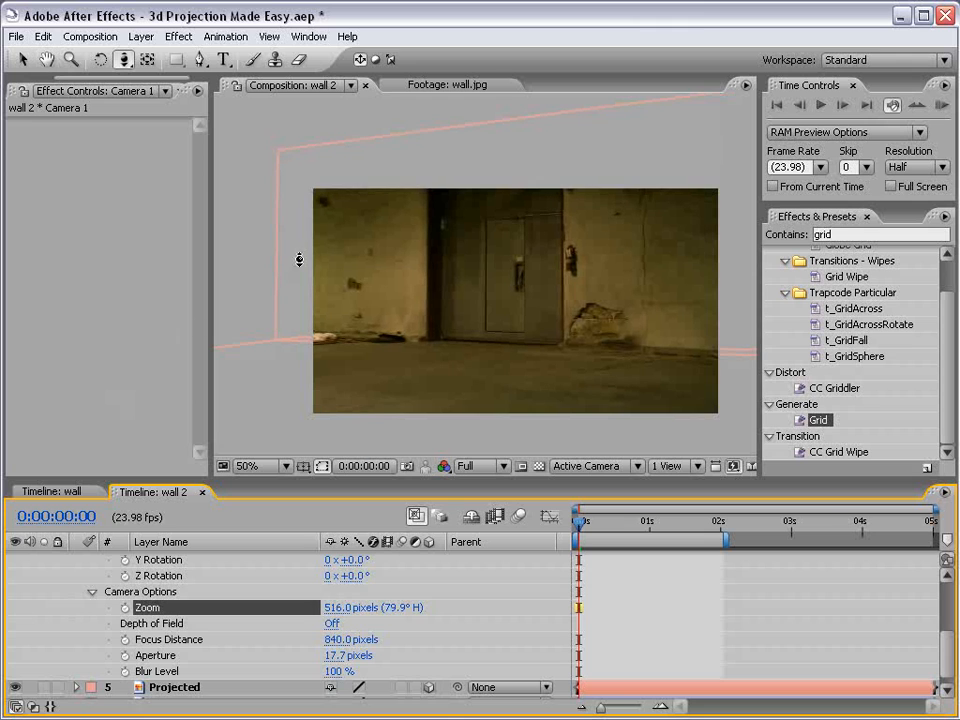
Step: Add a starting Zoom keyframe, push the camera in at 1:21, then return to 0s
left_click(578, 521)
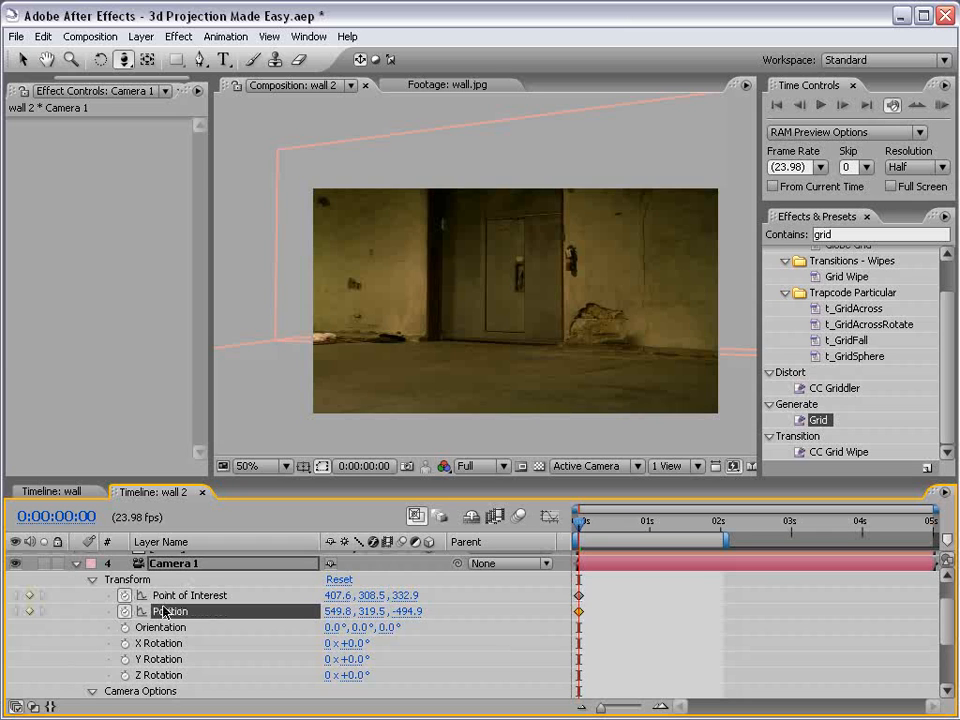
left_click_drag(580, 521, 712, 521)
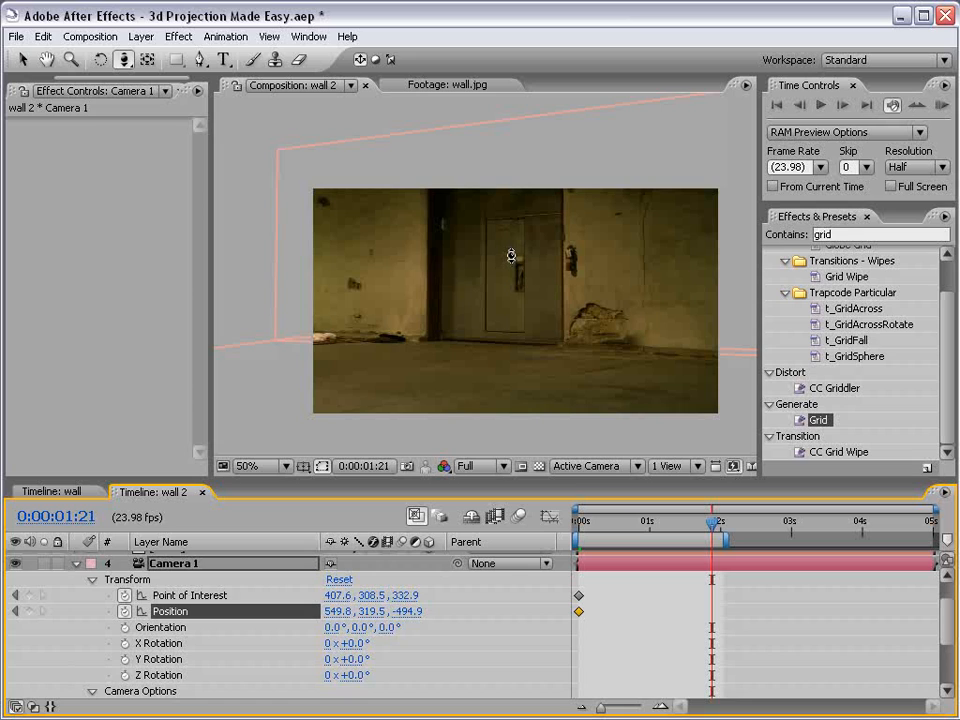
mouse_move(525, 327)
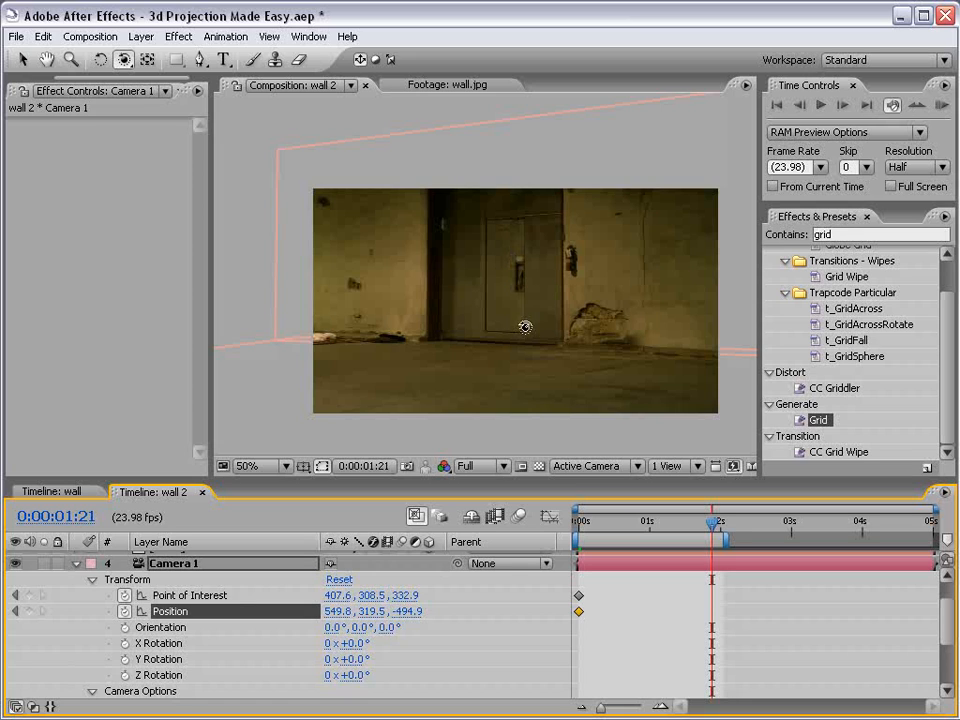
mouse_move(534, 359)
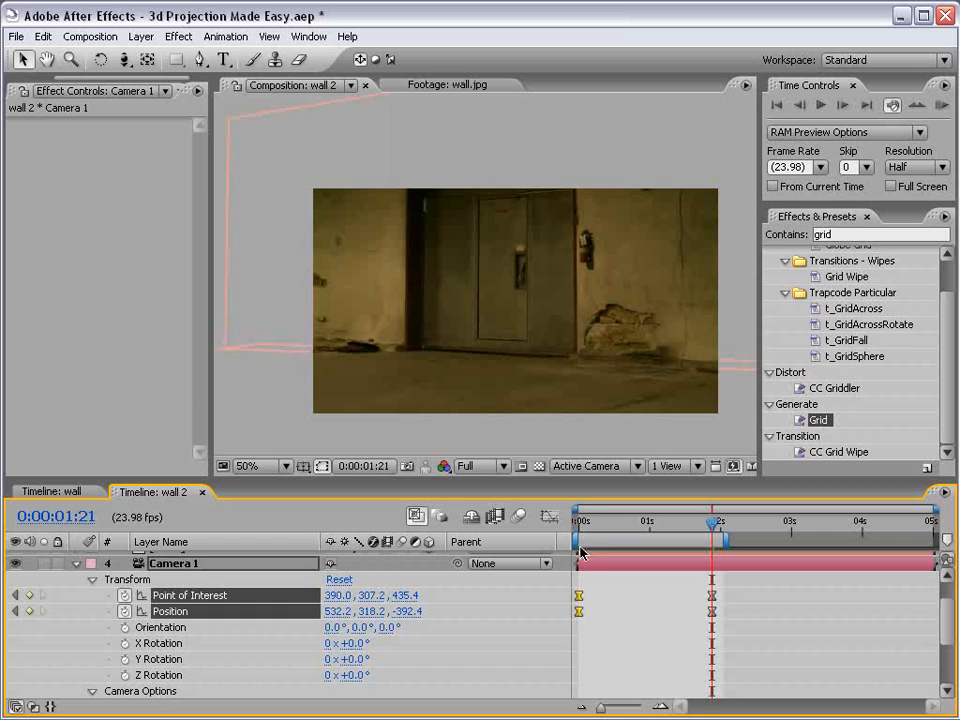
left_click_drag(710, 520, 620, 520)
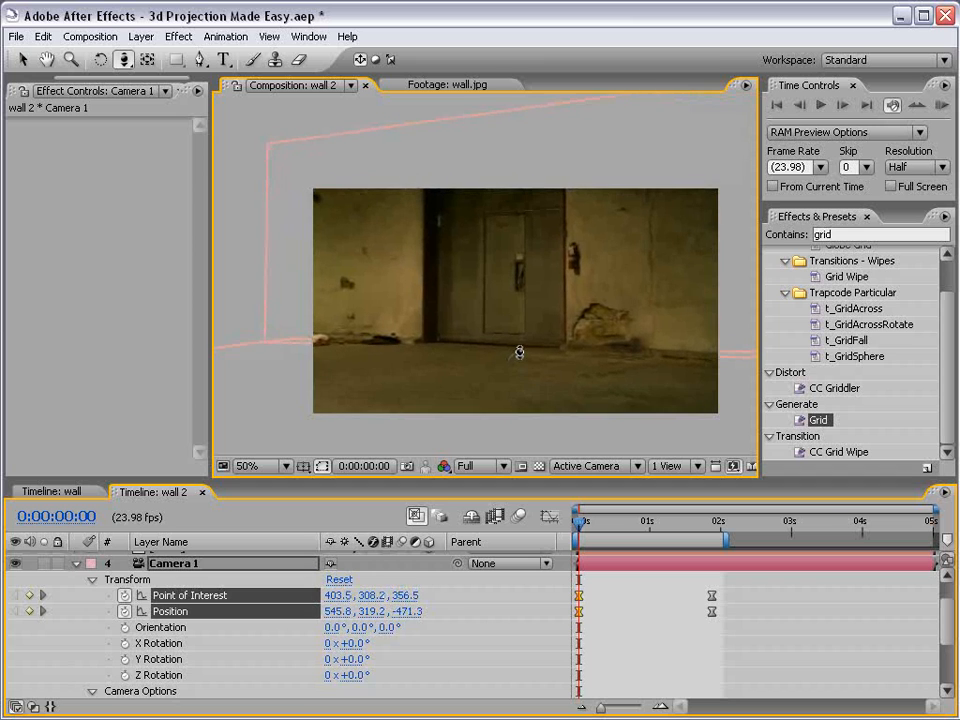
Step: Reposition and pan Camera 1 to reframe the door wall at 0s
left_click_drag(577, 521, 648, 521)
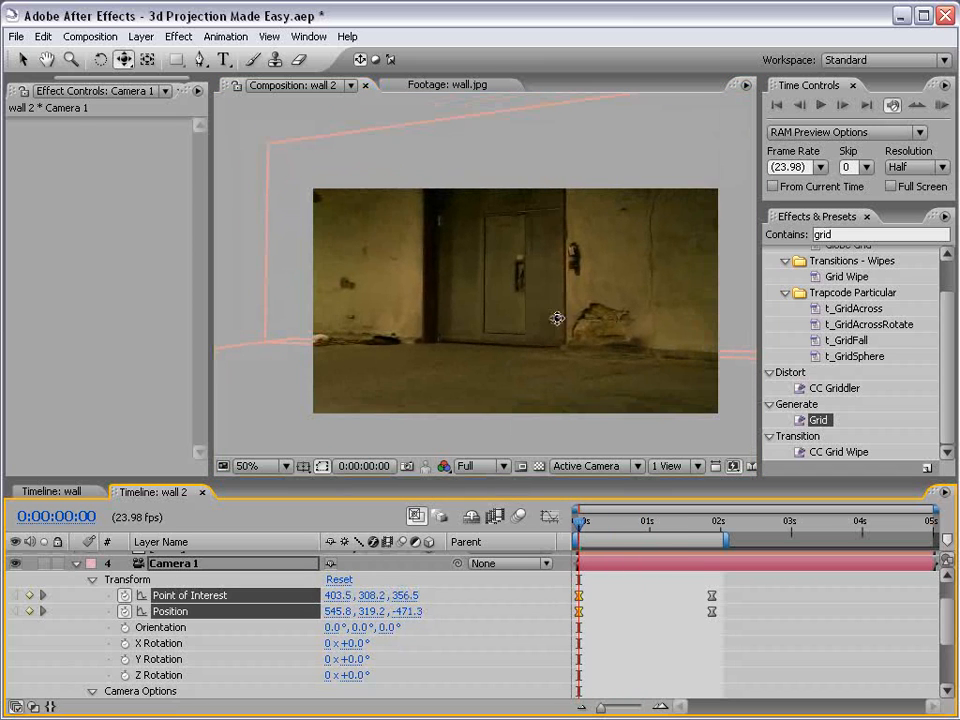
left_click_drag(557, 318, 581, 327)
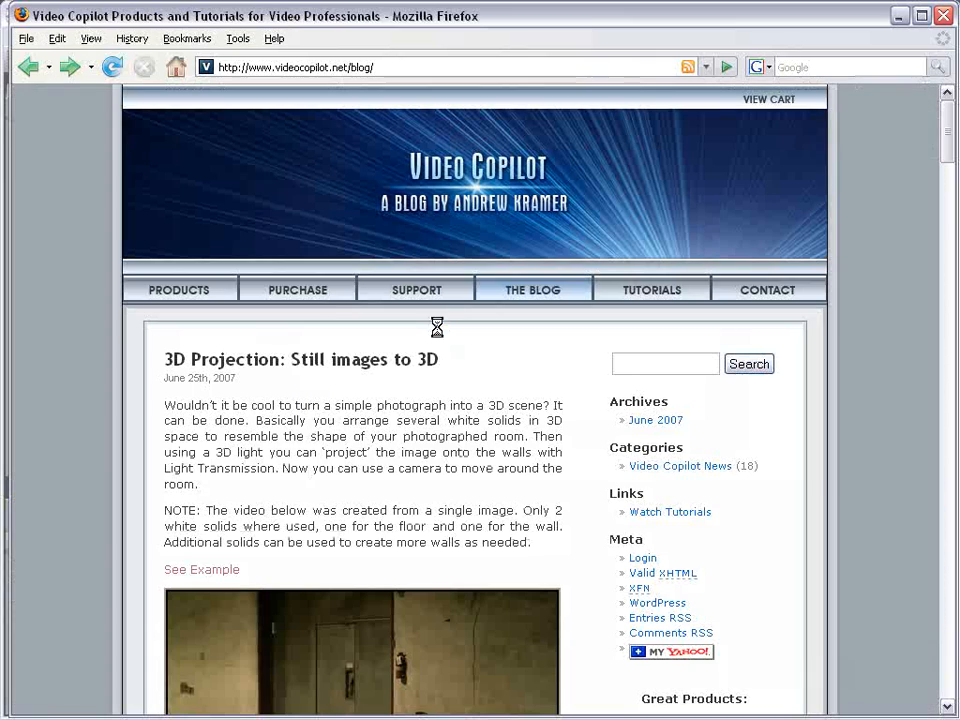
Step: Open the Video Copilot PURCHASE page and scroll through its product listings
scroll("down", 3)
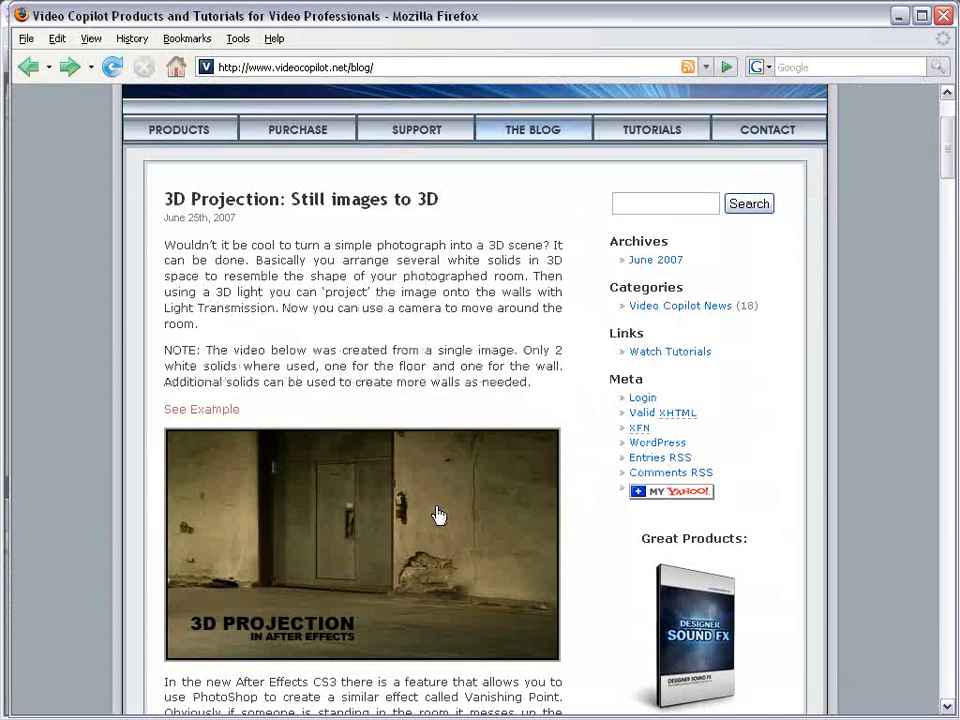
scroll("up", 3)
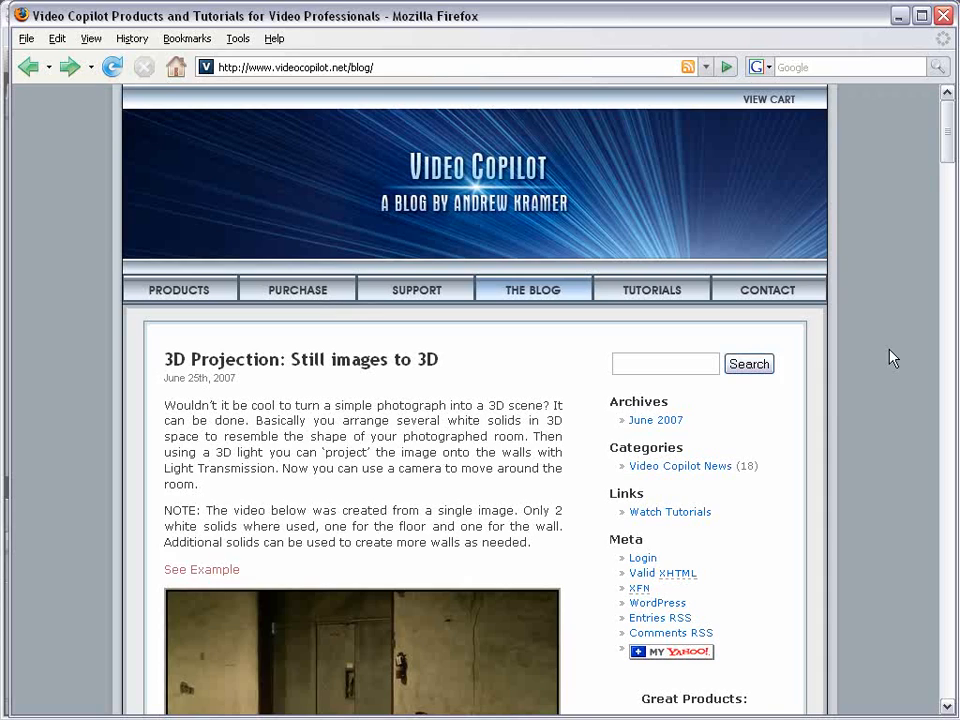
left_click(297, 289)
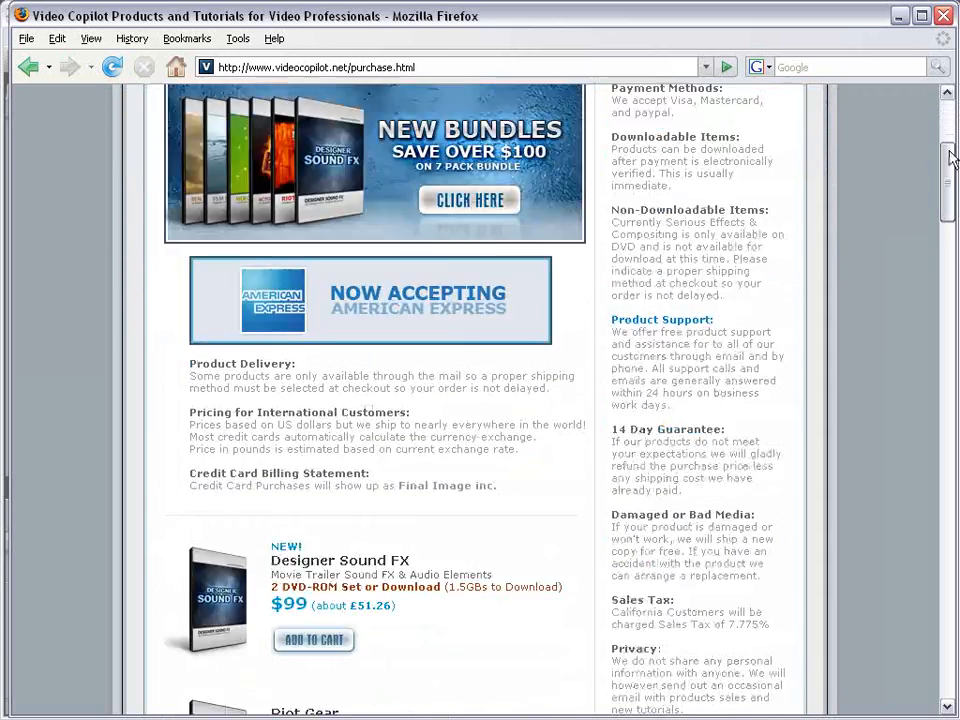
scroll("down", 3)
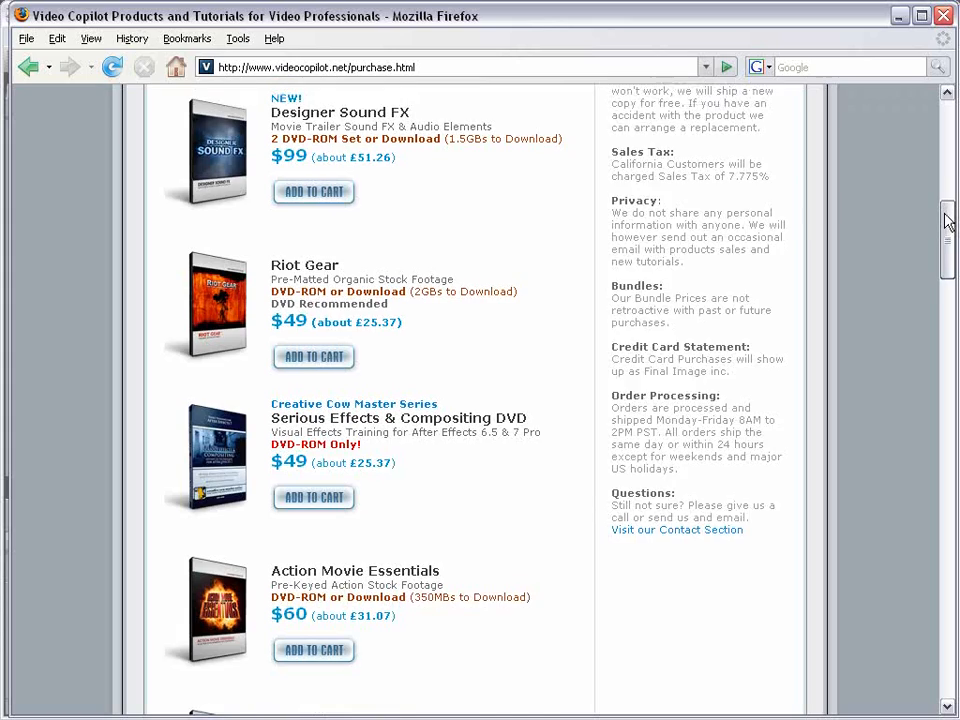
scroll("down", 3)
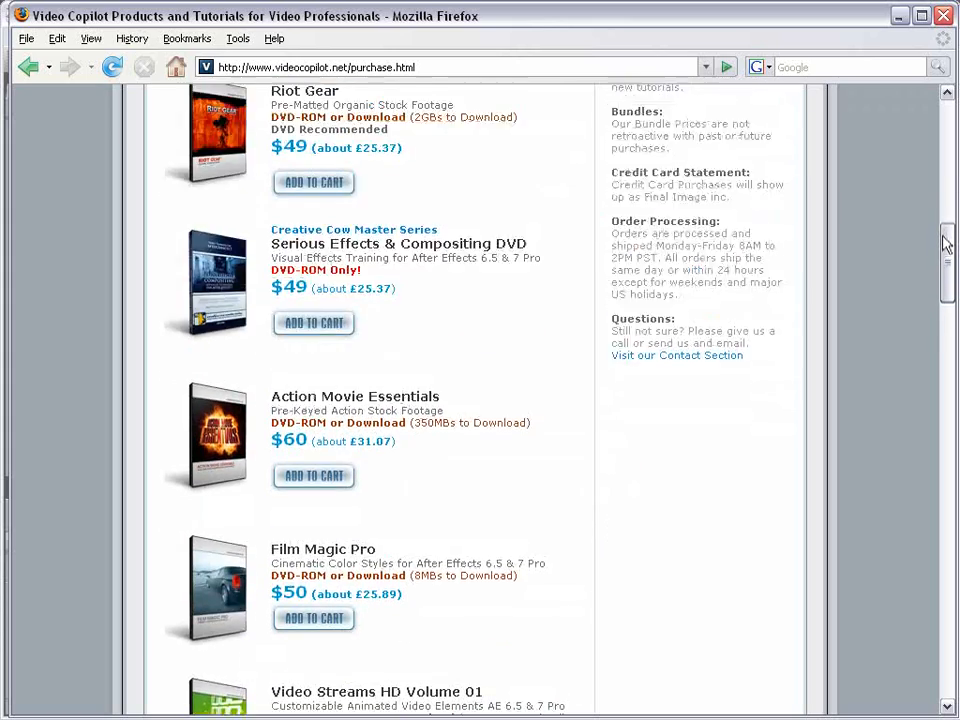
scroll("up", 3)
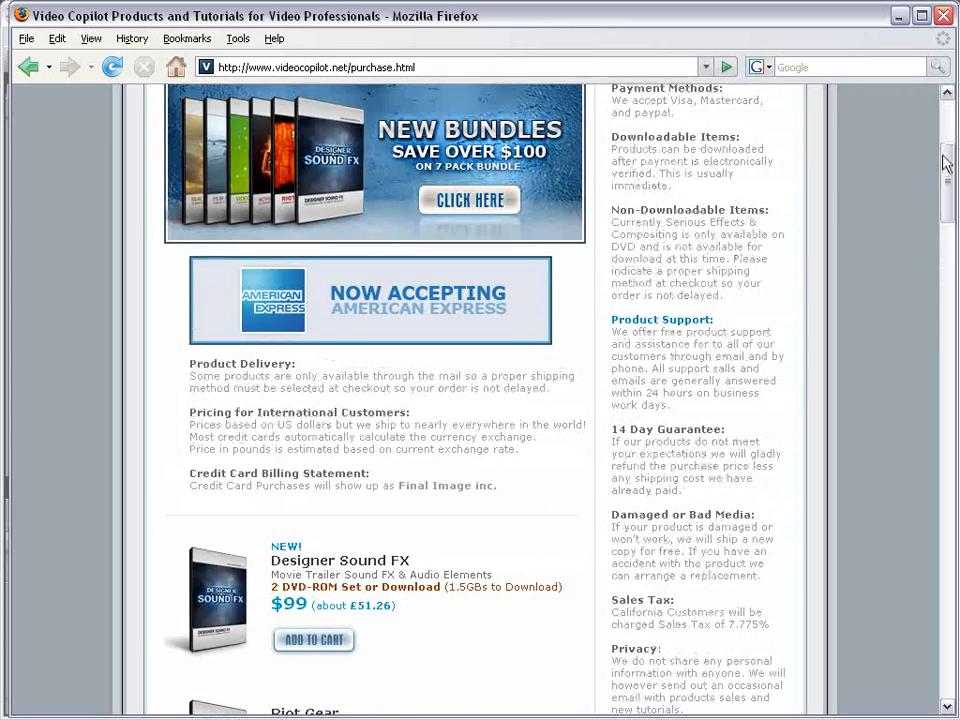
scroll("up", 3)
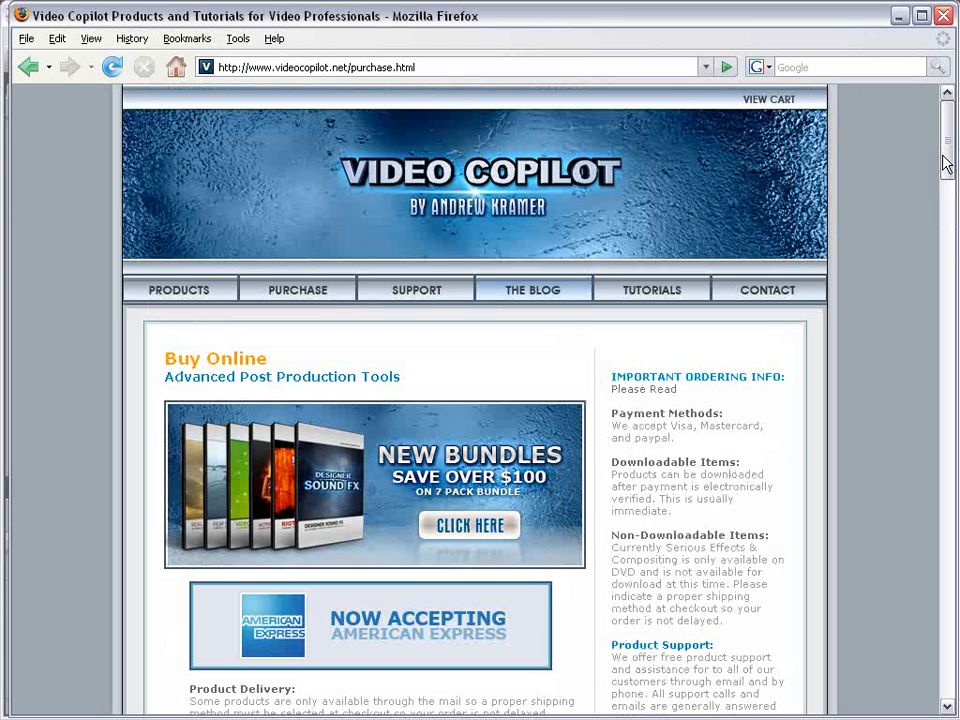
scroll("down", 3)
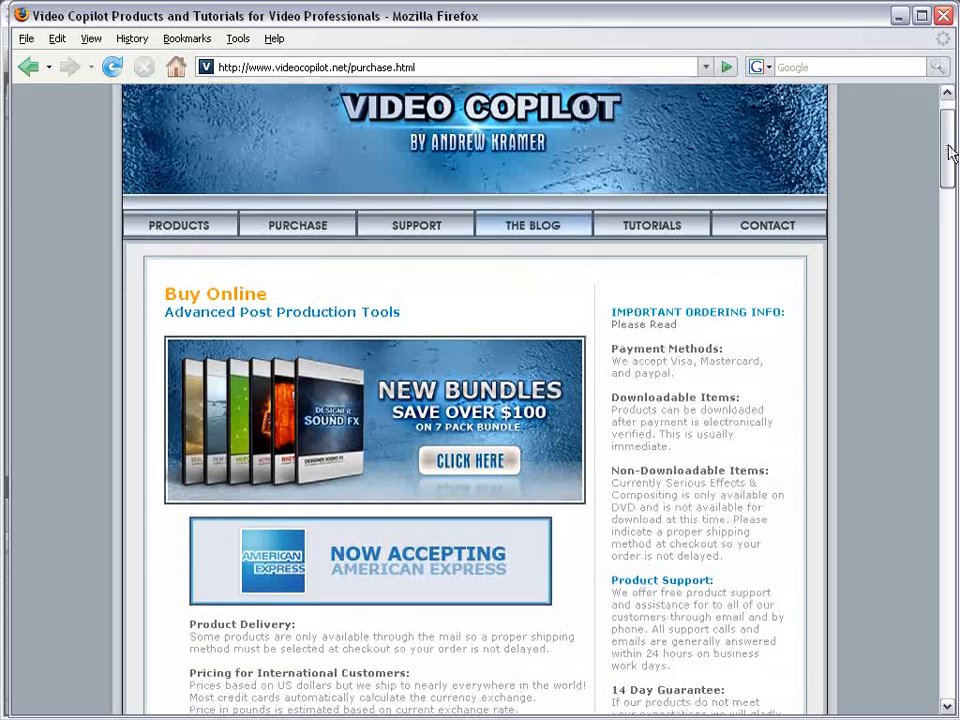